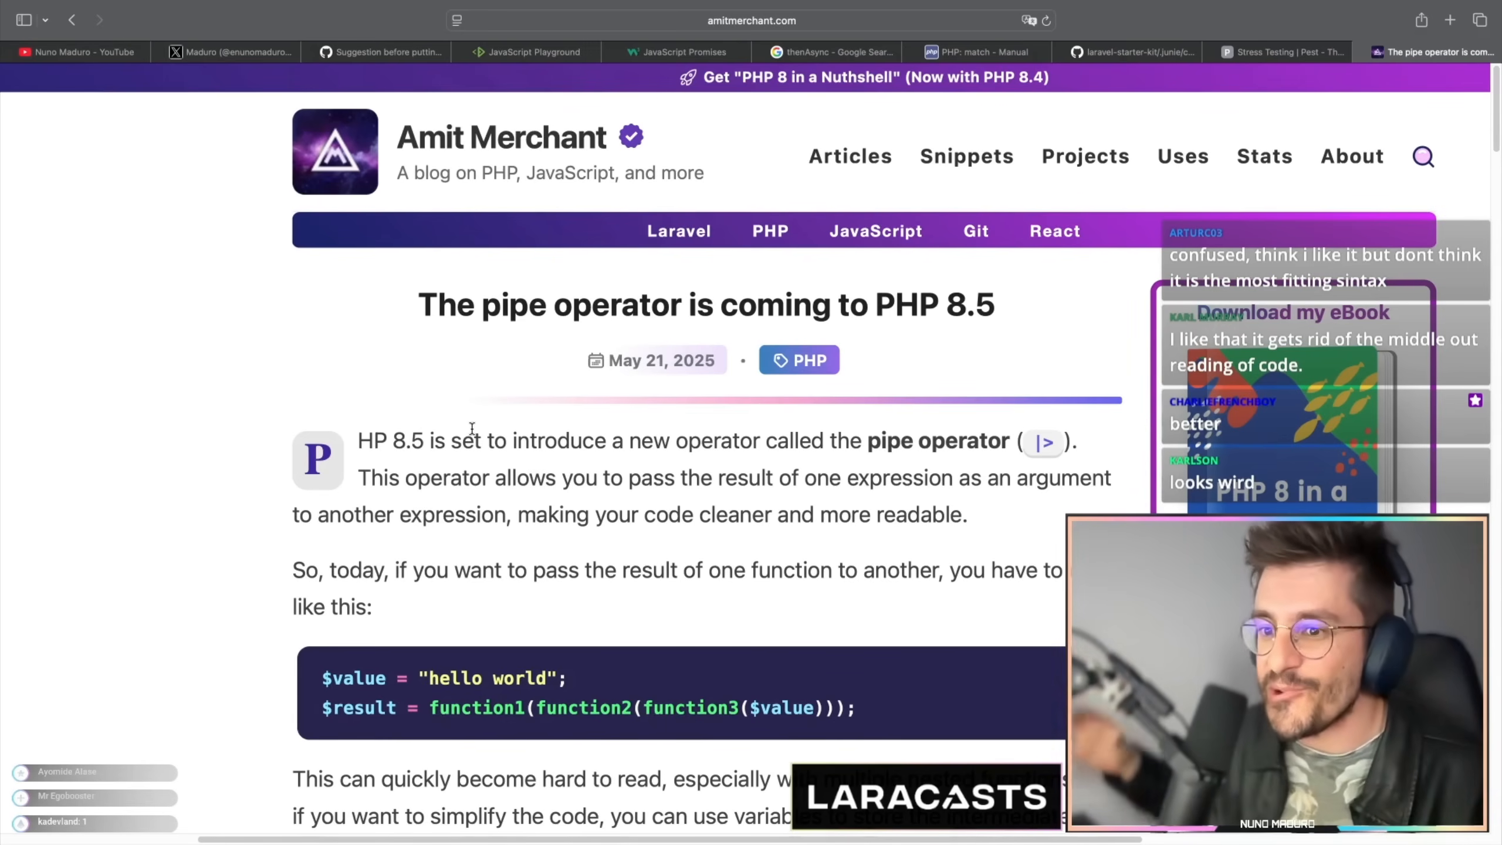
# Read the article introduction, highlighting the opening sentence and the 'cleaner, more readable code' phrase.
pyautogui.scroll(-3)
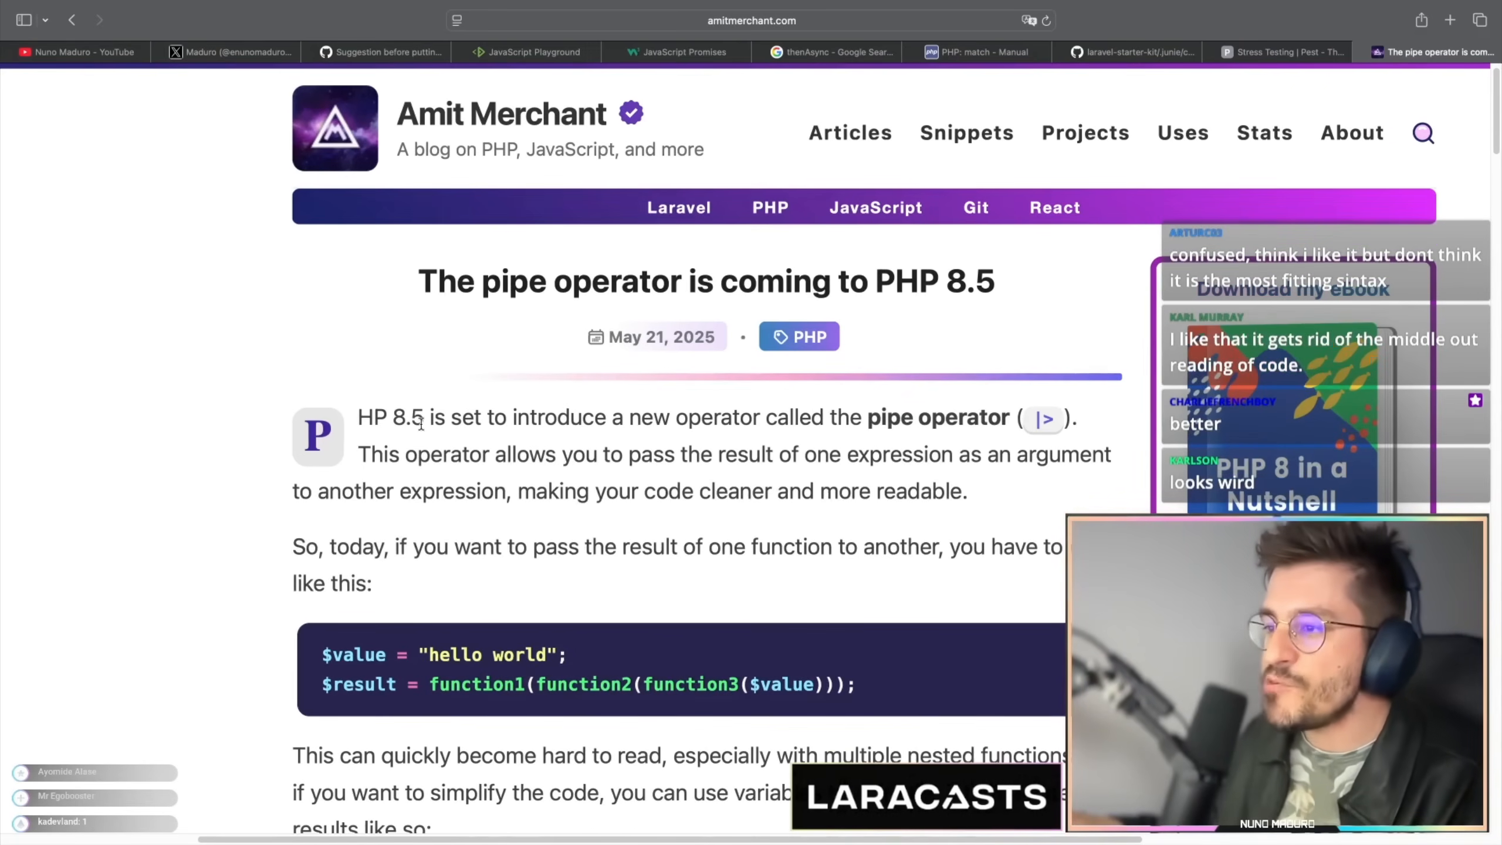
pyautogui.moveTo(427, 417); pyautogui.dragTo(573, 416)
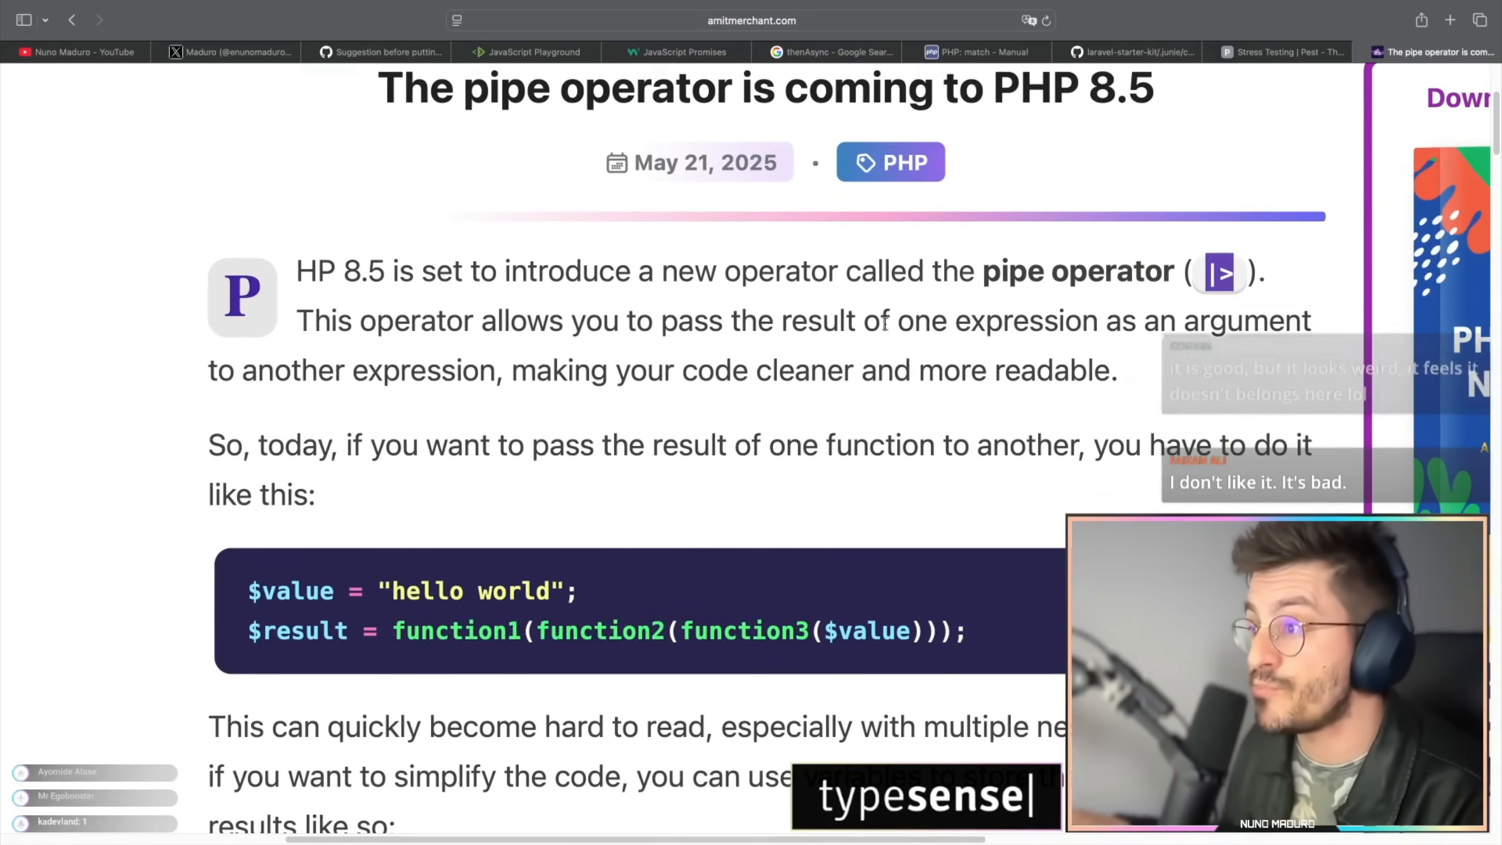
pyautogui.moveTo(513, 370); pyautogui.dragTo(914, 371)
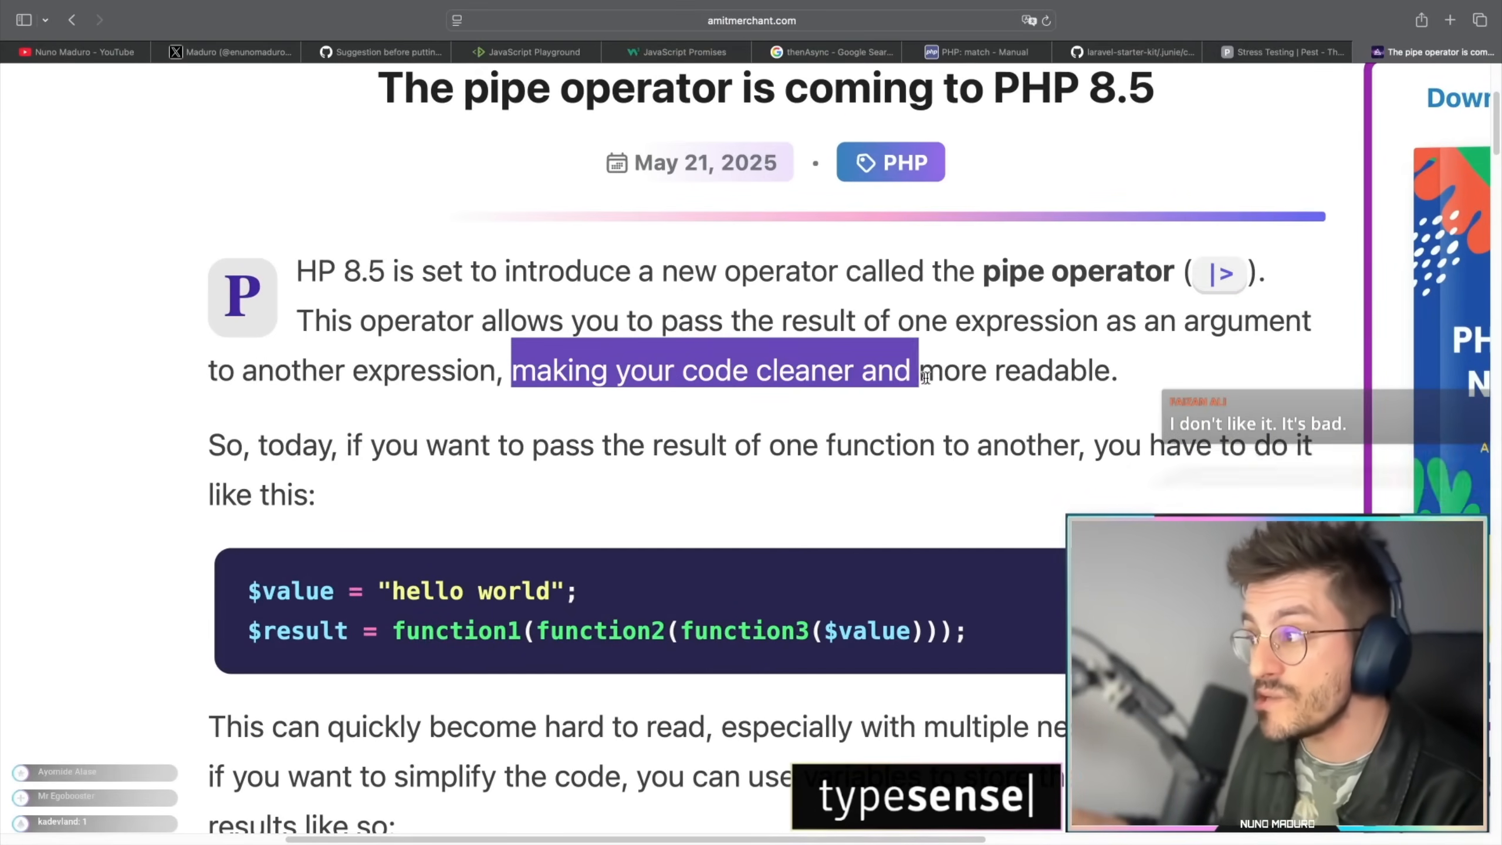
pyautogui.scroll(-3)
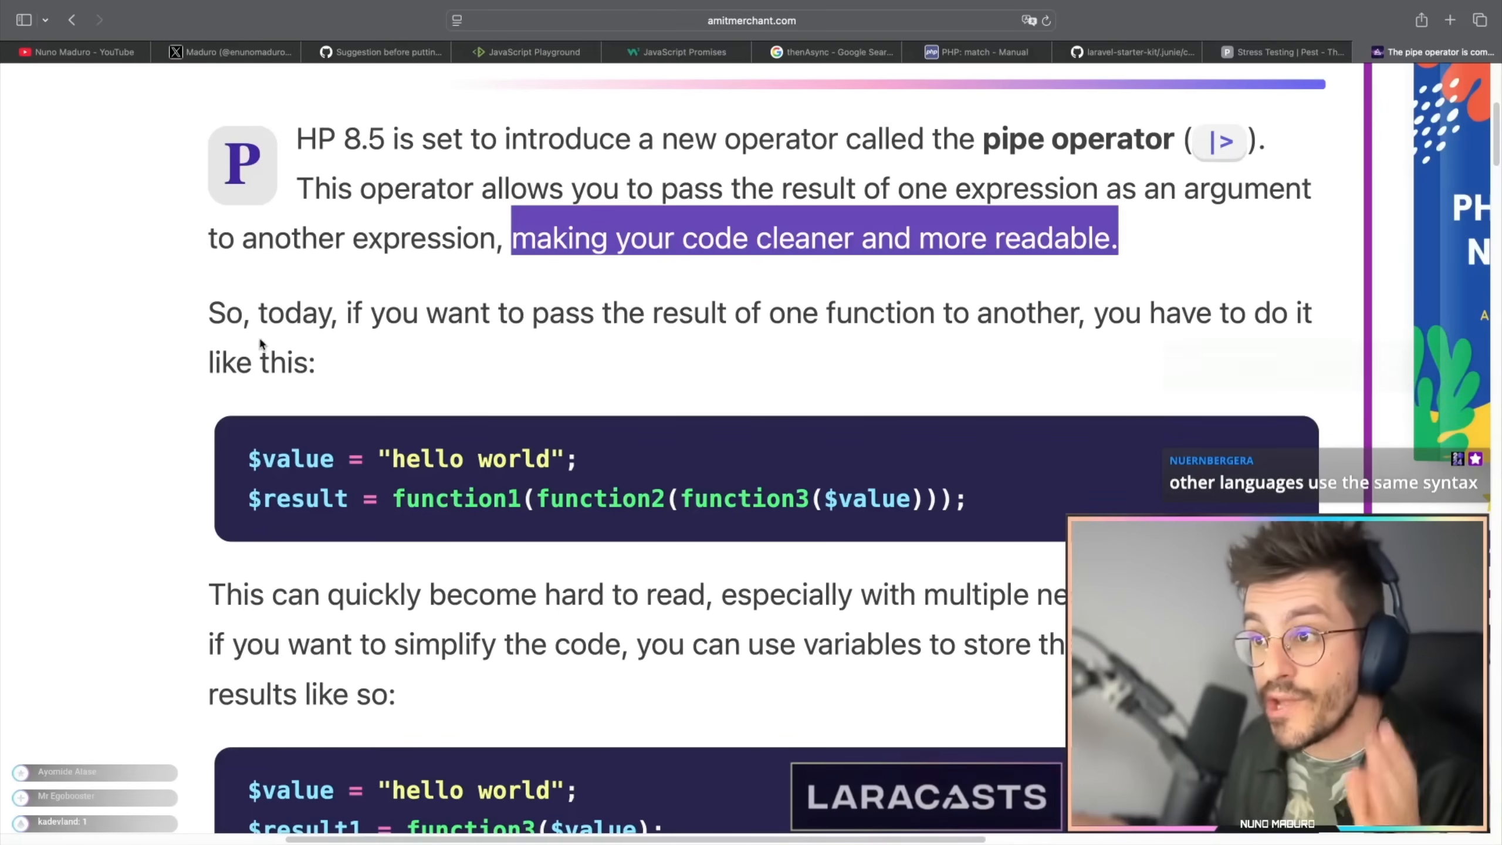
pyautogui.doubleClick(268, 312)
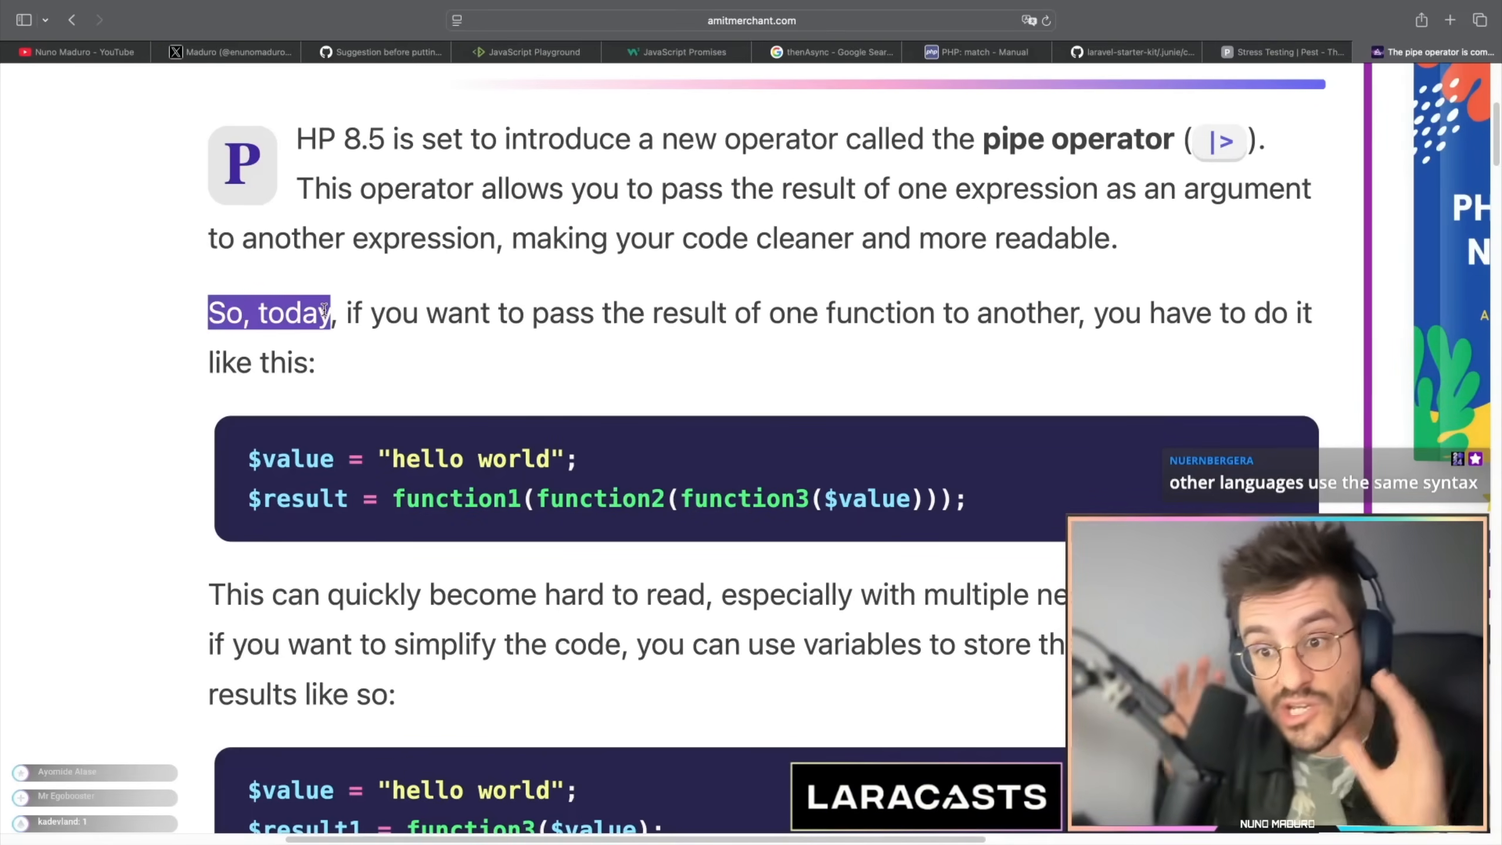
# Highlight the nested-call explanation and read down to the intermediate-variables code example.
pyautogui.moveTo(341, 312); pyautogui.dragTo(640, 313)
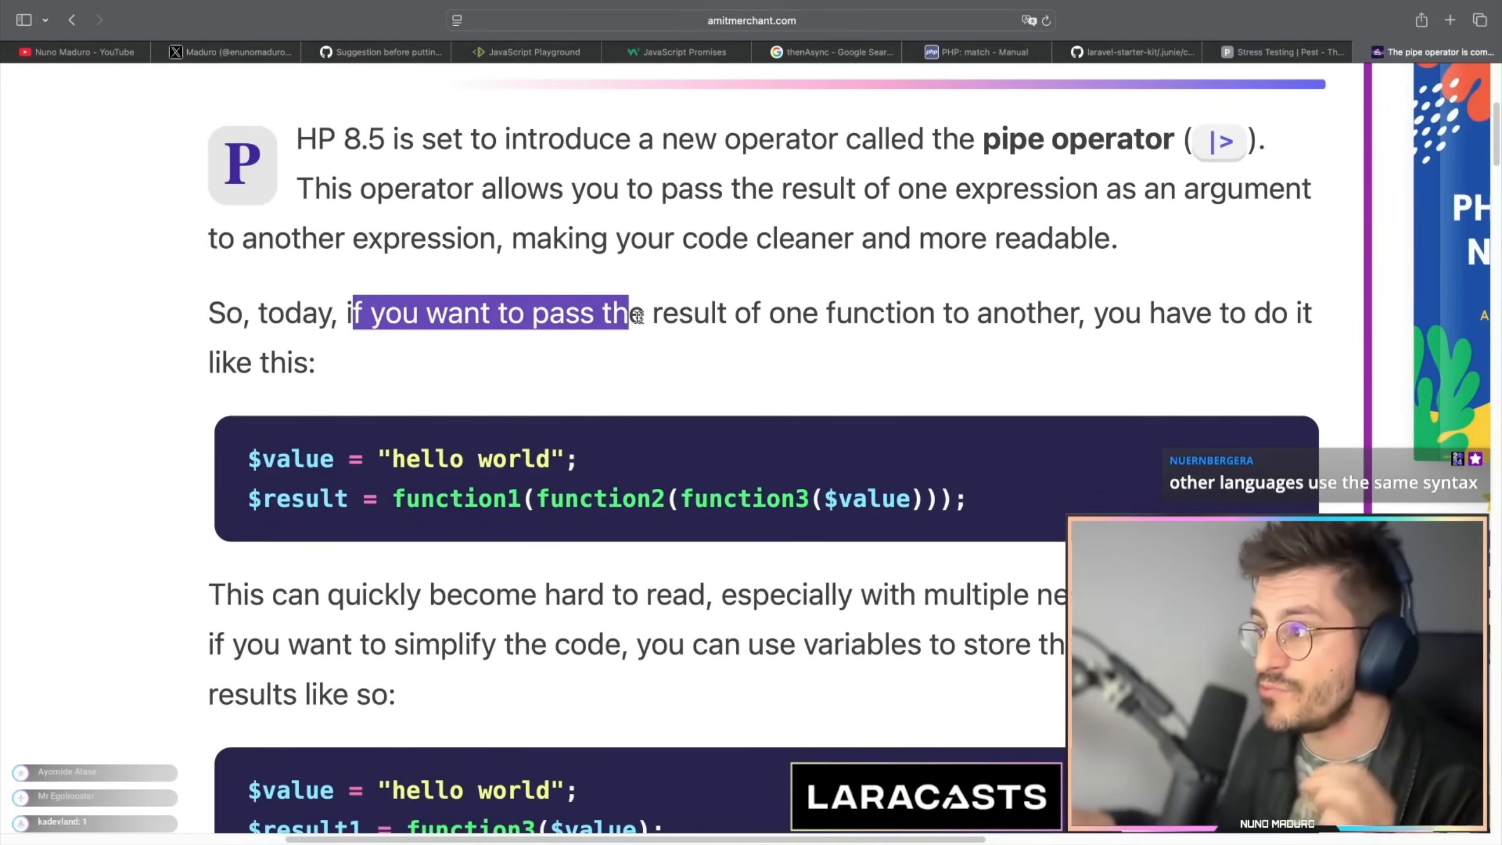
pyautogui.moveTo(627, 312); pyautogui.dragTo(1029, 312)
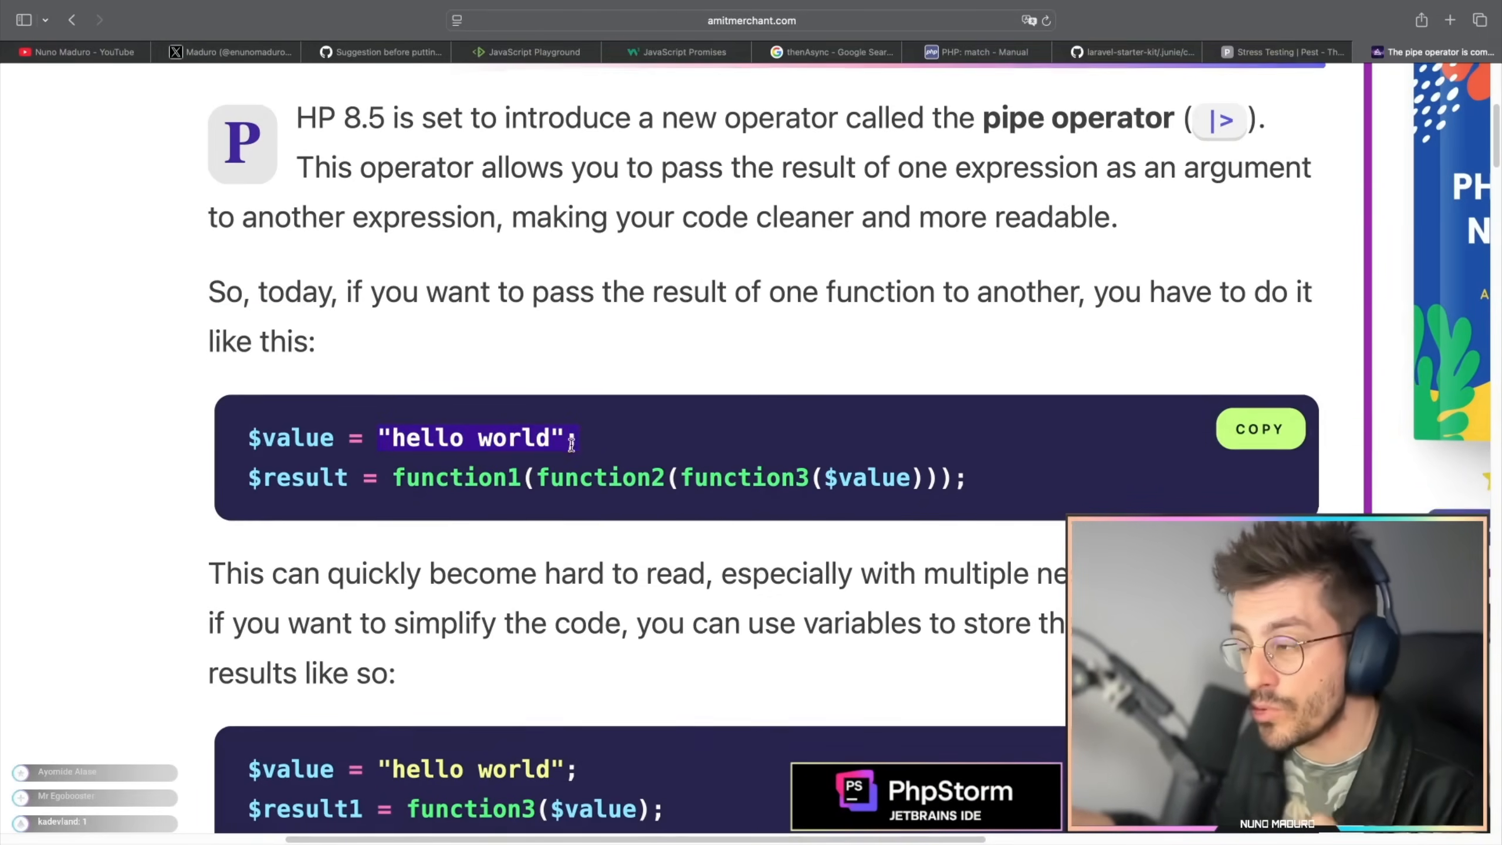
pyautogui.scroll(-3)
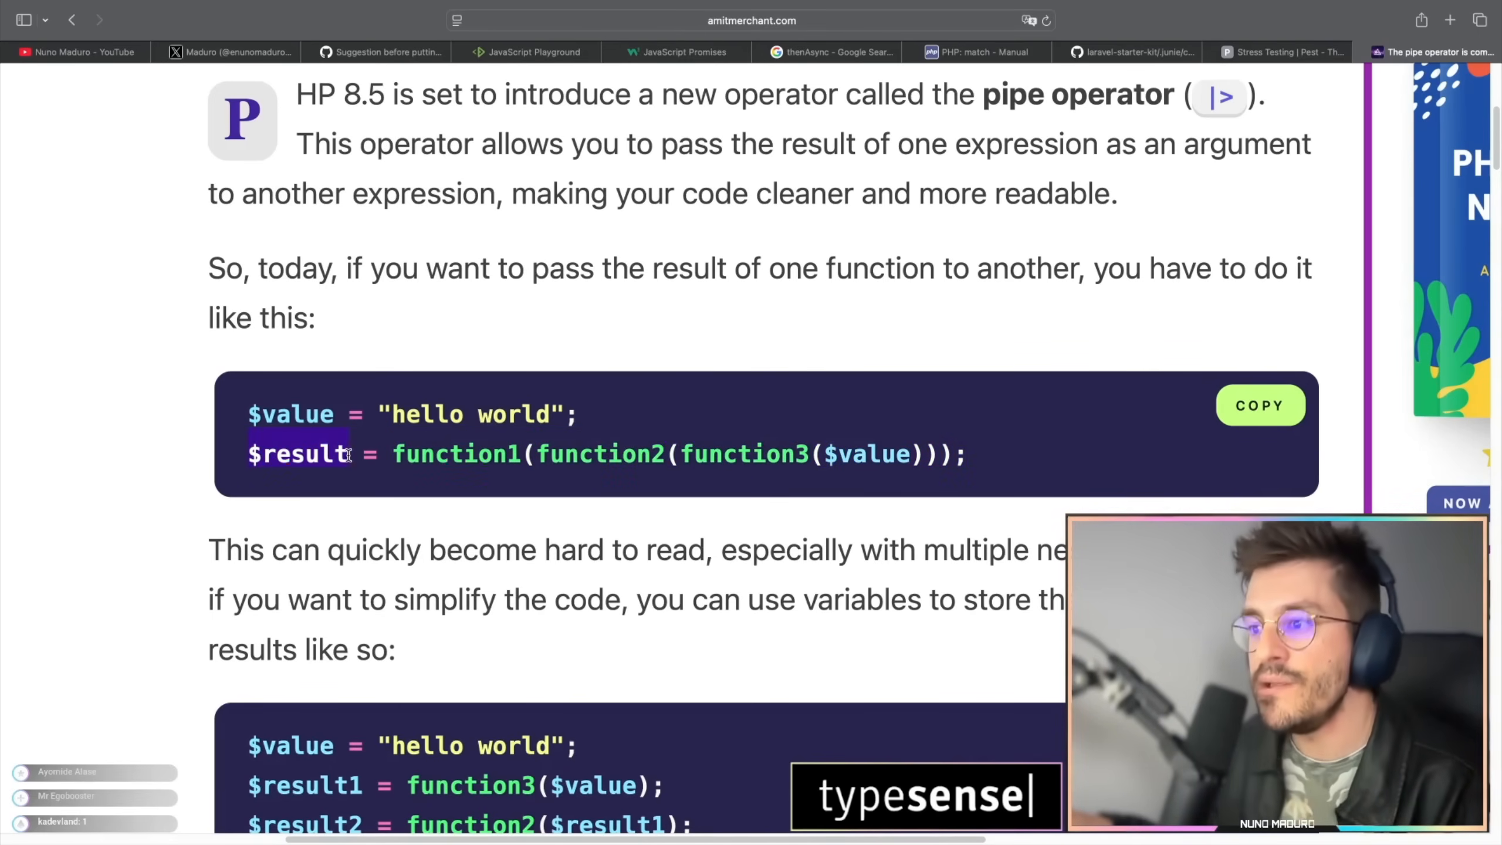
pyautogui.scroll(-3)
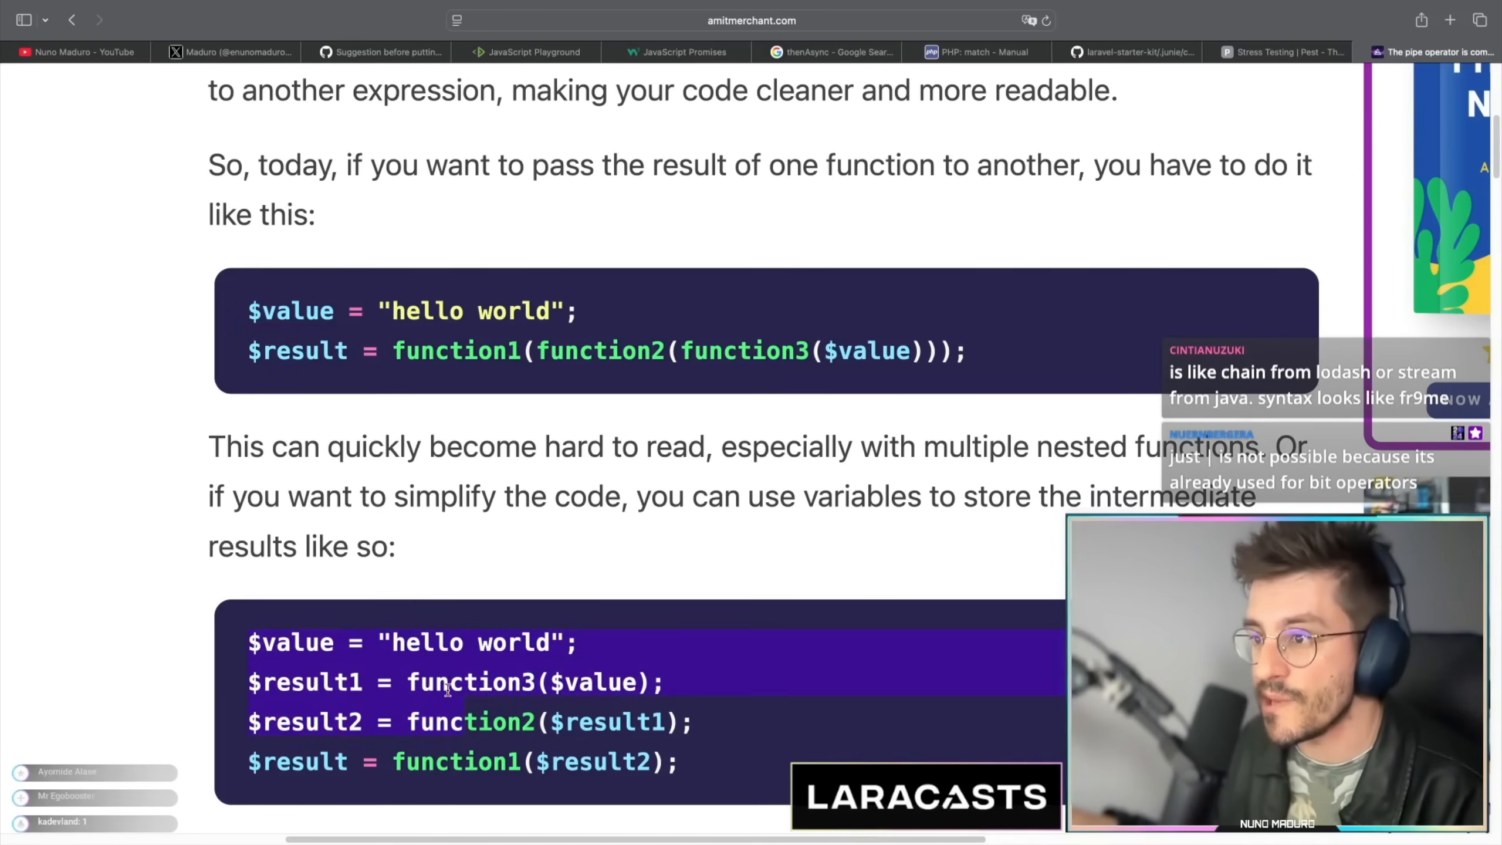
# Highlight the phrase about nested functions being hard to read, and keep reading.
pyautogui.scroll(-3)
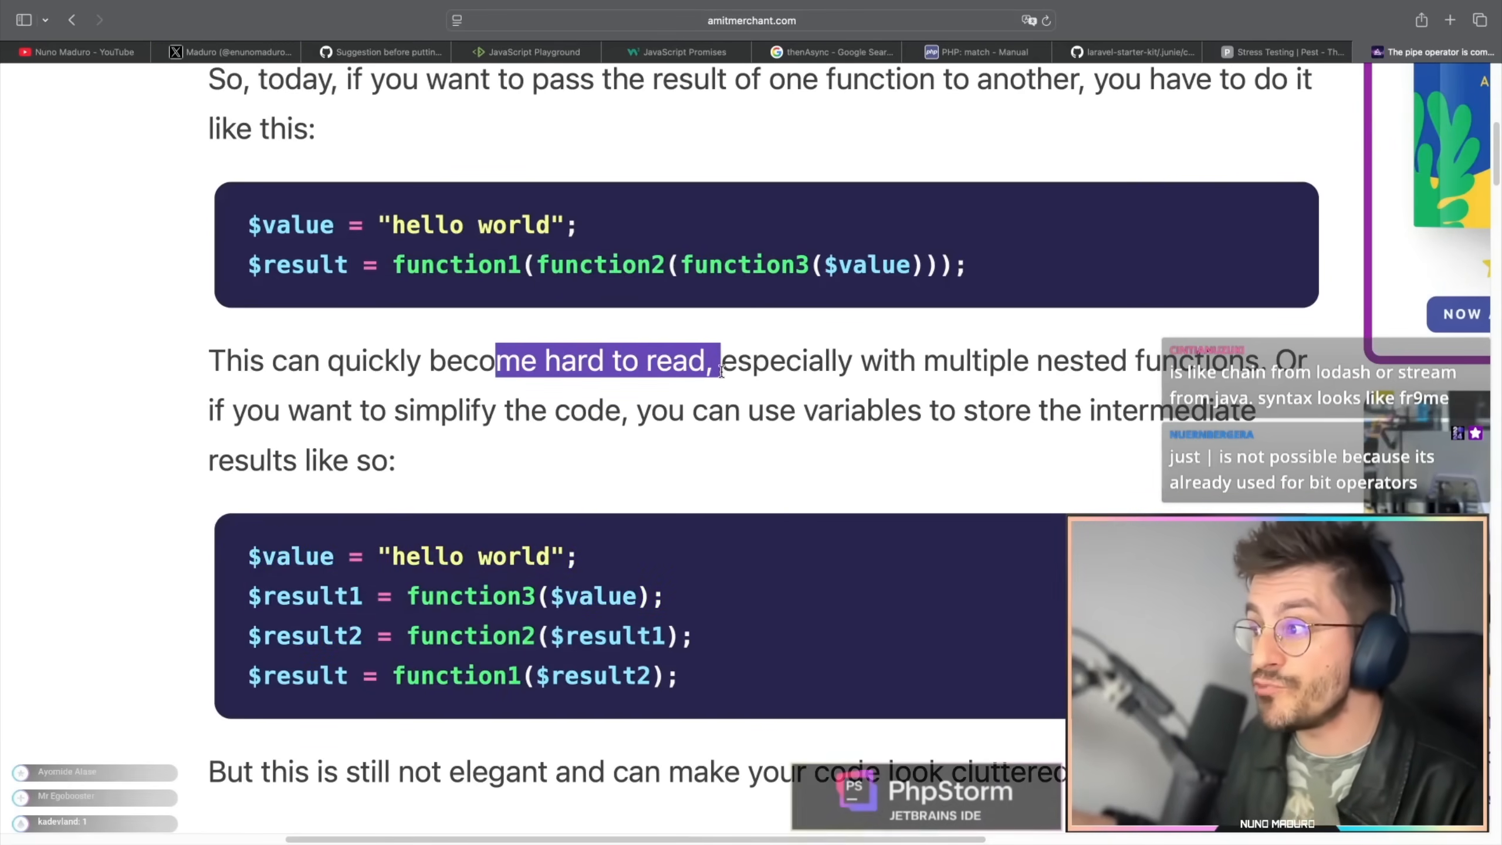
pyautogui.moveTo(712, 361); pyautogui.dragTo(1082, 361)
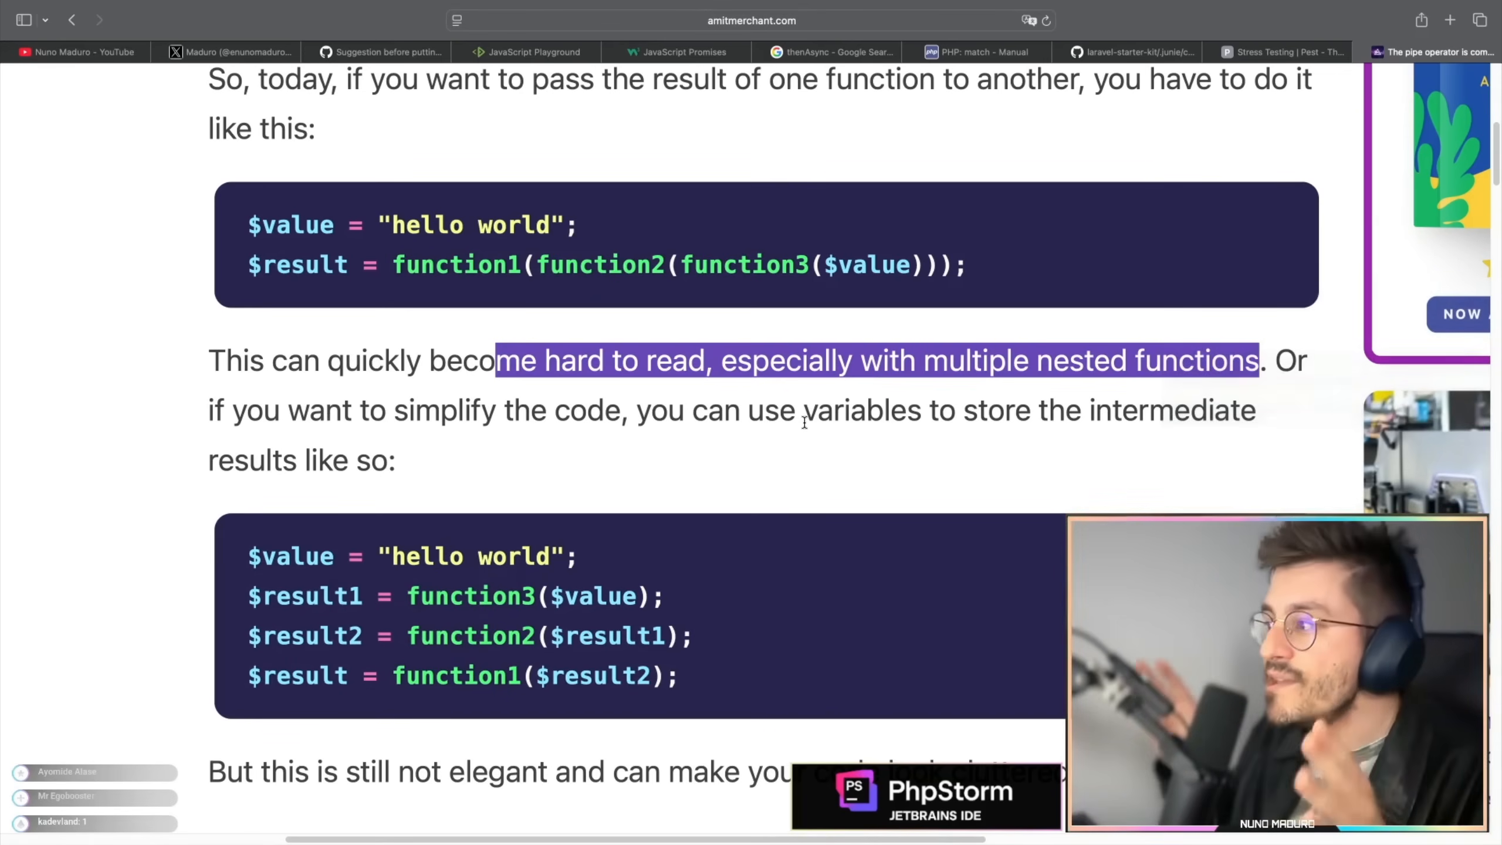
pyautogui.scroll(-3)
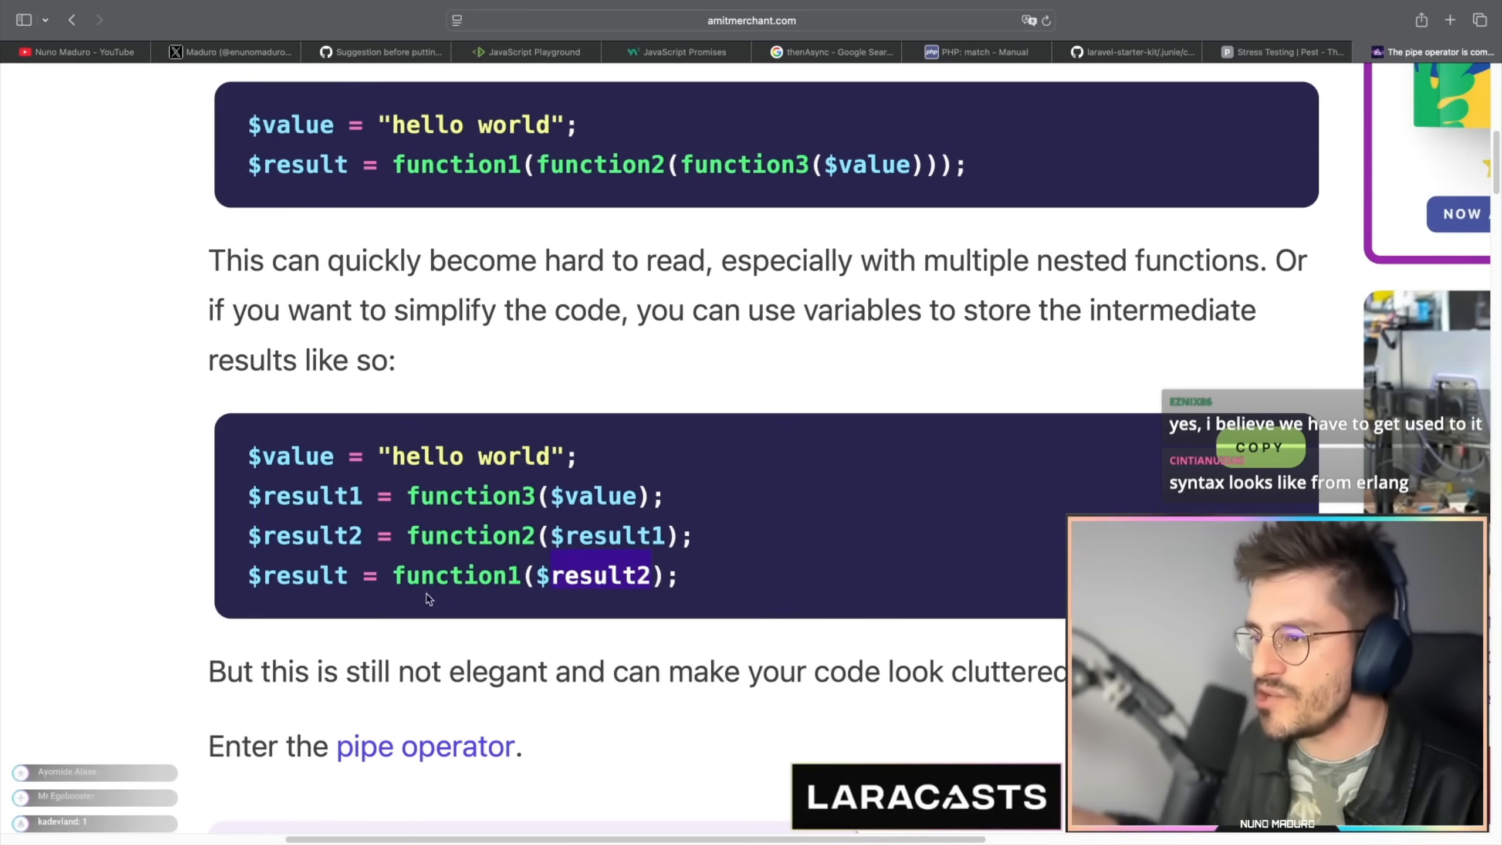
pyautogui.scroll(-3)
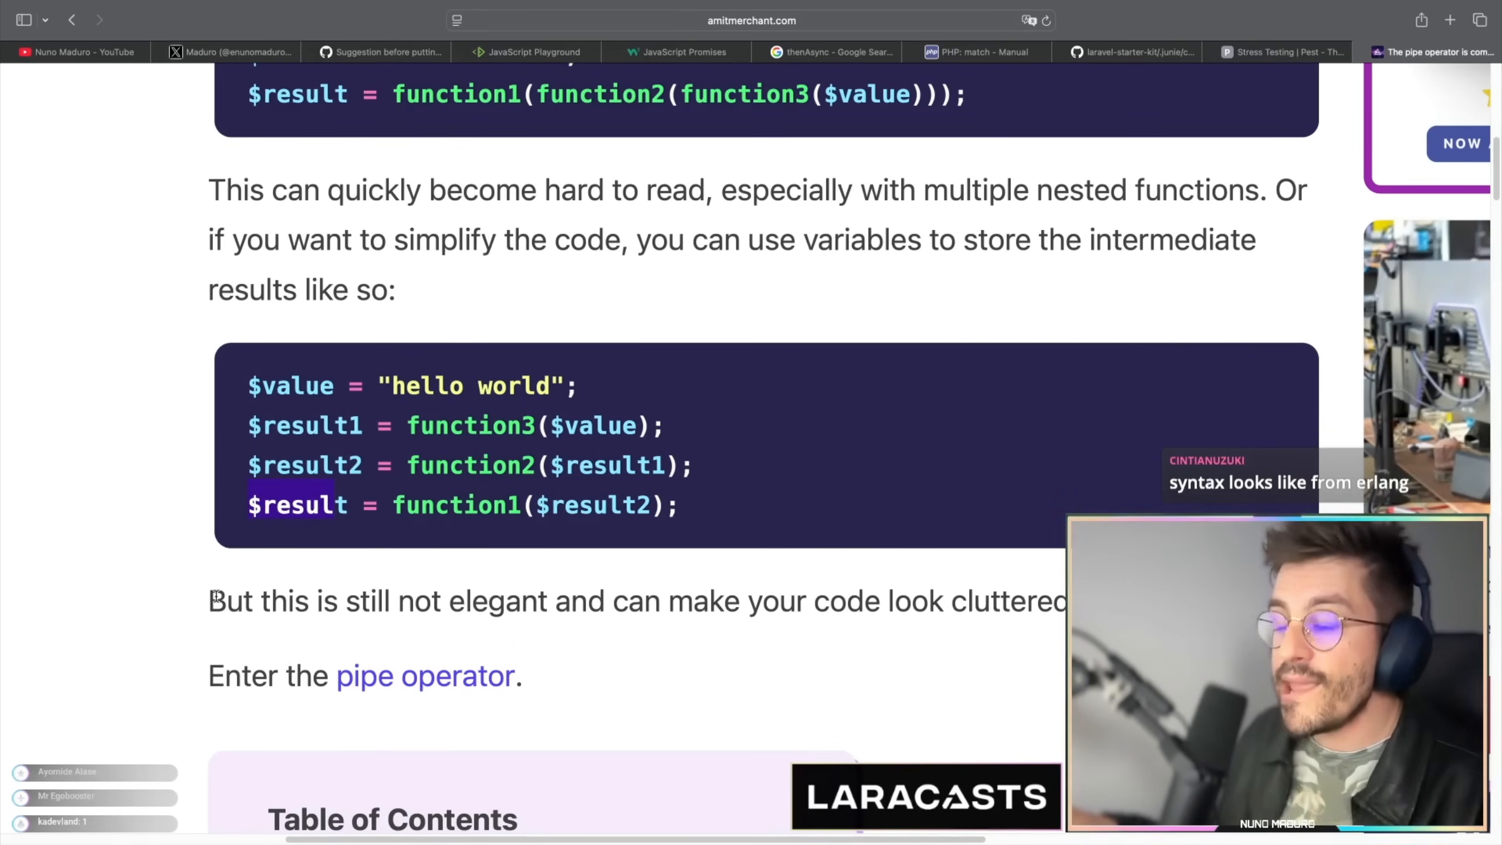
# Highlight 'But this is still not elegant' and the cluttered-code remark, reaching the table of contents.
pyautogui.moveTo(207, 601); pyautogui.dragTo(362, 601)
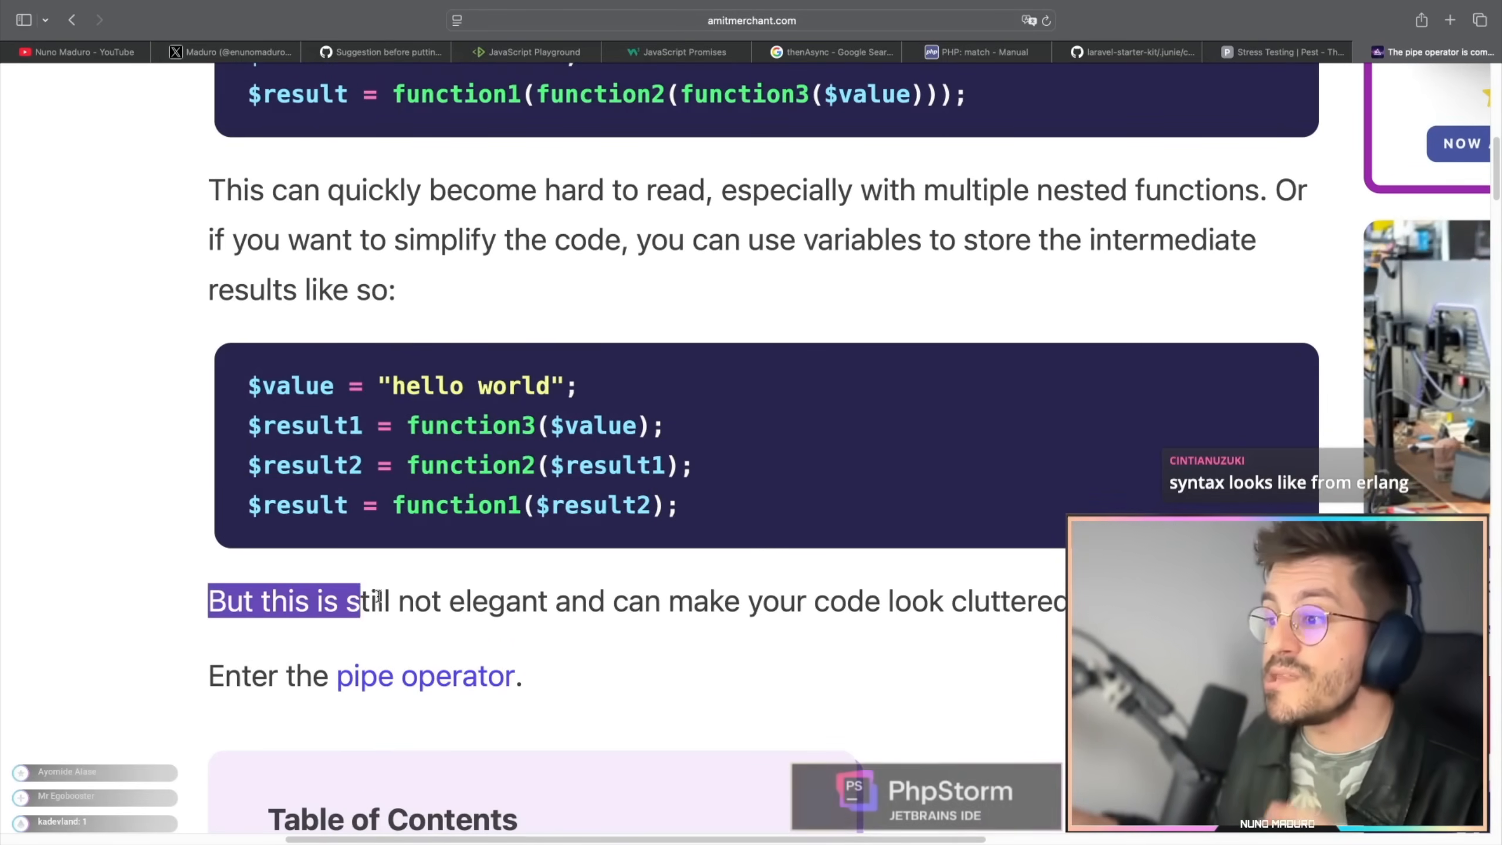
pyautogui.moveTo(359, 602); pyautogui.dragTo(546, 601)
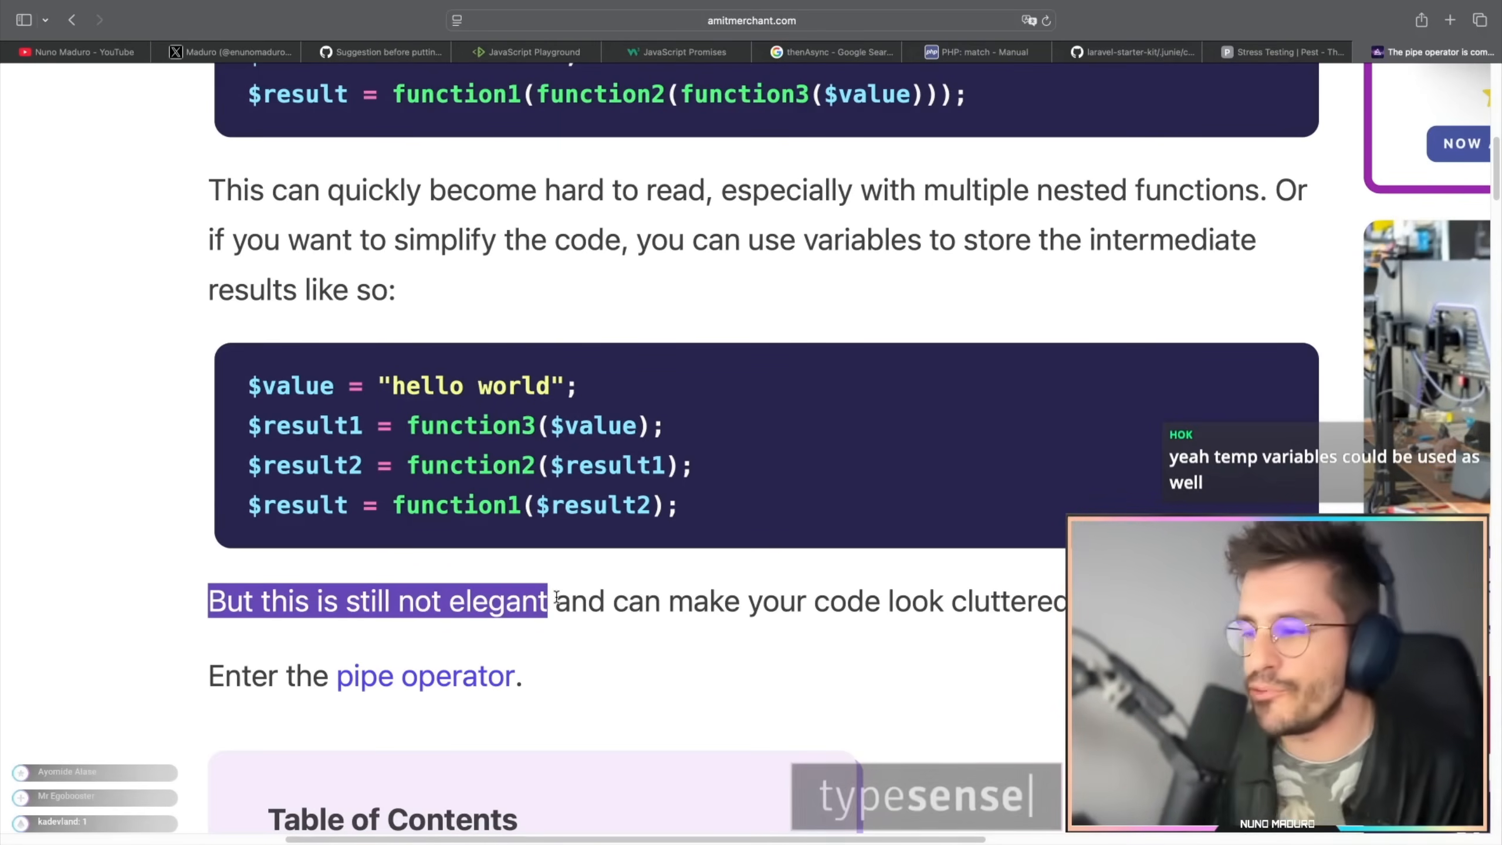
pyautogui.scroll(-3)
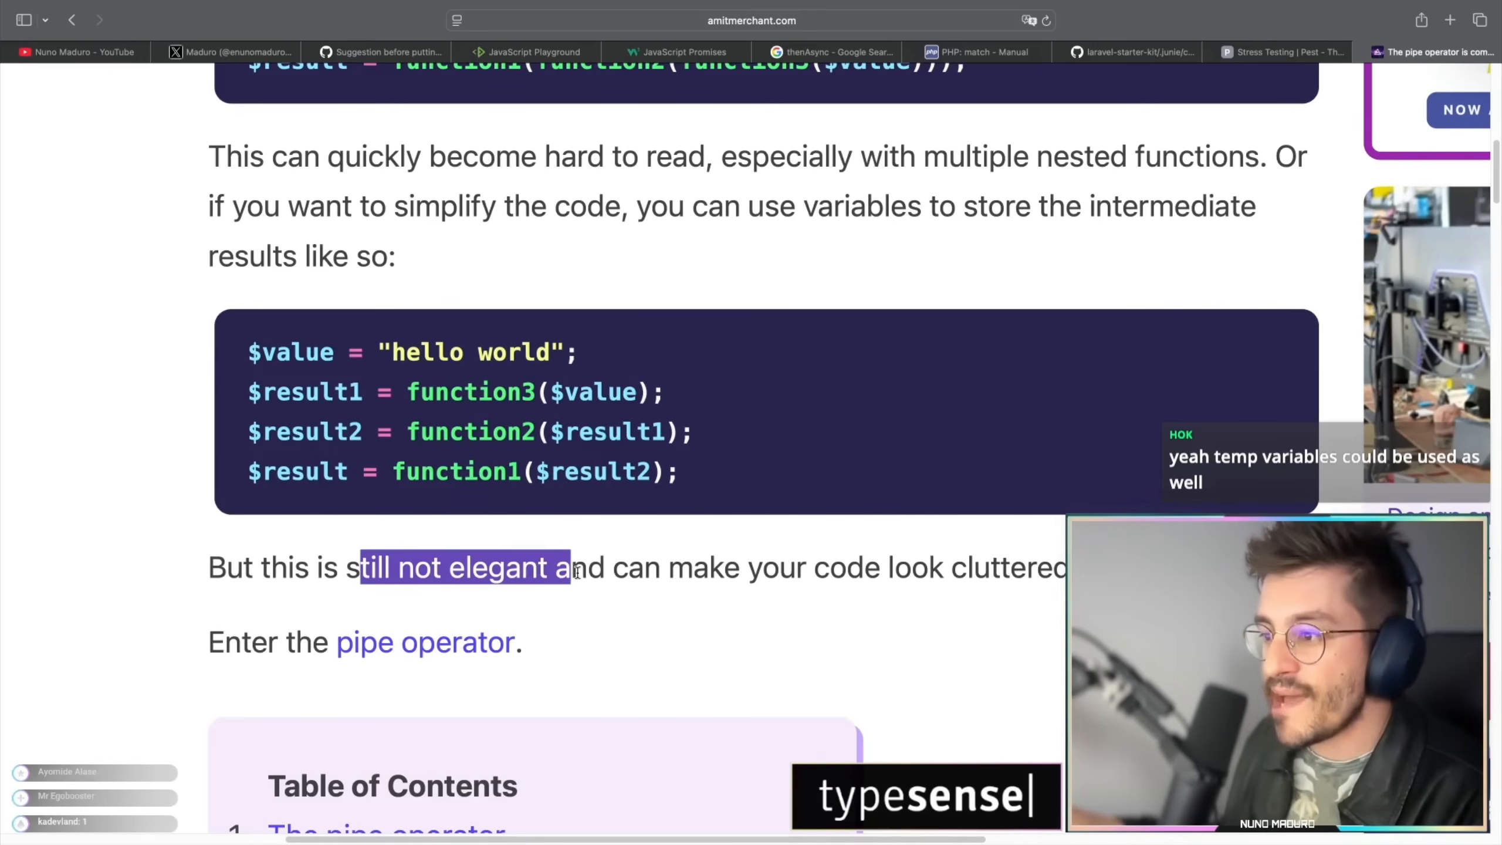
pyautogui.moveTo(569, 567); pyautogui.dragTo(848, 567)
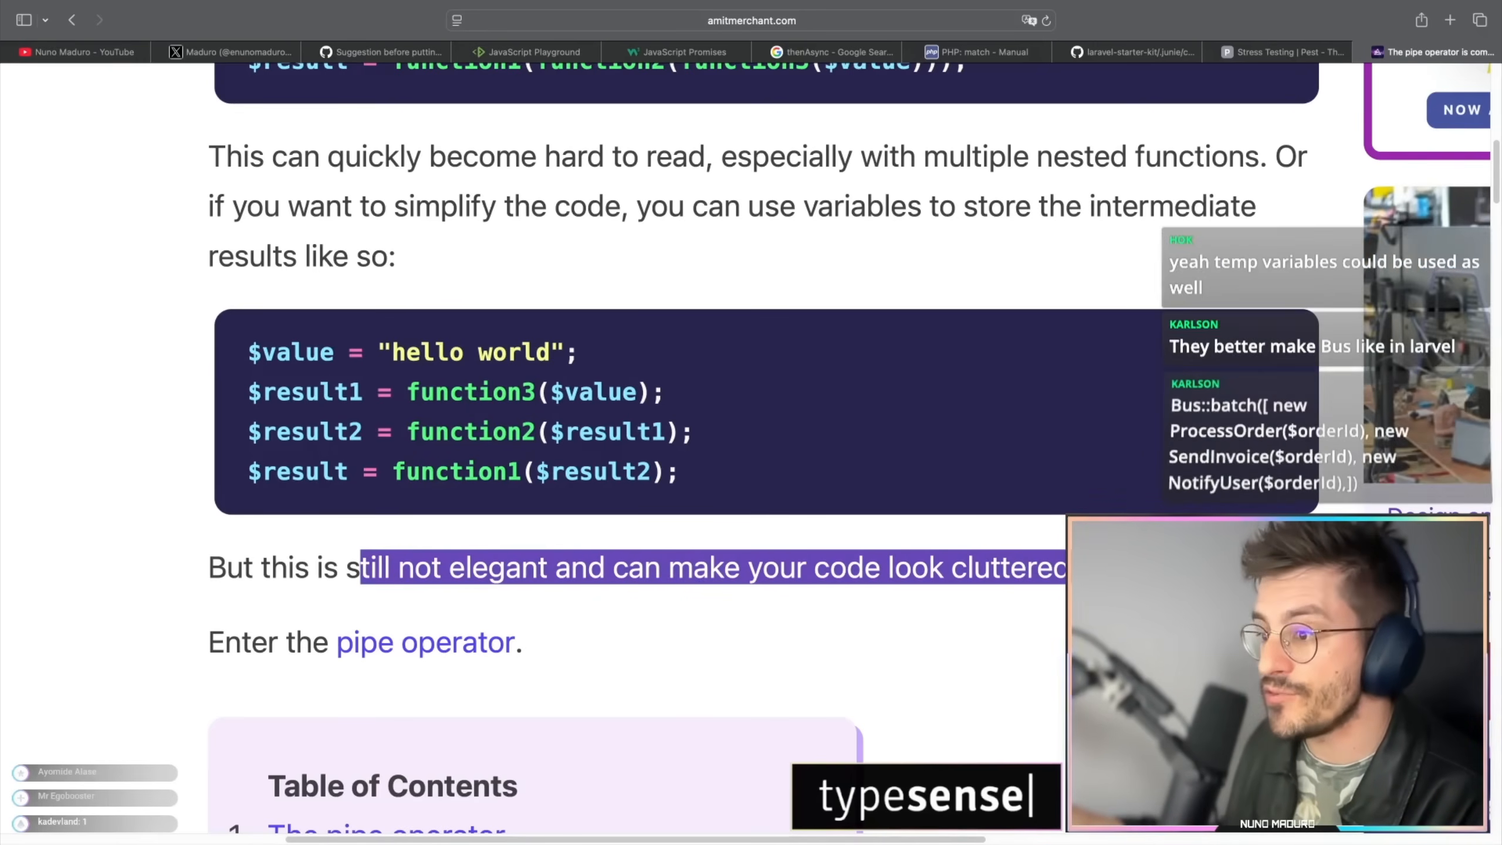
pyautogui.scroll(-3)
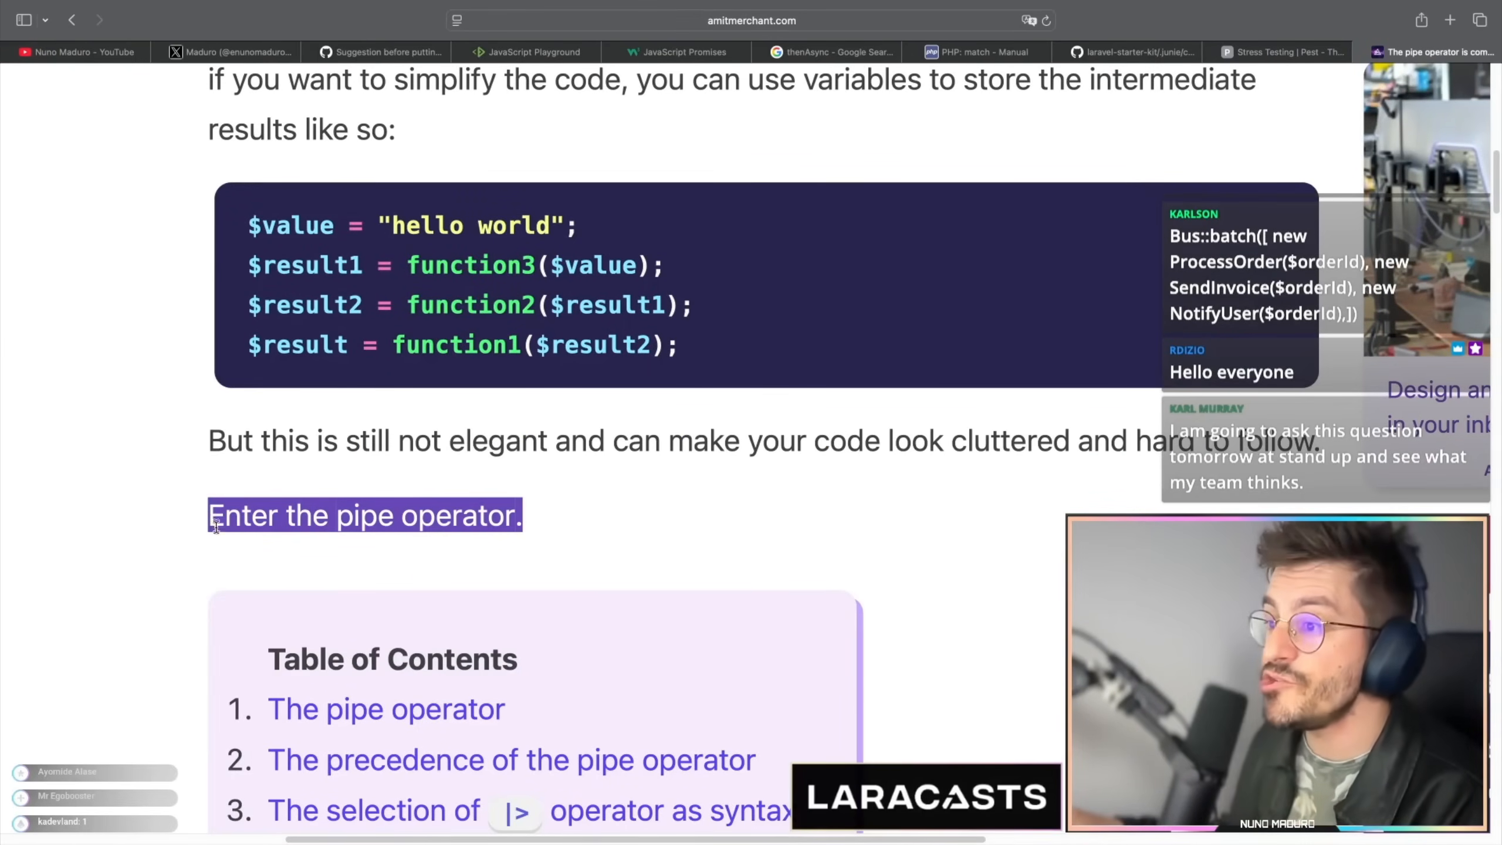
# Highlight 'PHP 8.5' in the pipe operator section and read its rewritten example.
pyautogui.scroll(-3)
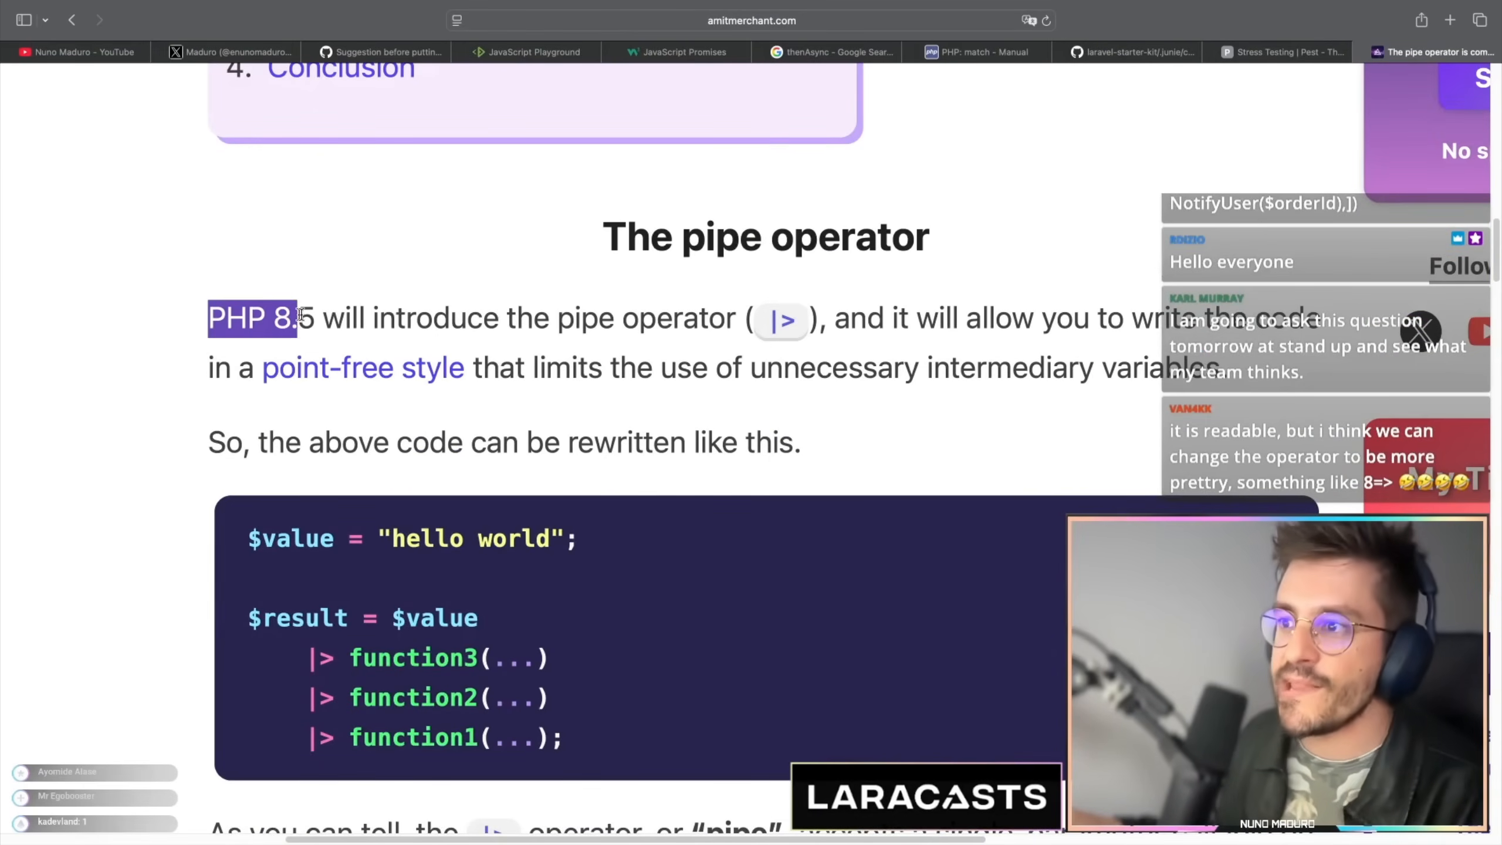
pyautogui.moveTo(297, 317); pyautogui.dragTo(752, 317)
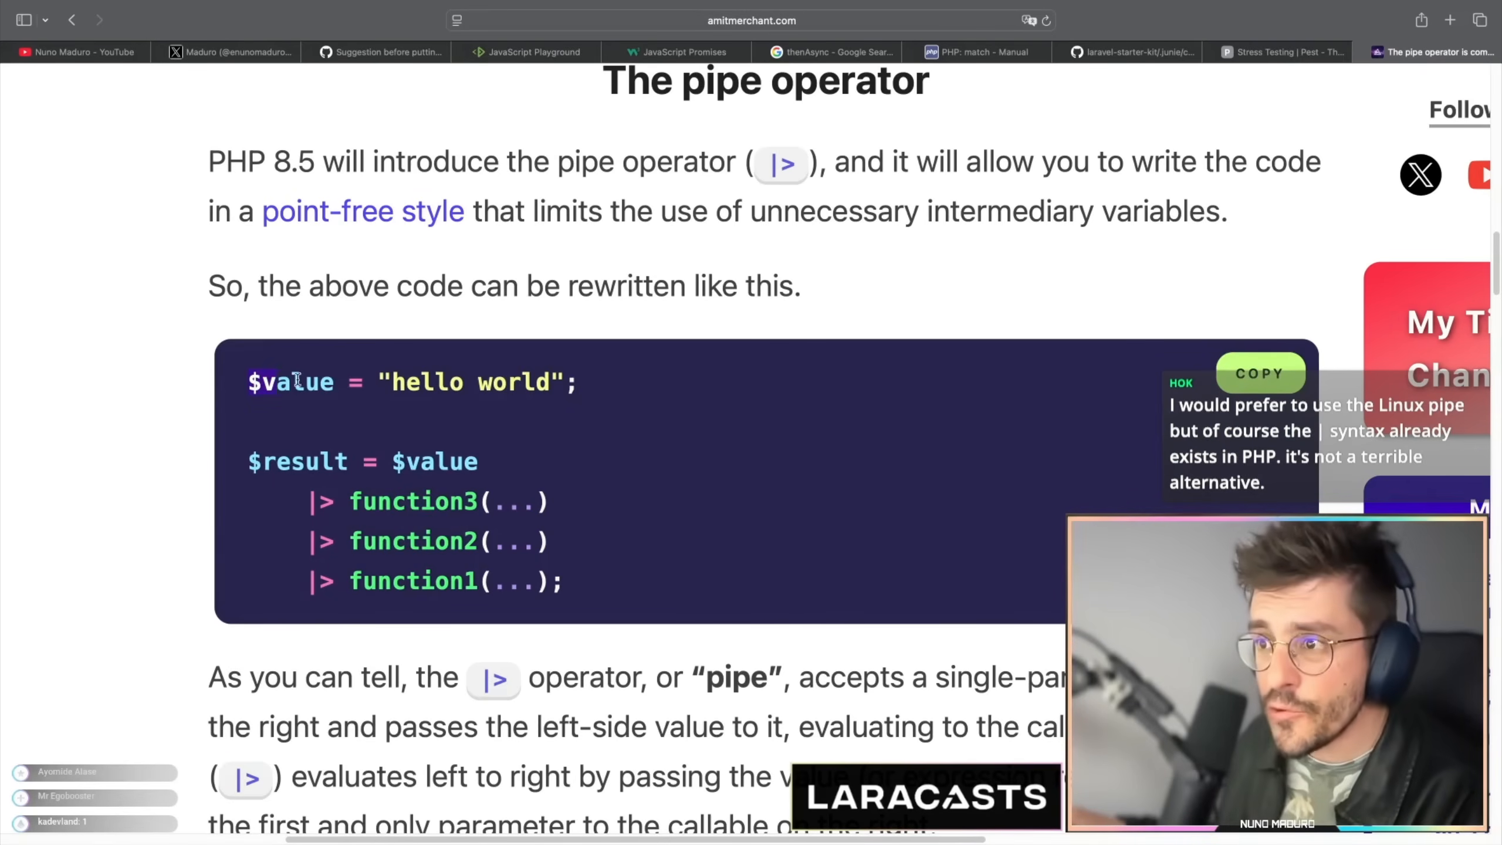
pyautogui.scroll(-3)
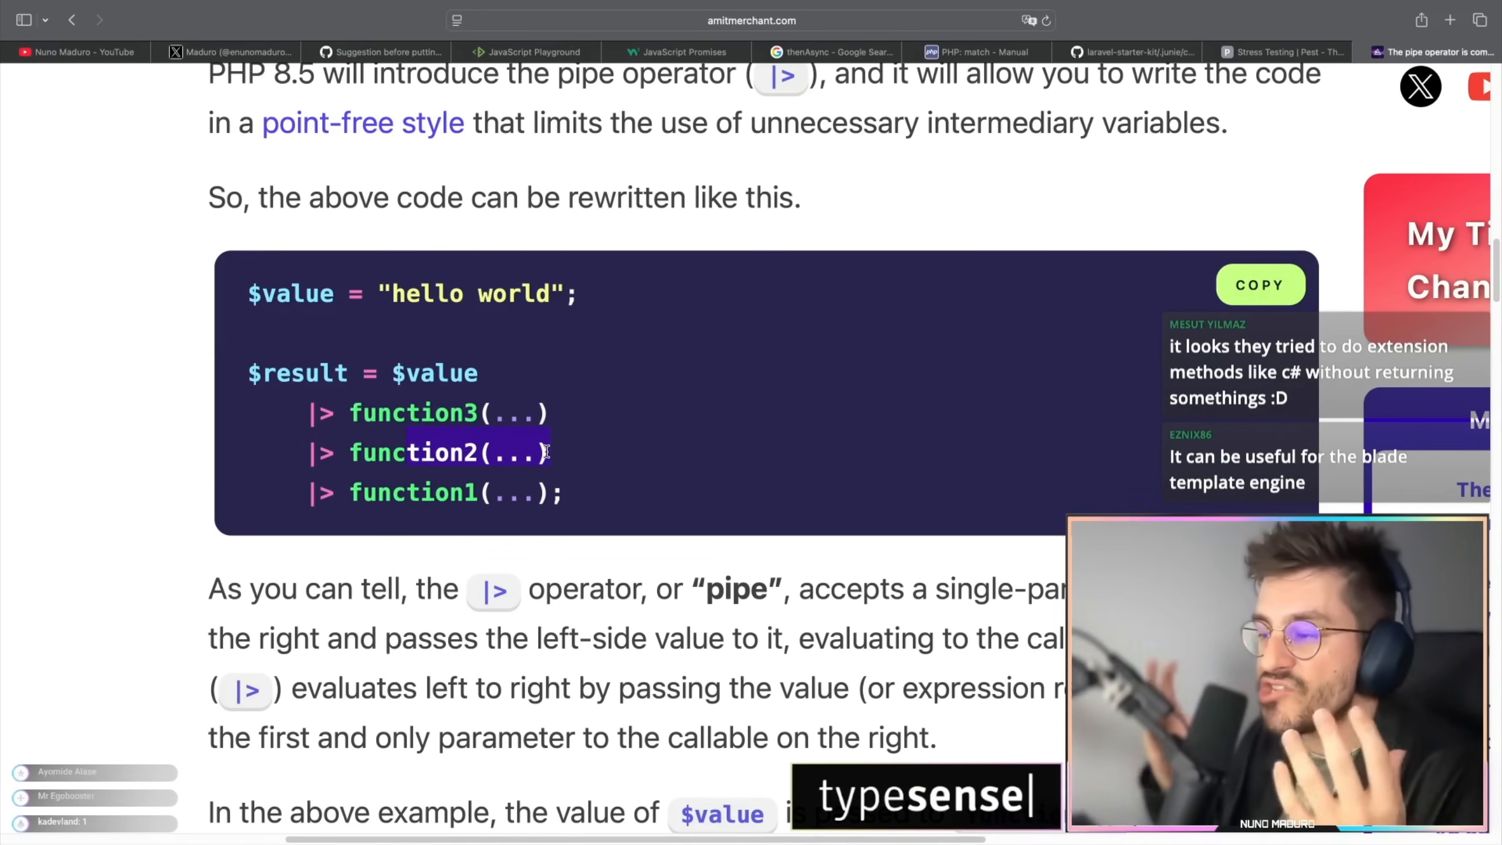
pyautogui.scroll(-3)
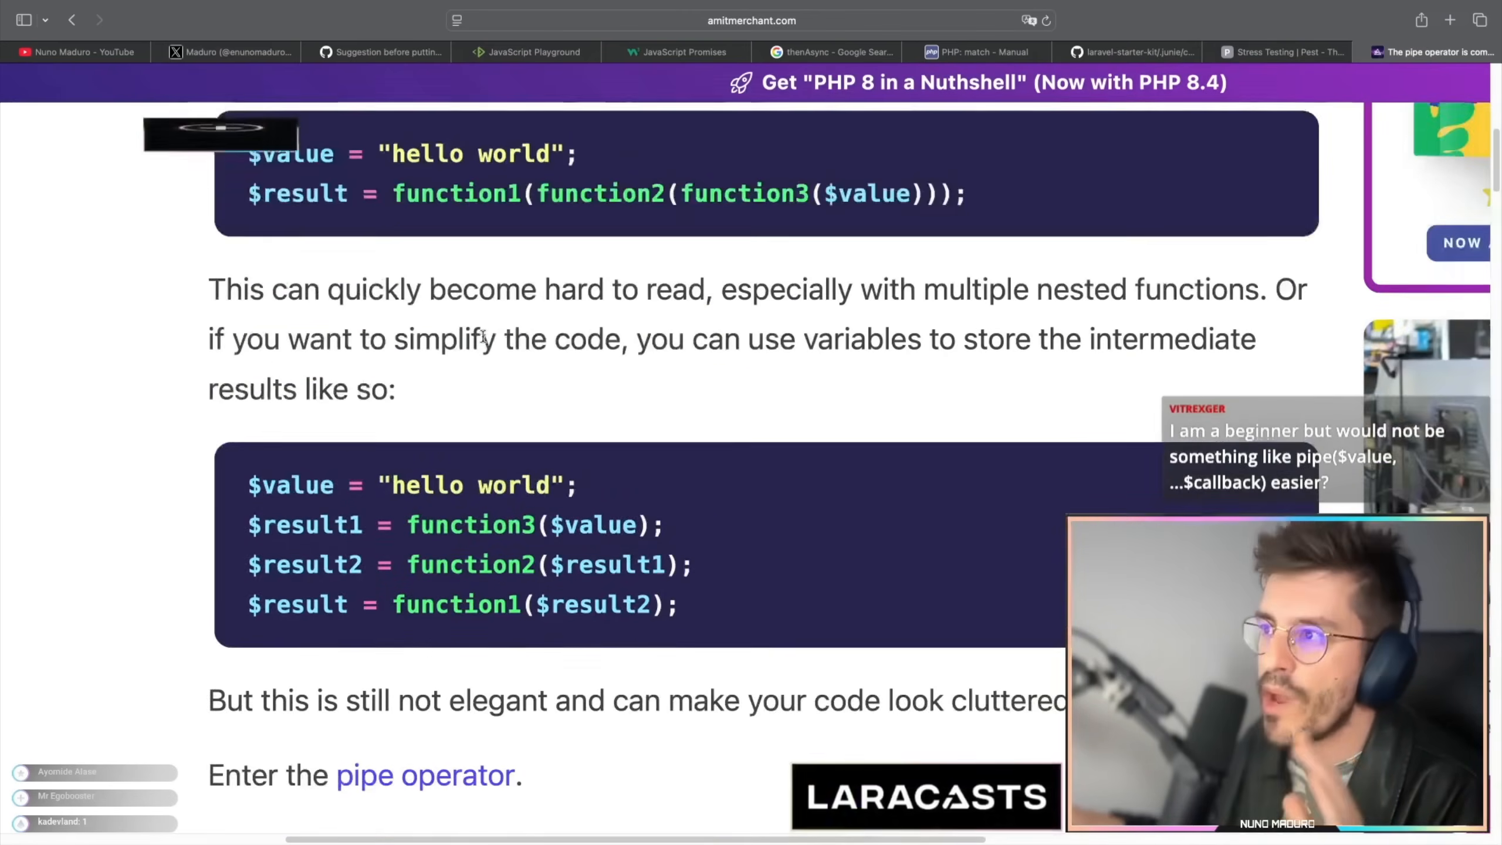
# Scroll past the Table of Contents back to the pipe operator example code block.
pyautogui.scroll(-3)
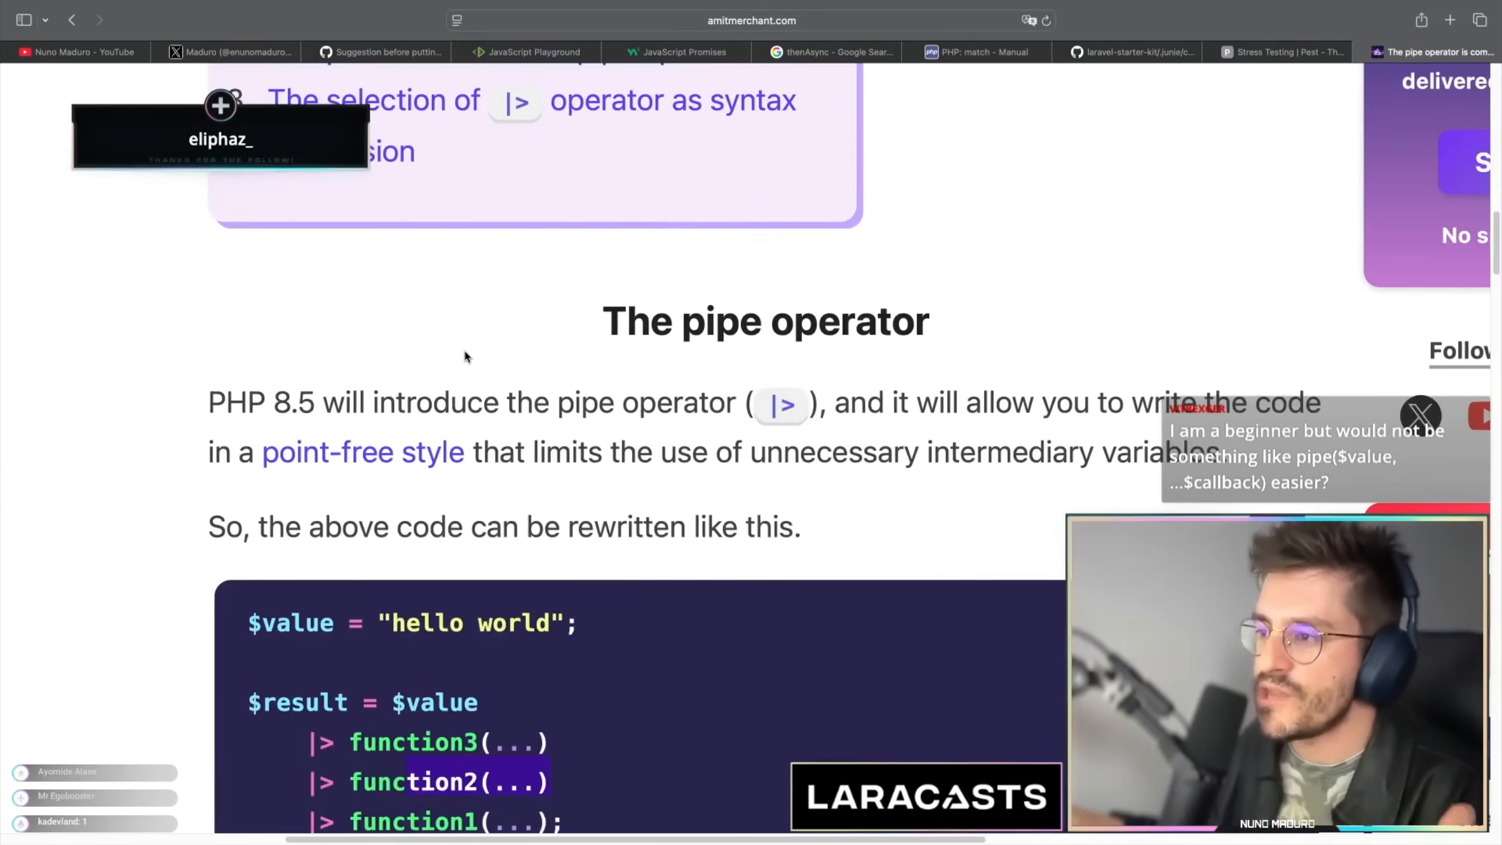
pyautogui.scroll(-3)
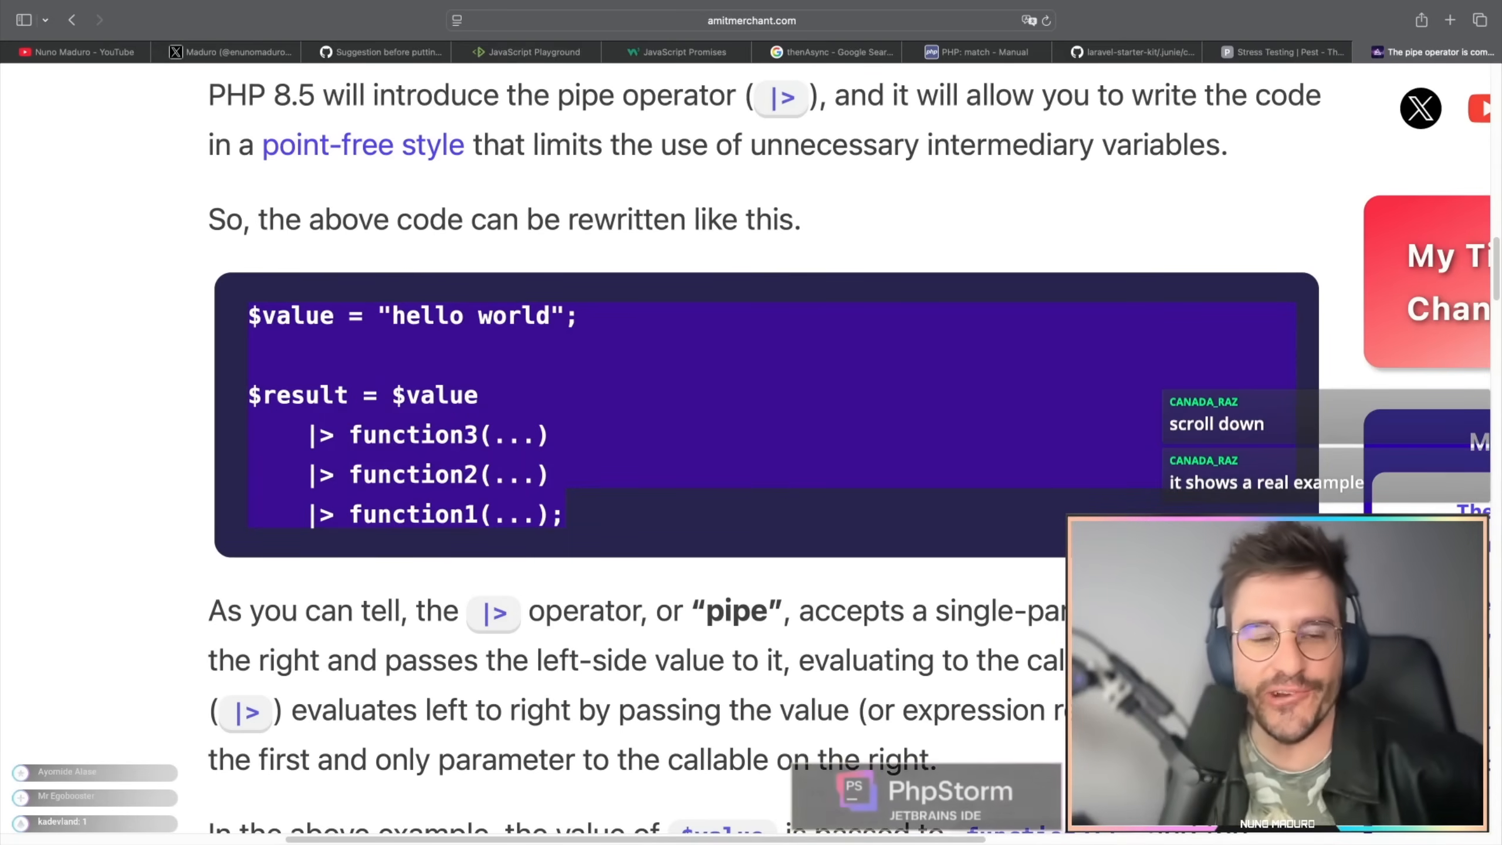
pyautogui.scroll(-3)
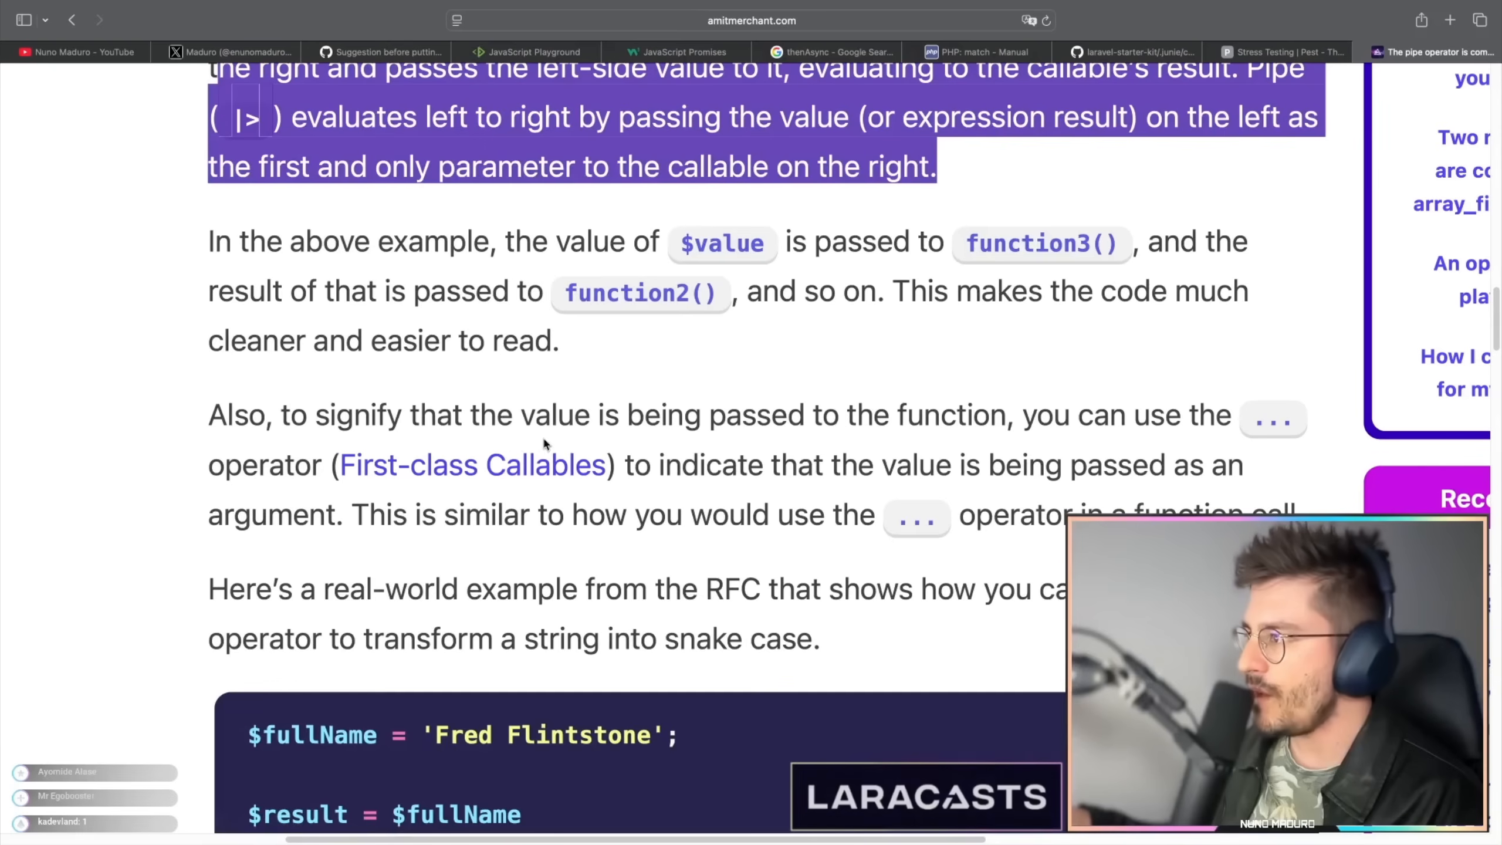
pyautogui.scroll(-3)
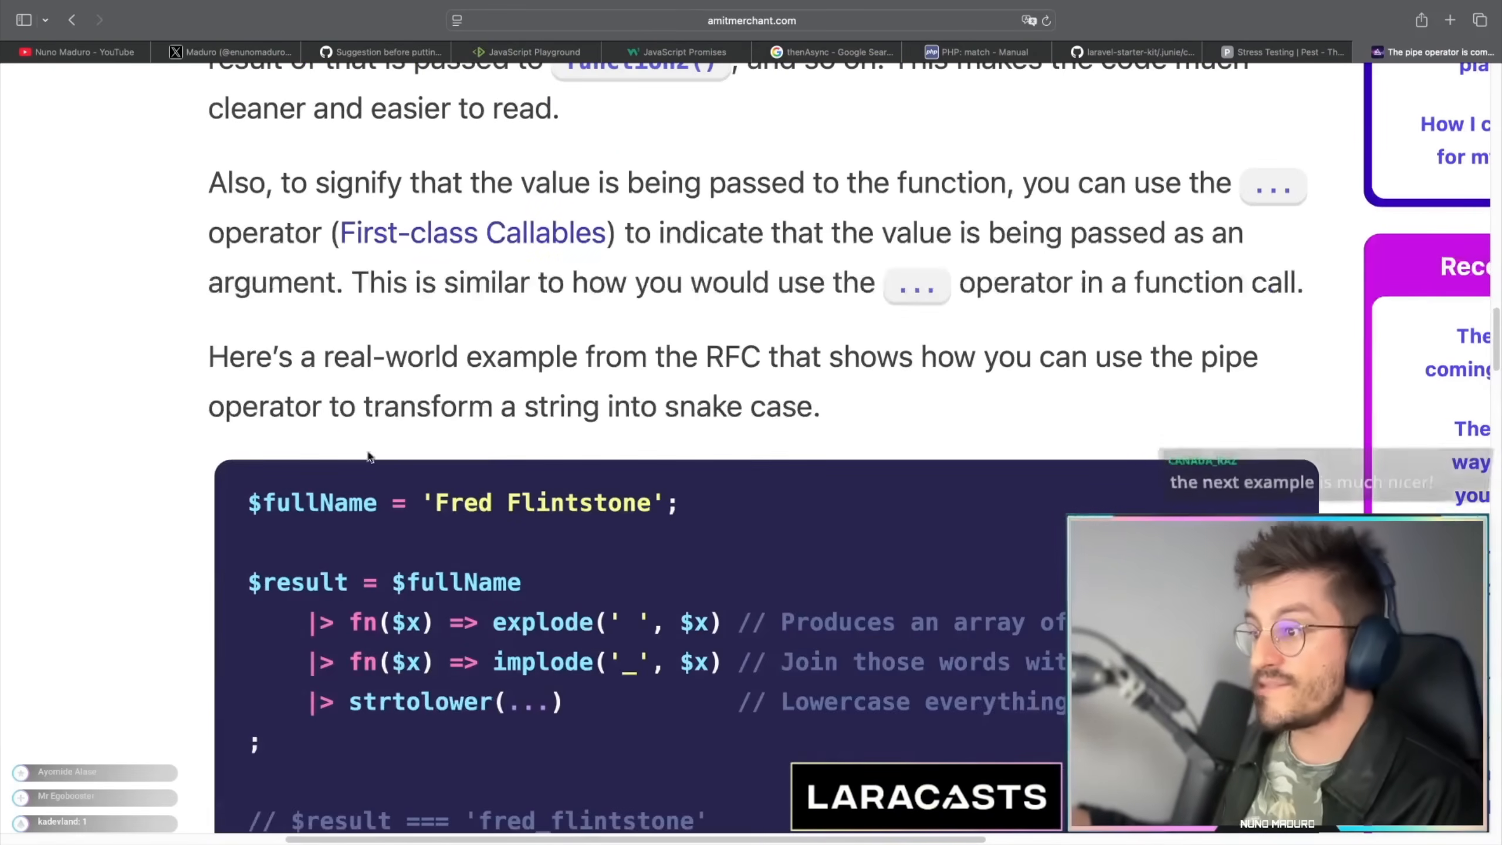
pyautogui.moveTo(208, 356); pyautogui.dragTo(820, 406)
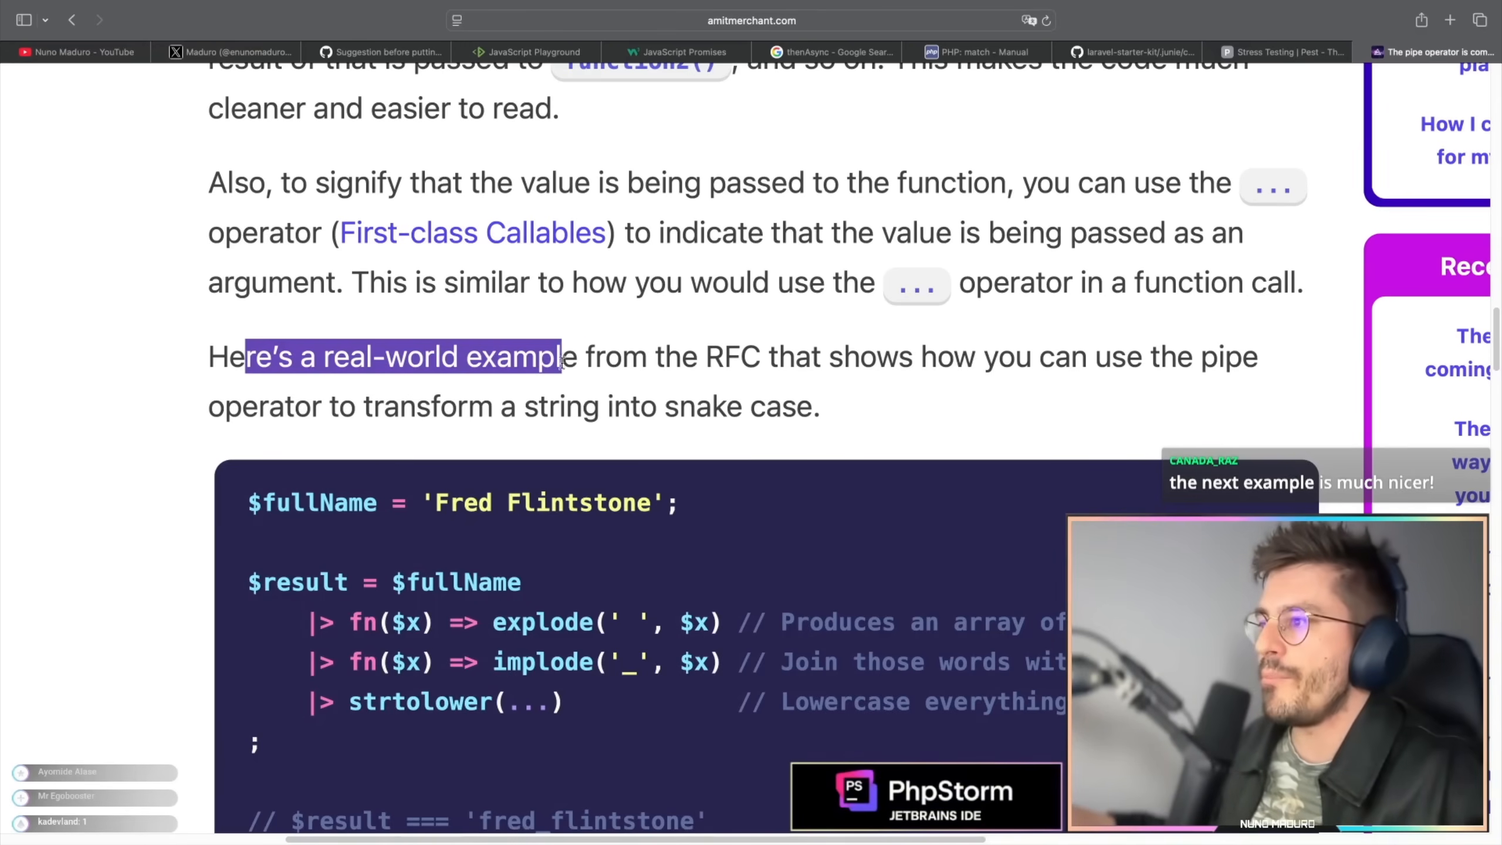
pyautogui.moveTo(560, 356); pyautogui.dragTo(915, 356)
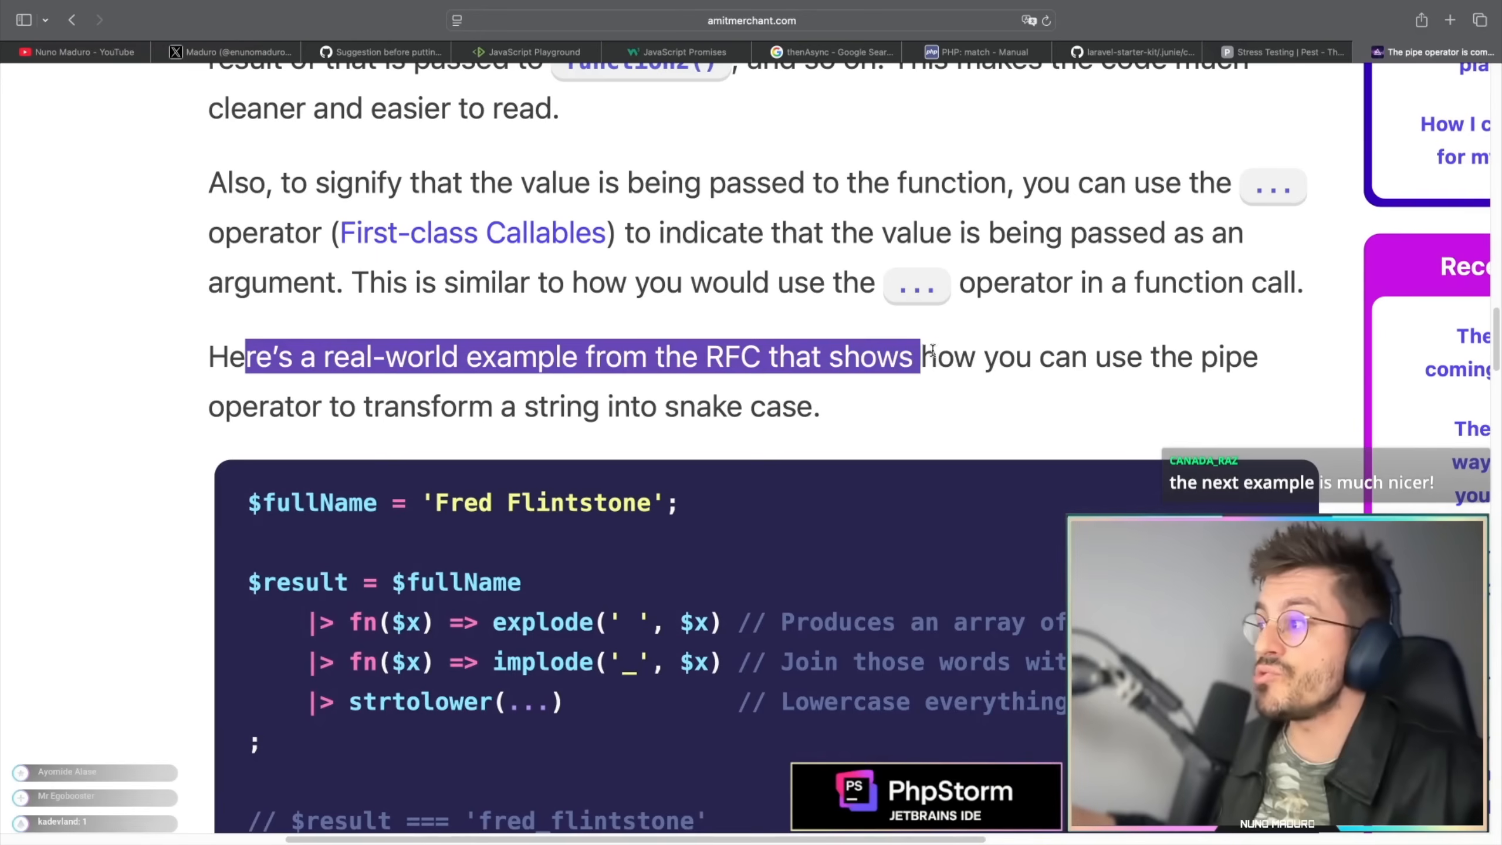
pyautogui.moveTo(915, 356); pyautogui.dragTo(313, 405)
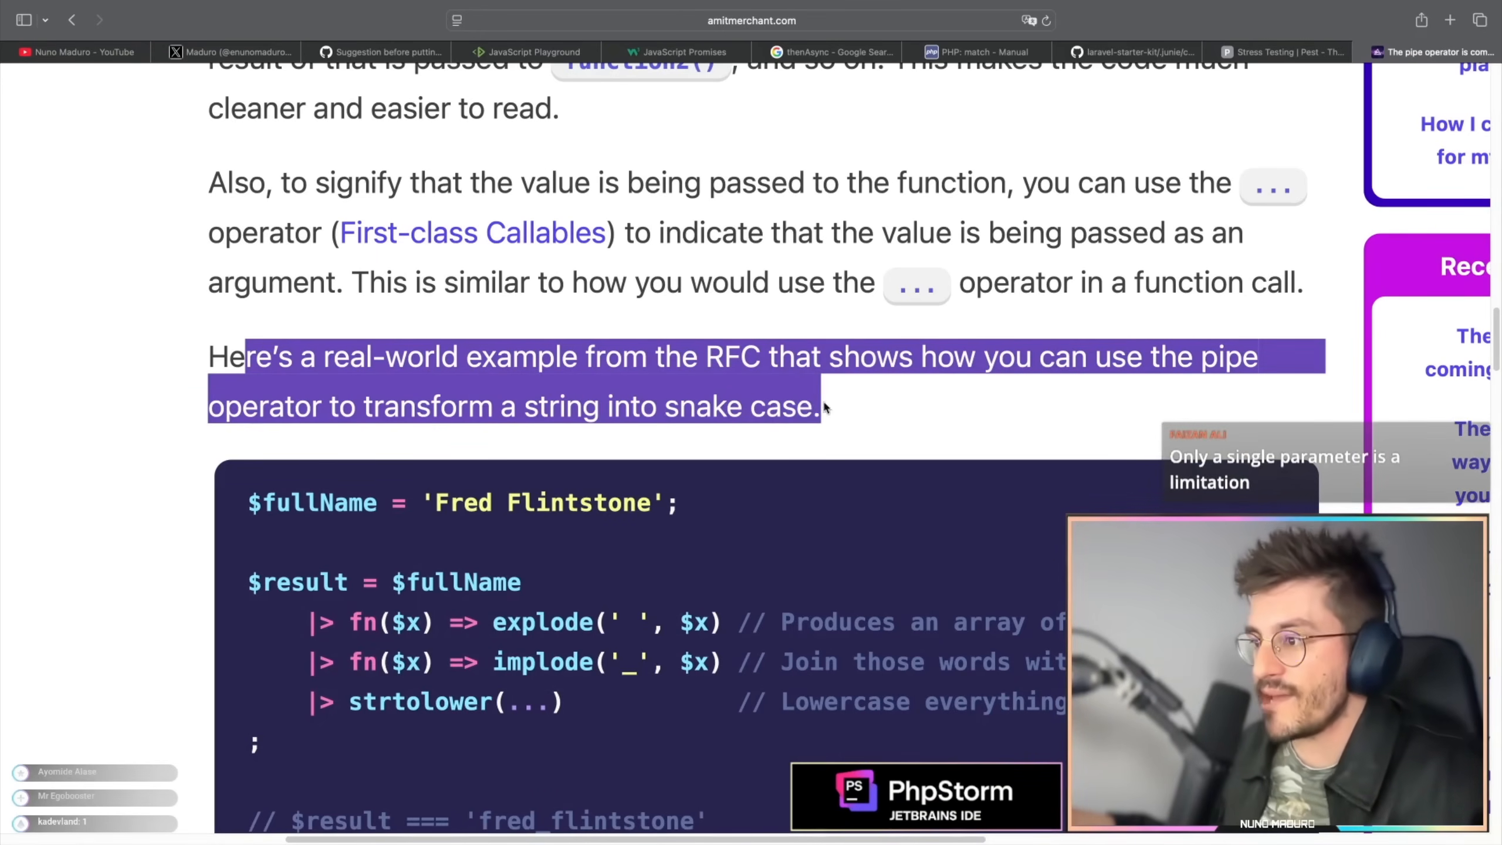
pyautogui.scroll(-3)
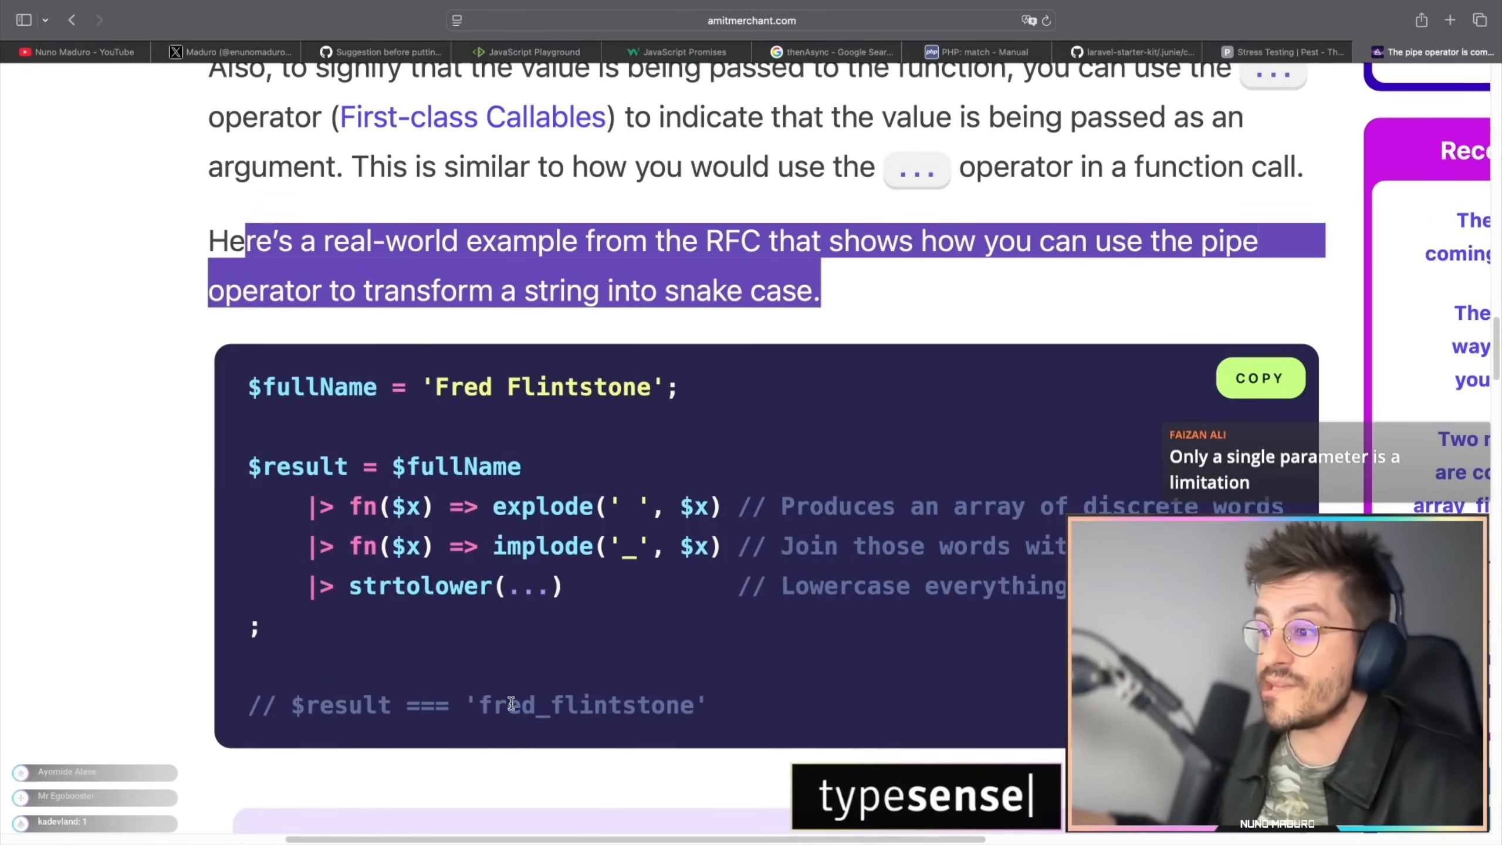
pyautogui.doubleClick(536, 387)
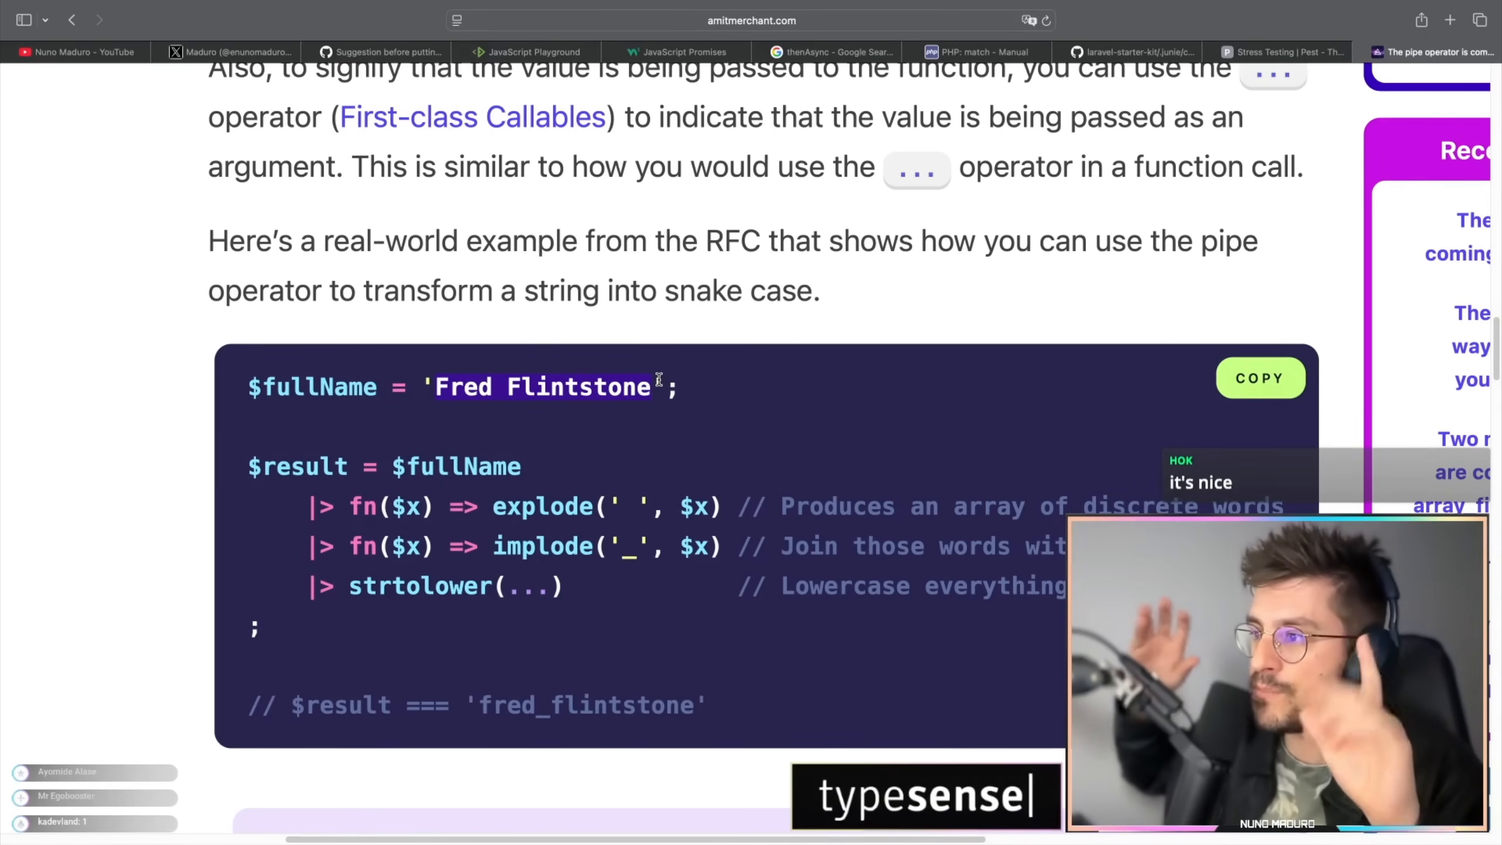
pyautogui.scroll(-3)
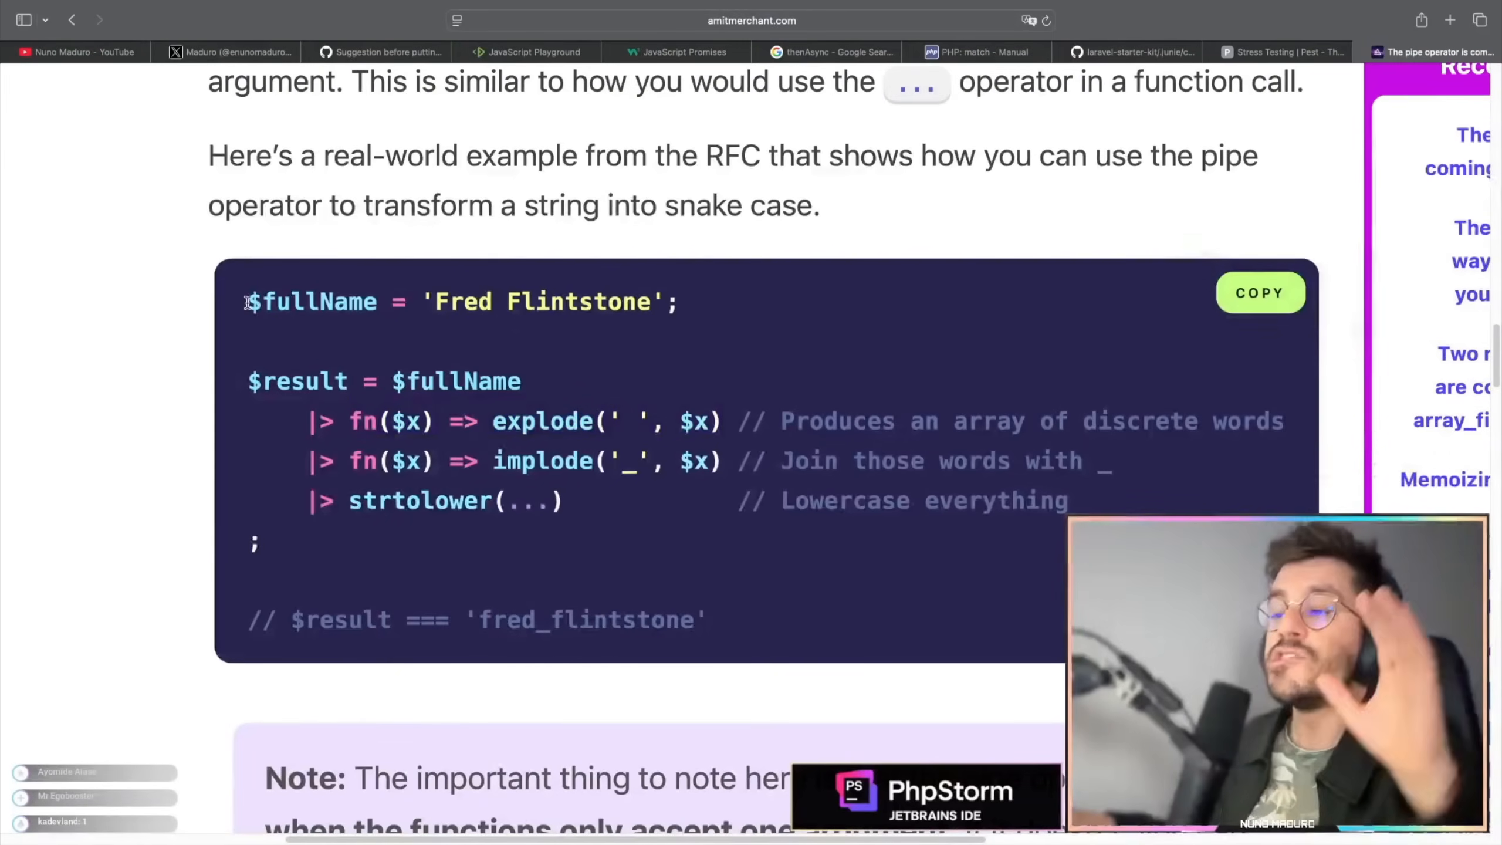
pyautogui.doubleClick(459, 301)
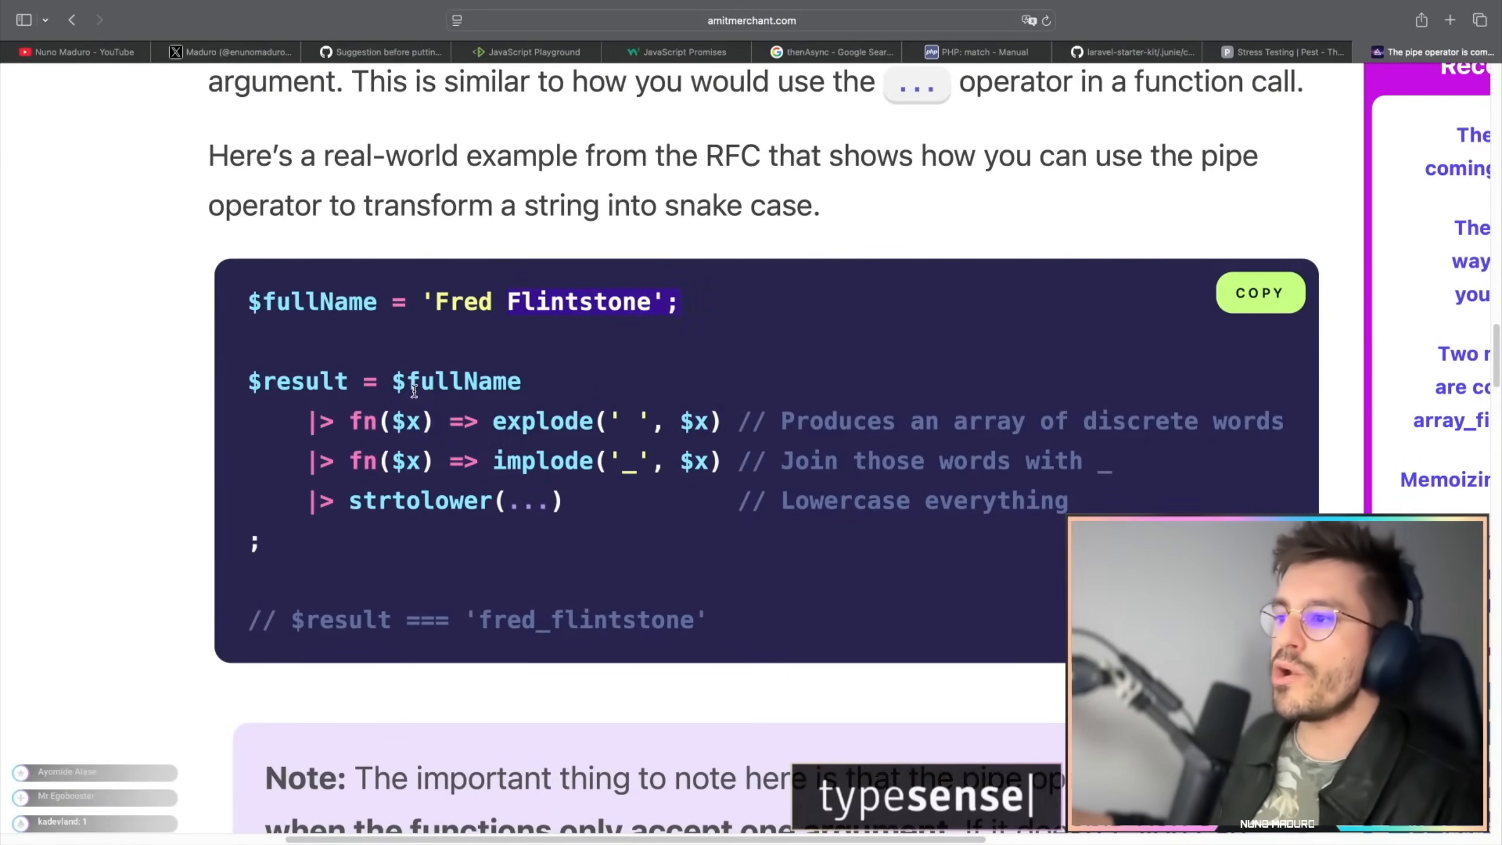
pyautogui.doubleClick(457, 381)
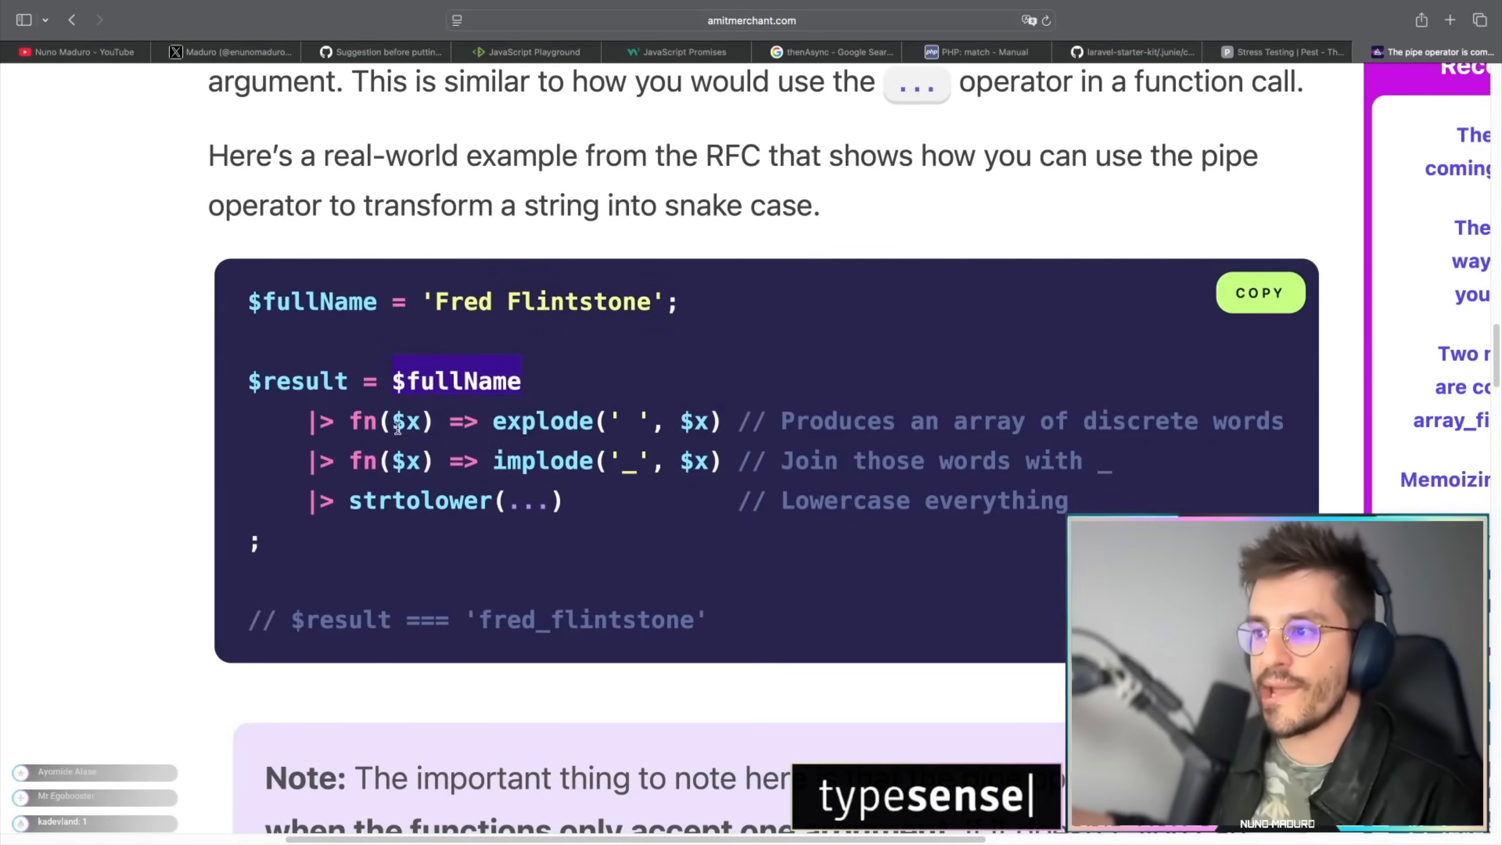
pyautogui.moveTo(390, 380); pyautogui.dragTo(721, 422)
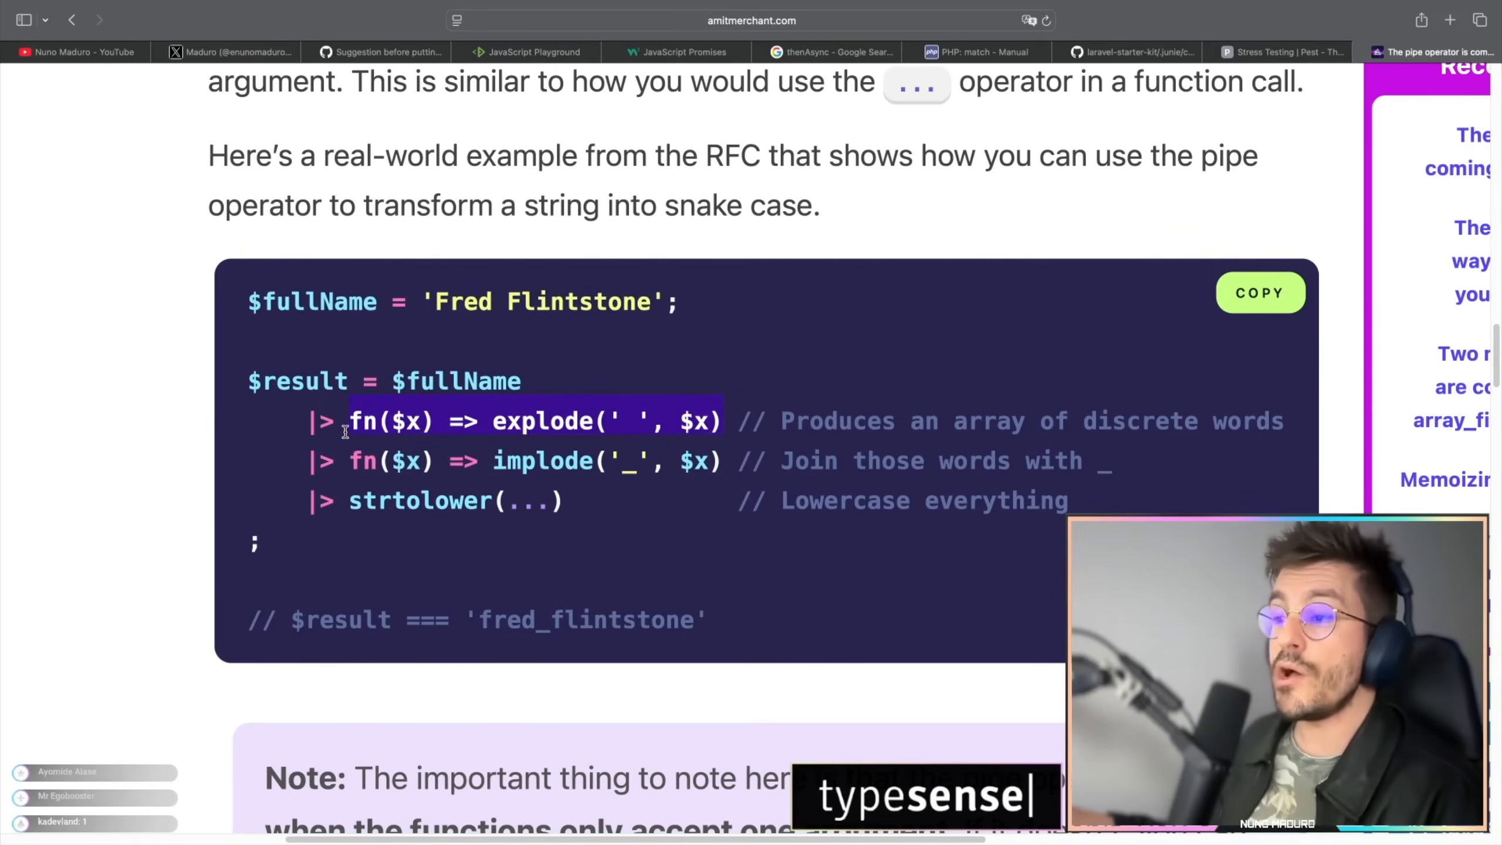
pyautogui.click(400, 421)
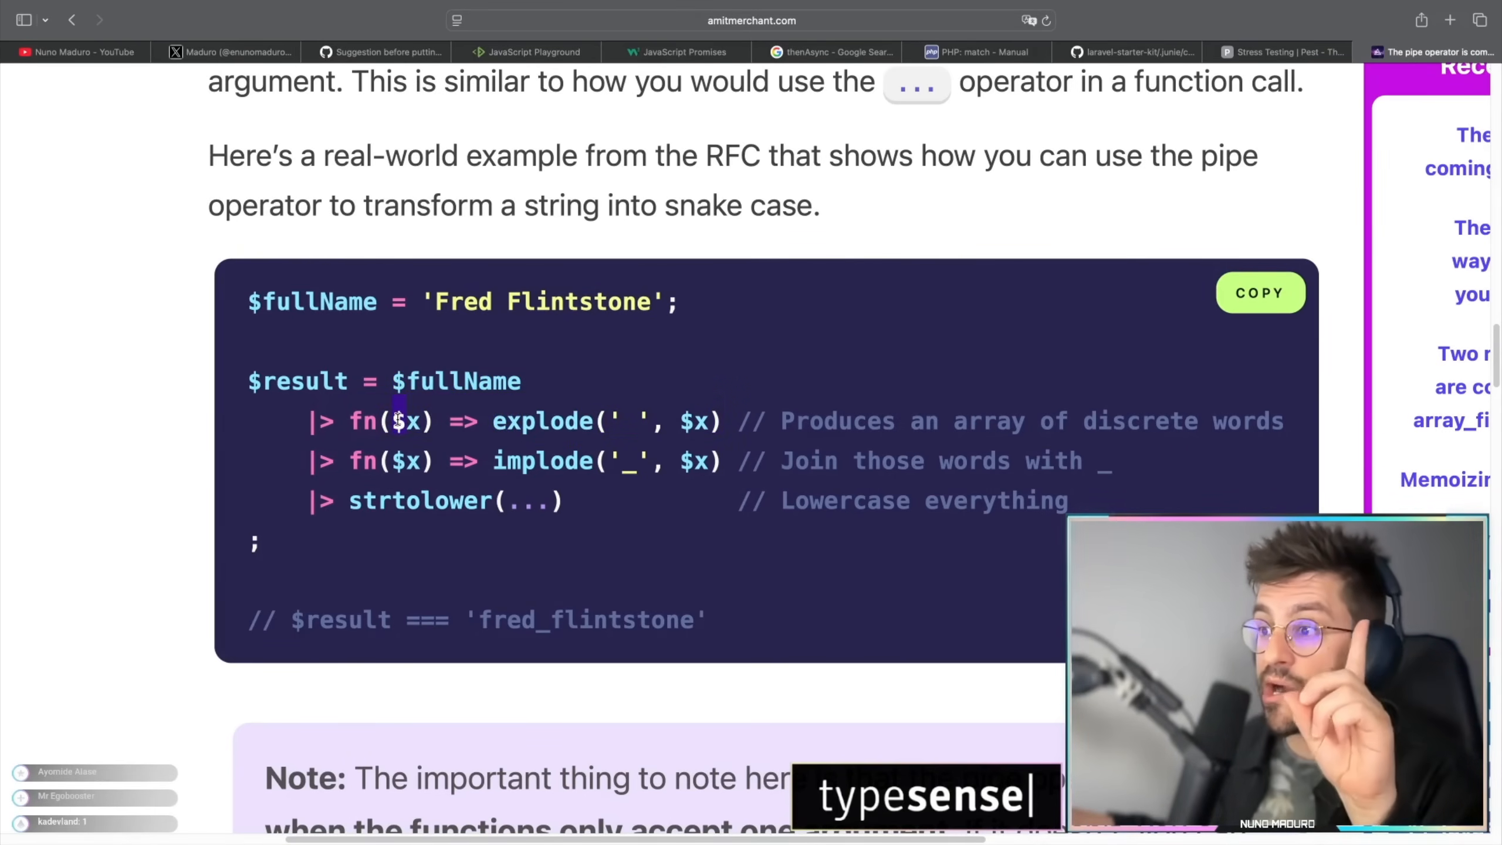
pyautogui.doubleClick(455, 382)
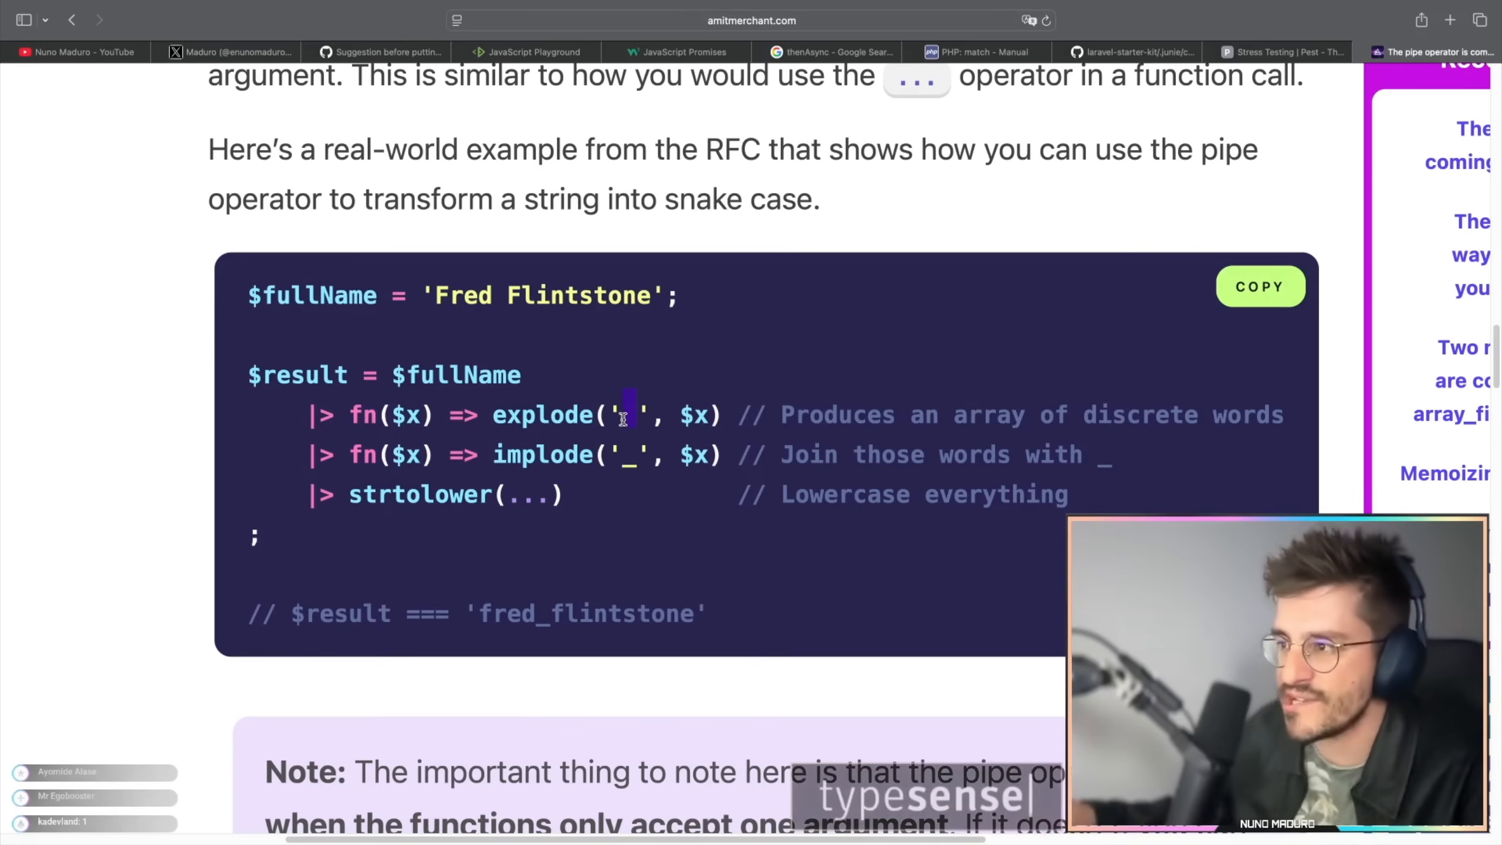
pyautogui.doubleClick(988, 415)
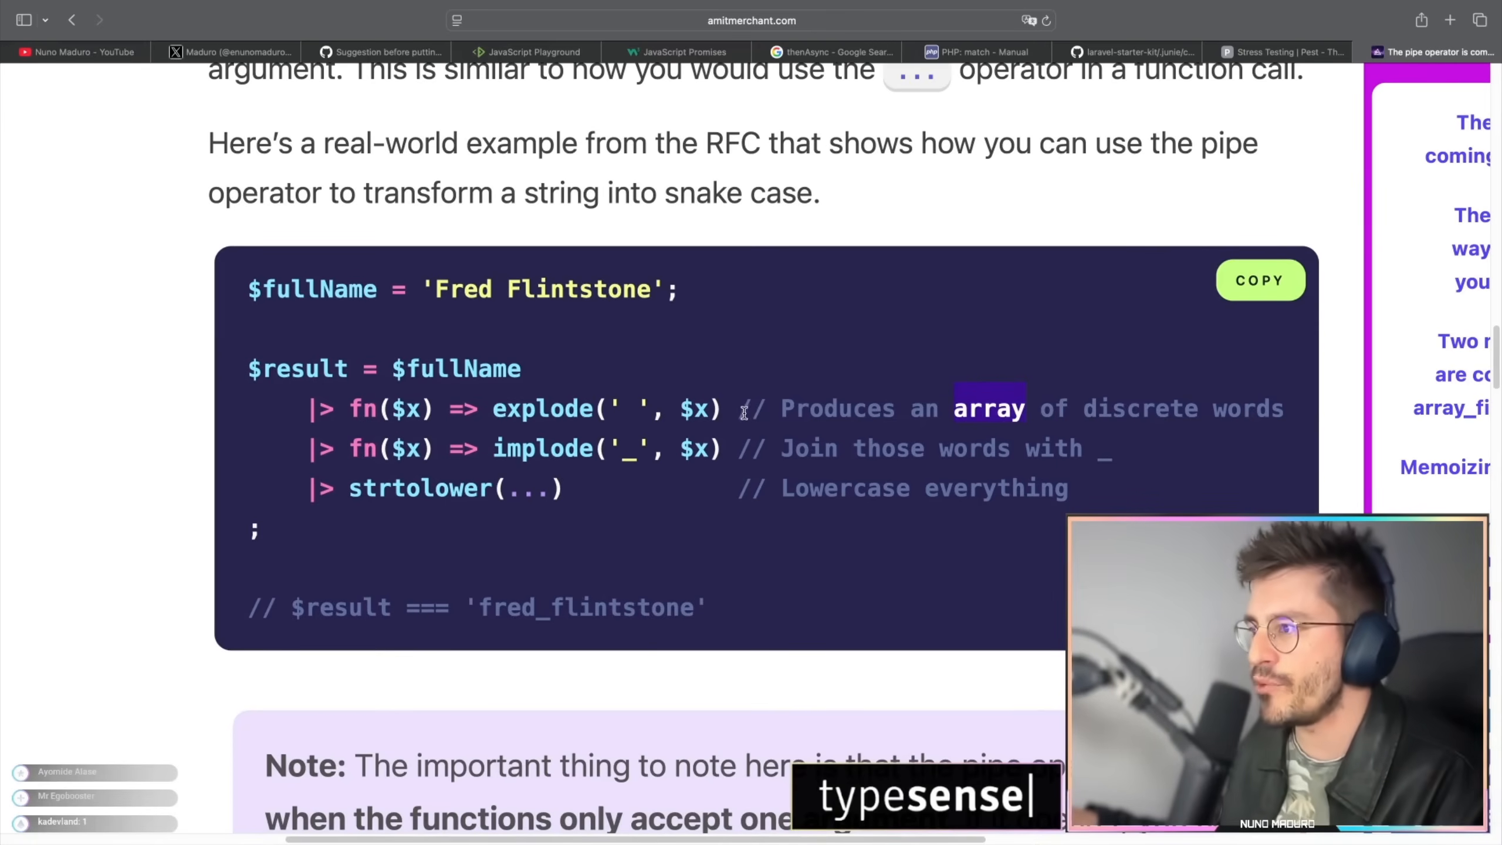
pyautogui.doubleClick(459, 289)
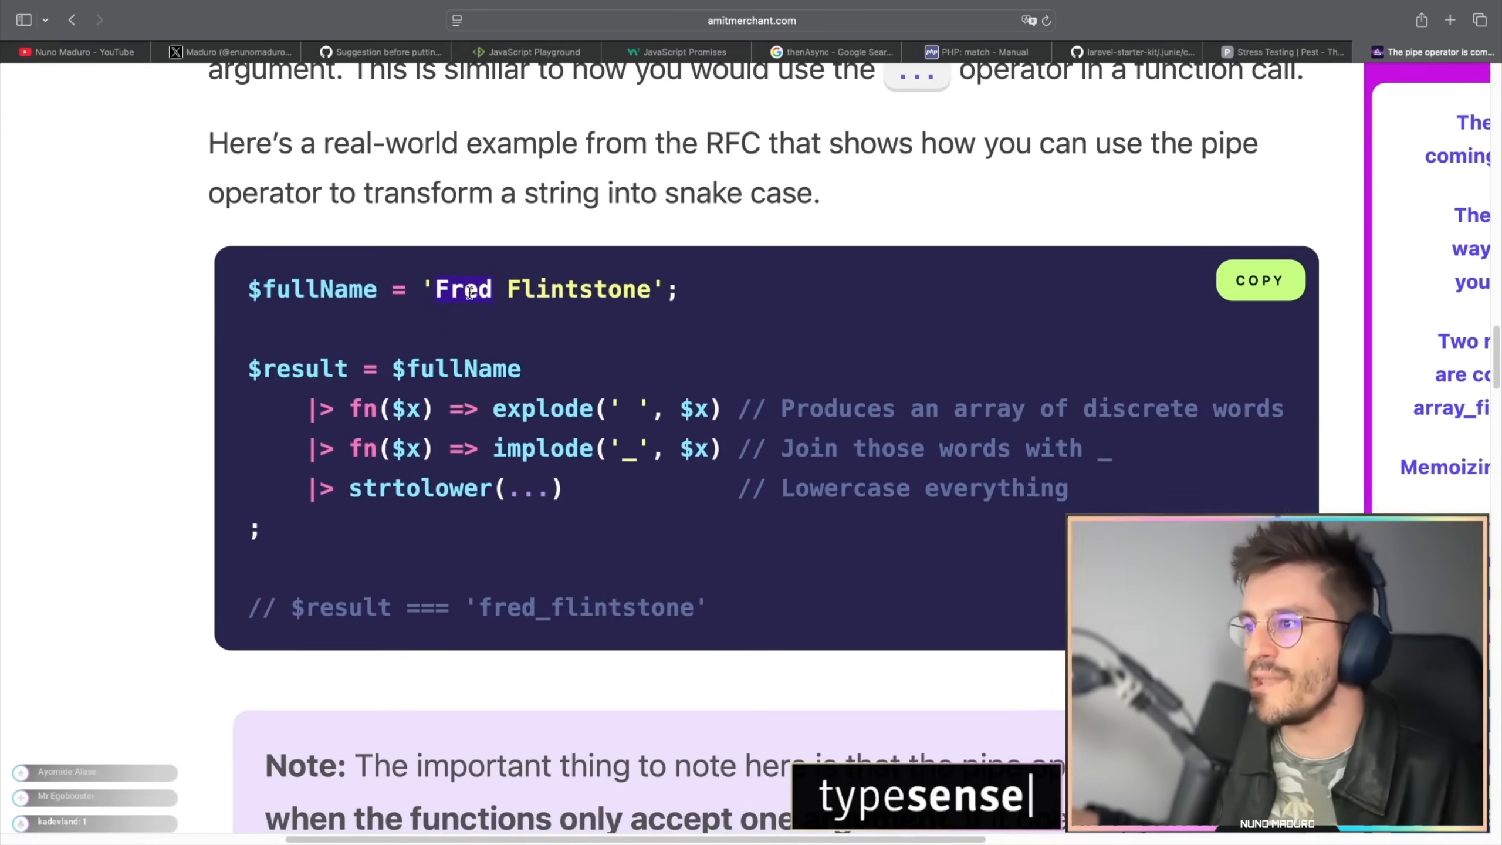
pyautogui.moveTo(436, 290); pyautogui.dragTo(651, 289)
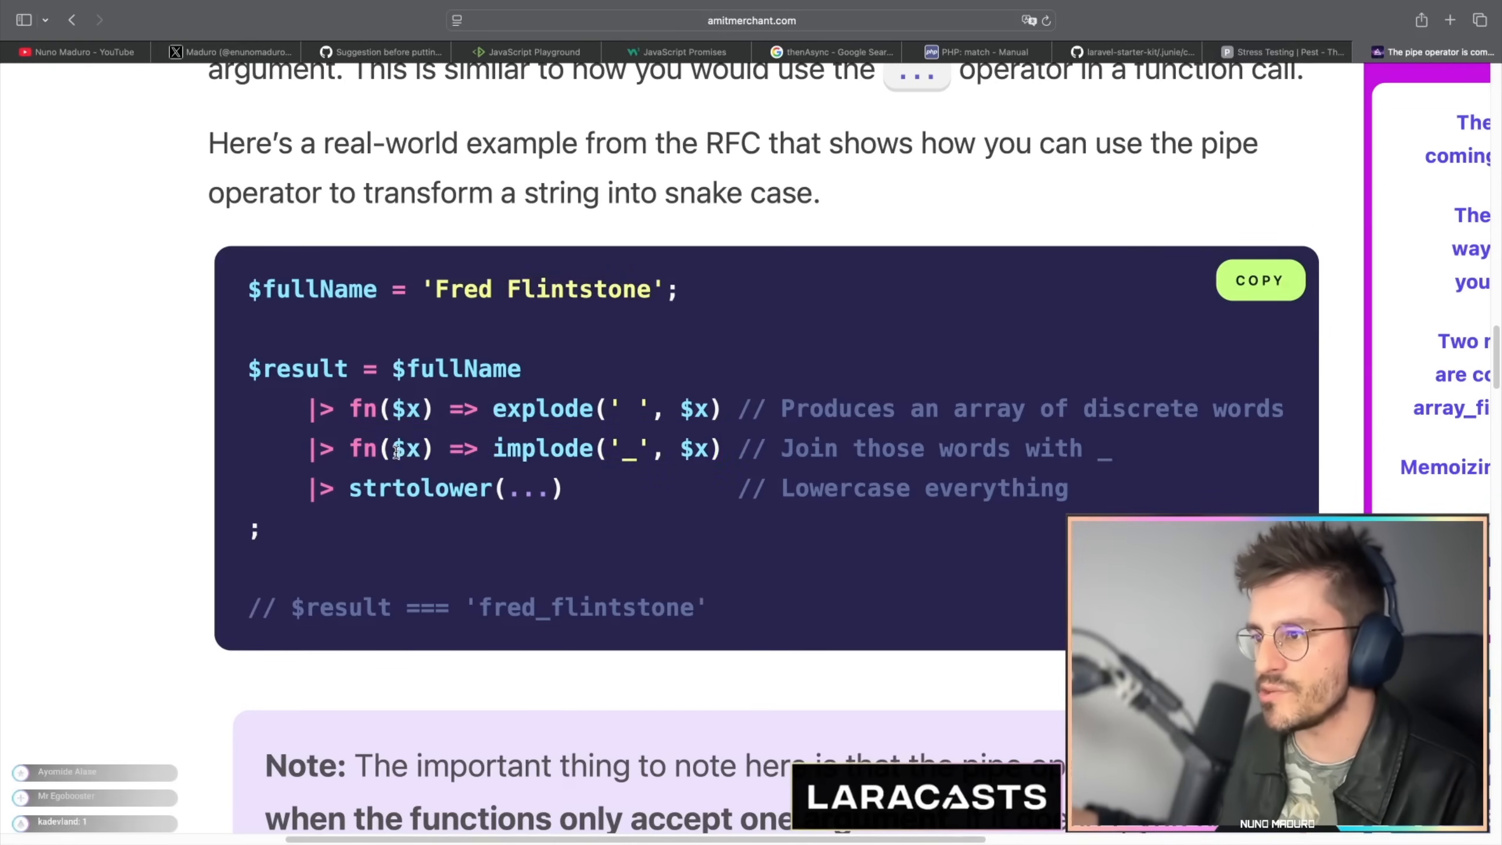
pyautogui.doubleClick(406, 449)
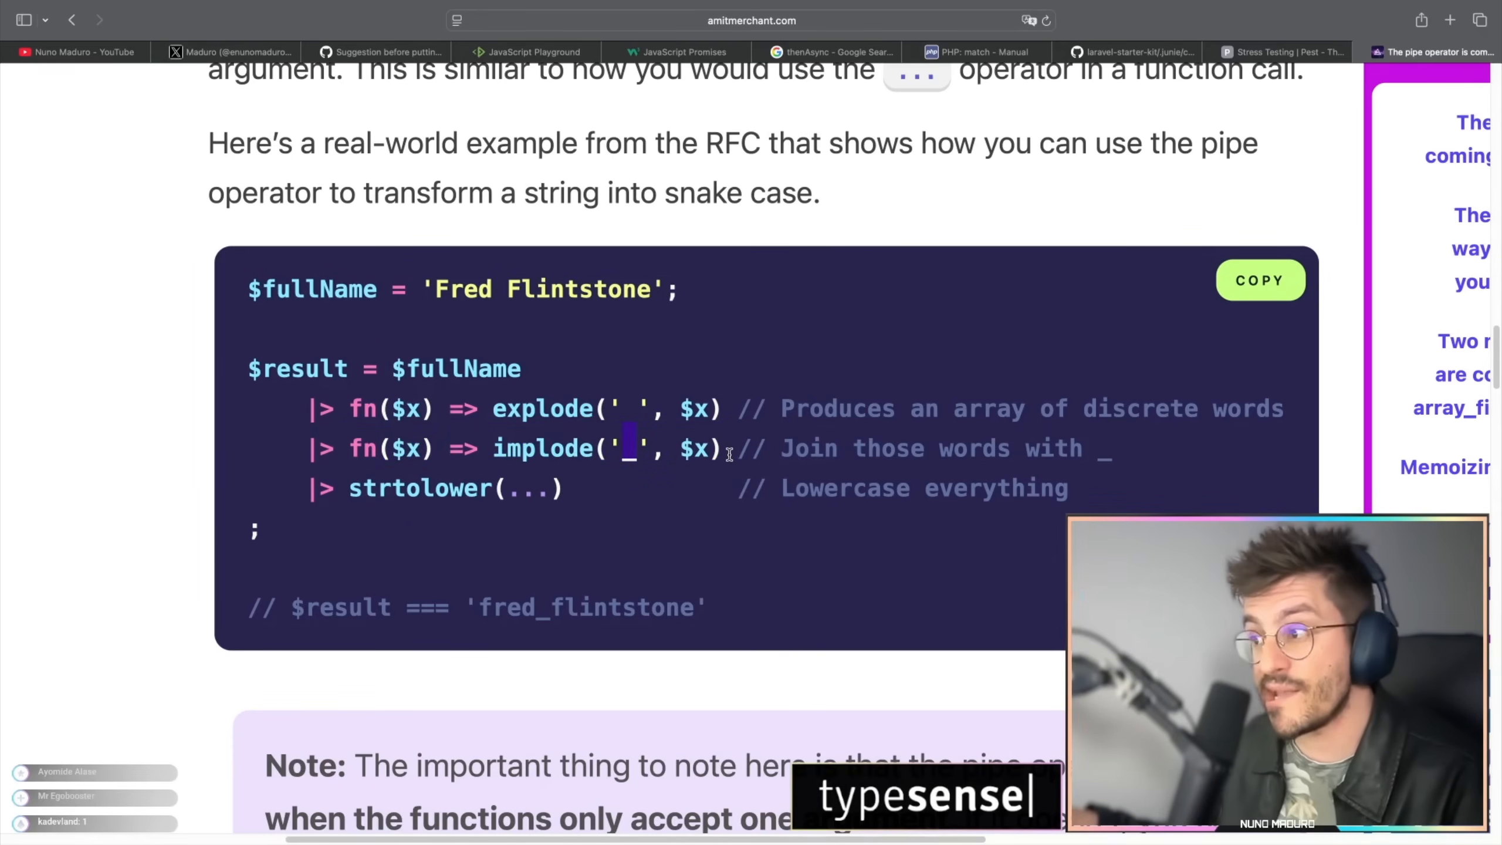
pyautogui.doubleClick(418, 488)
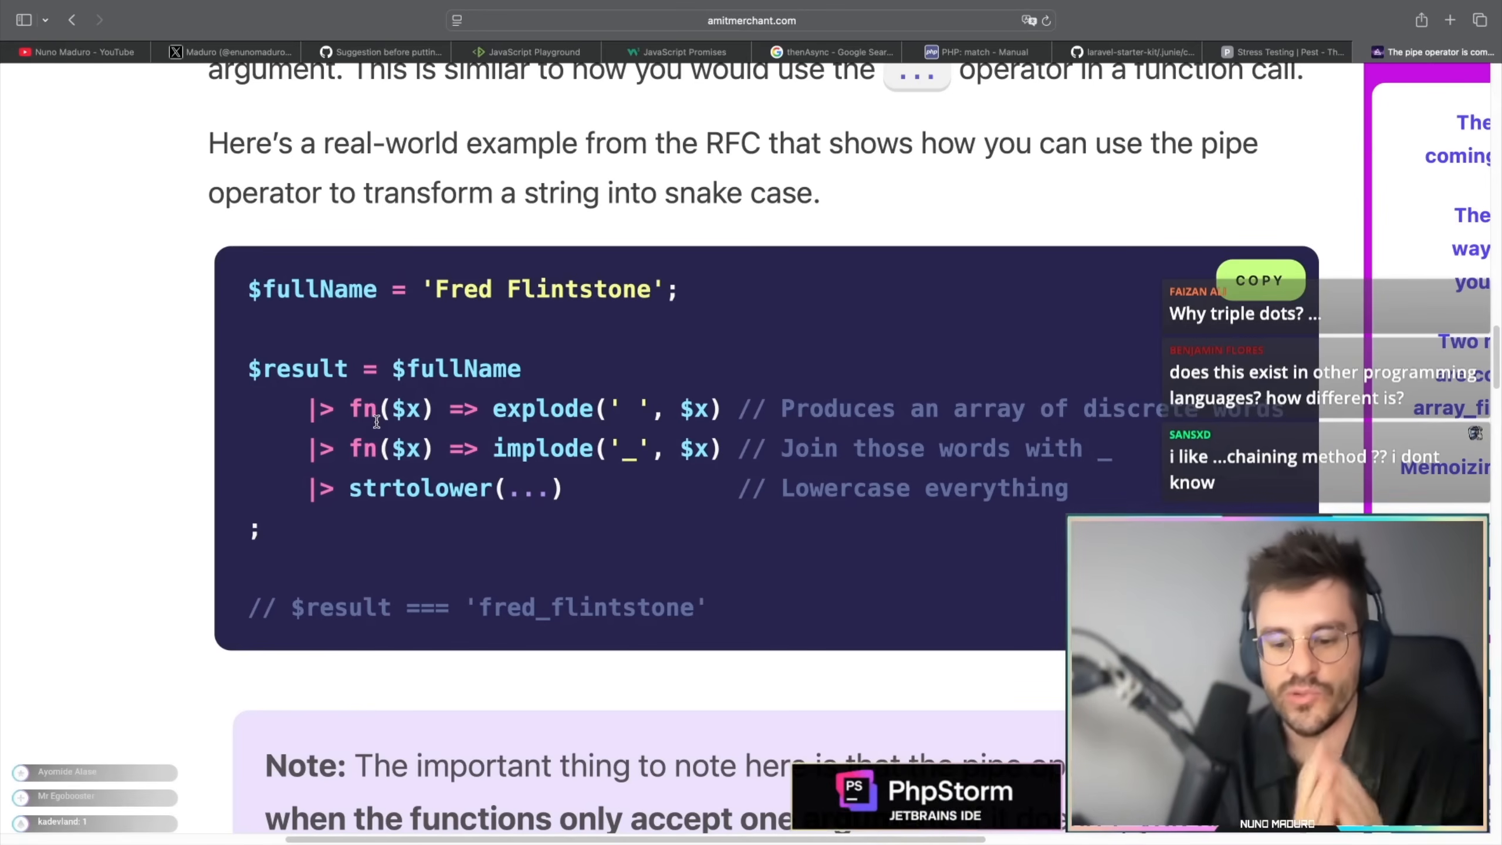
# Read 'The selection of |> operator as syntax' down to the JetBrains Mono ligature example.
pyautogui.scroll(-3)
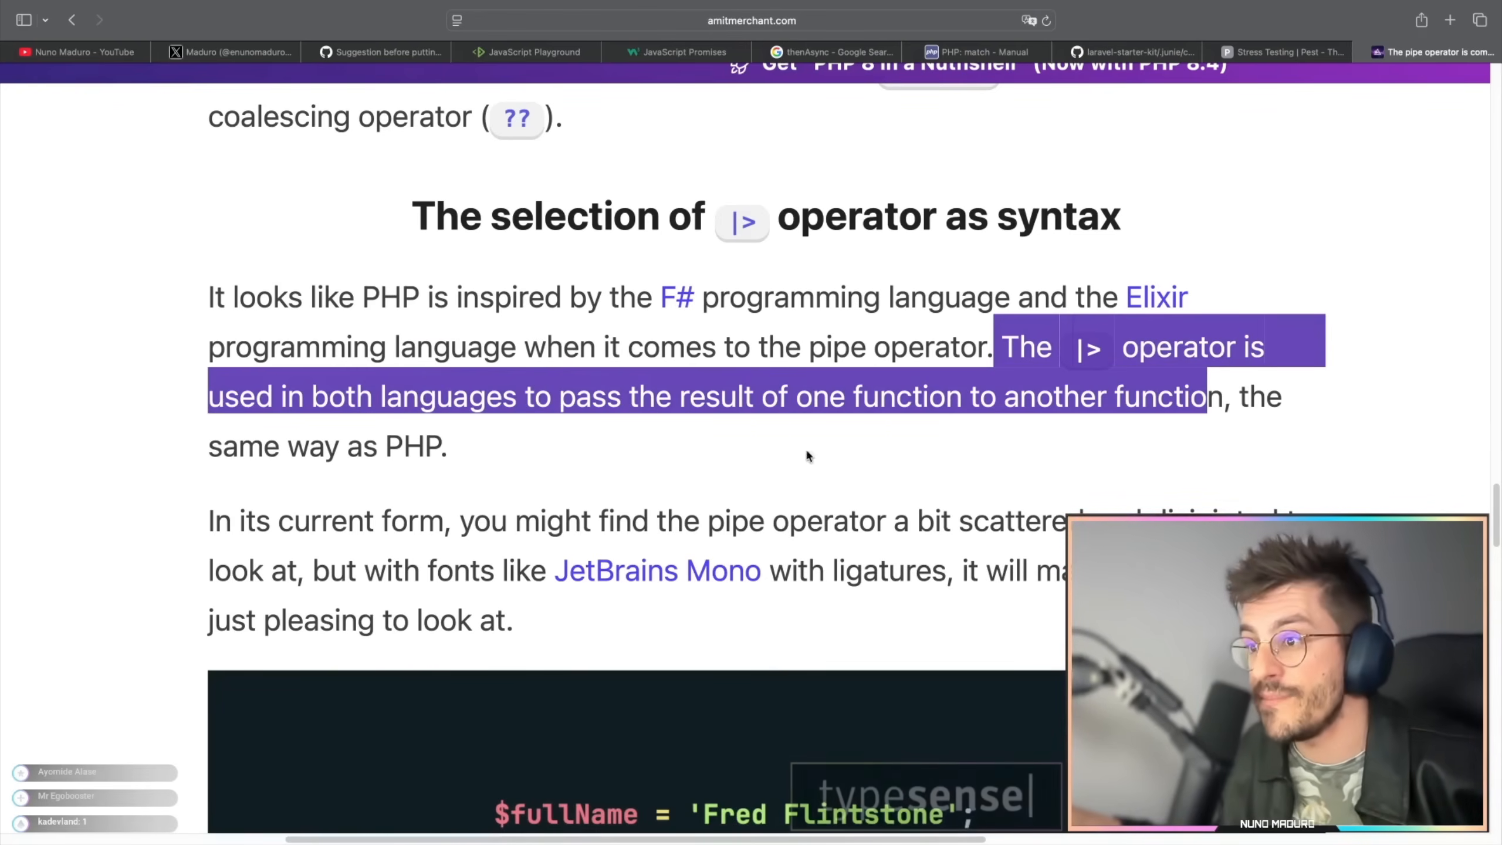
pyautogui.scroll(-3)
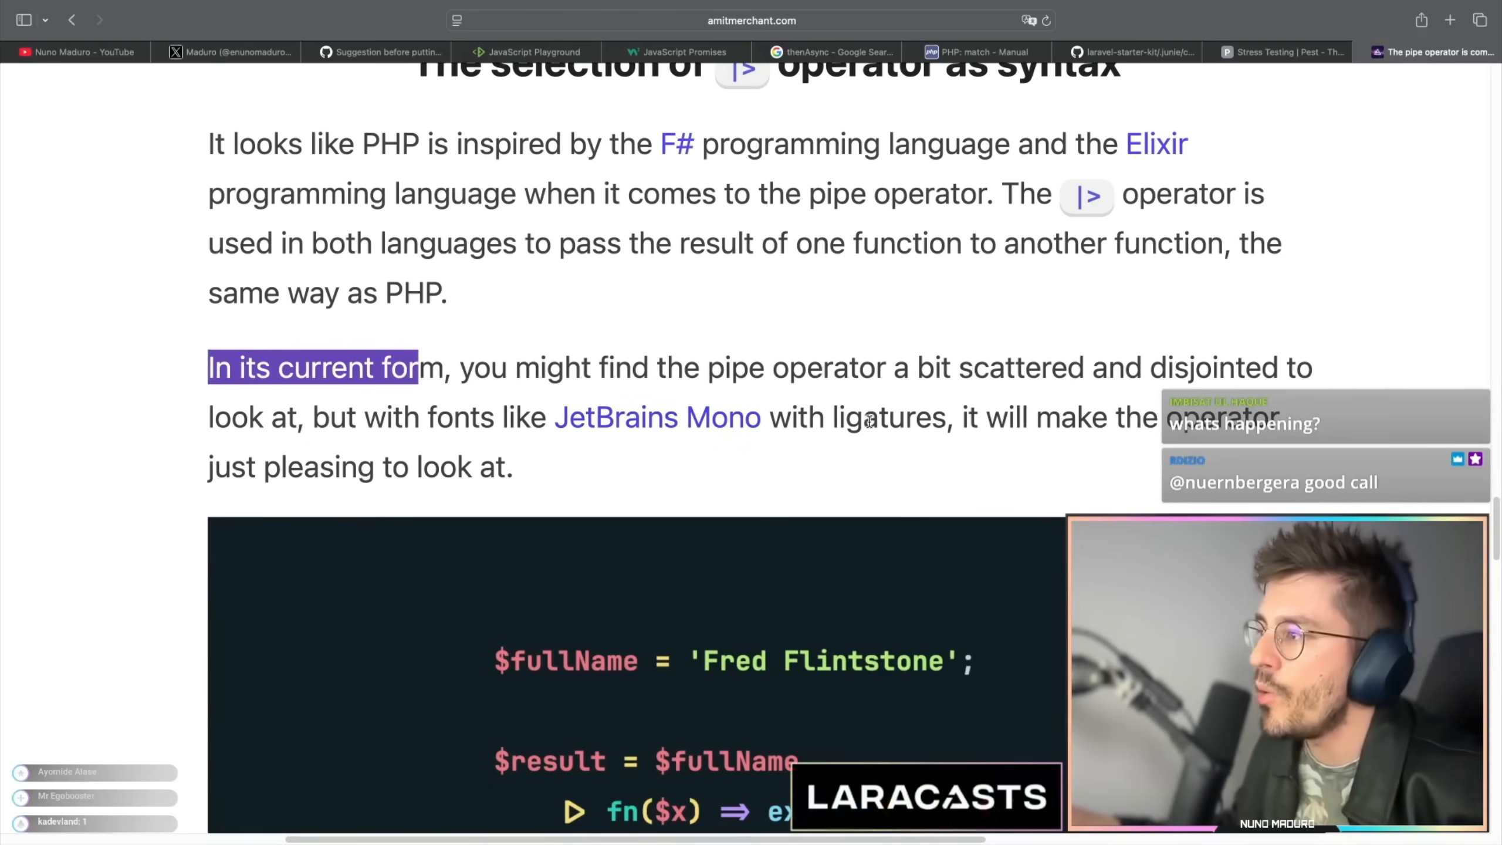
pyautogui.scroll(-3)
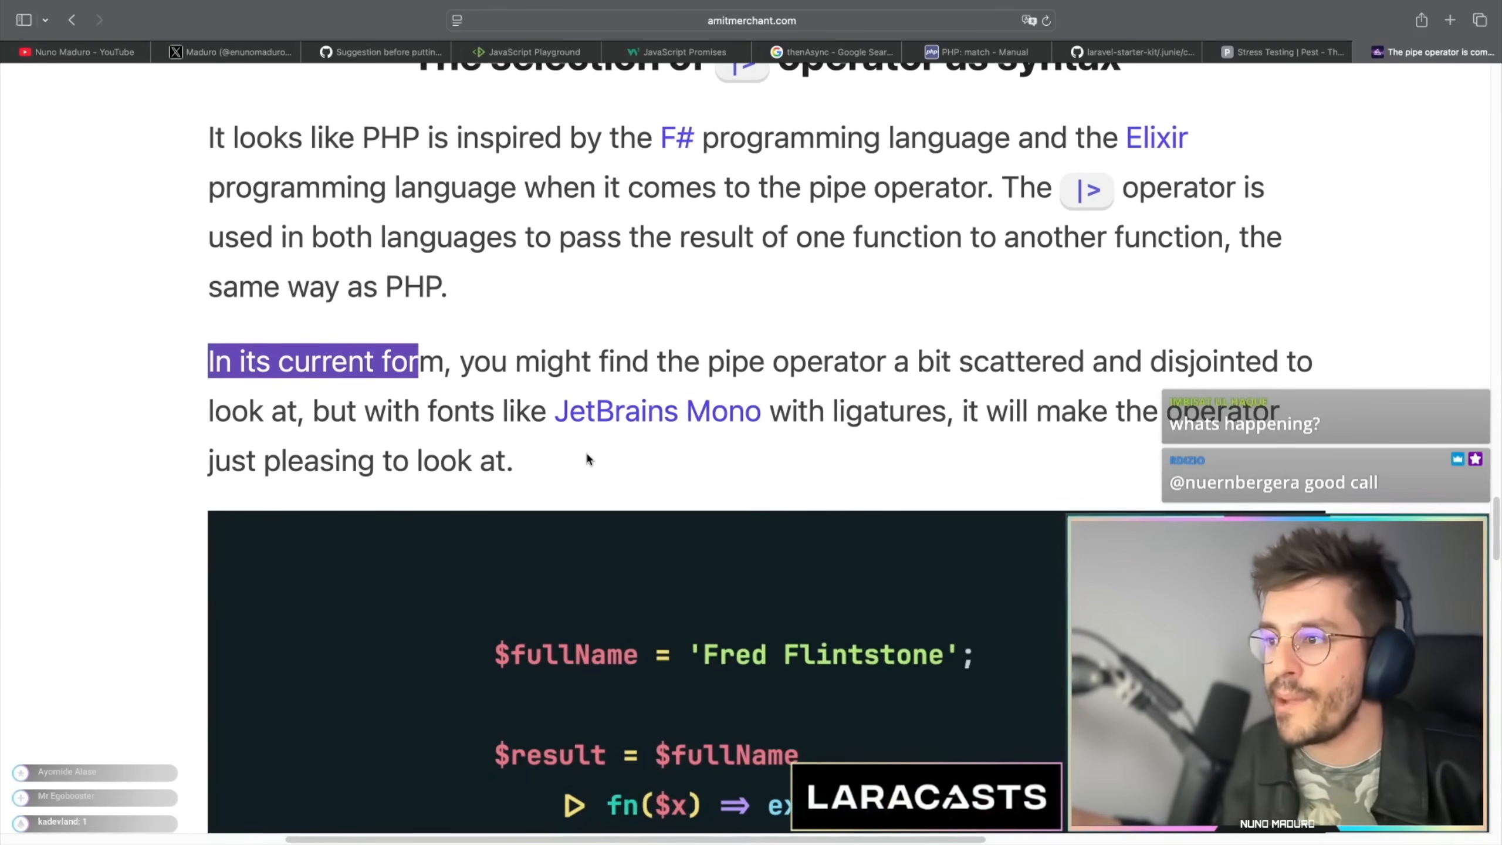
pyautogui.scroll(-3)
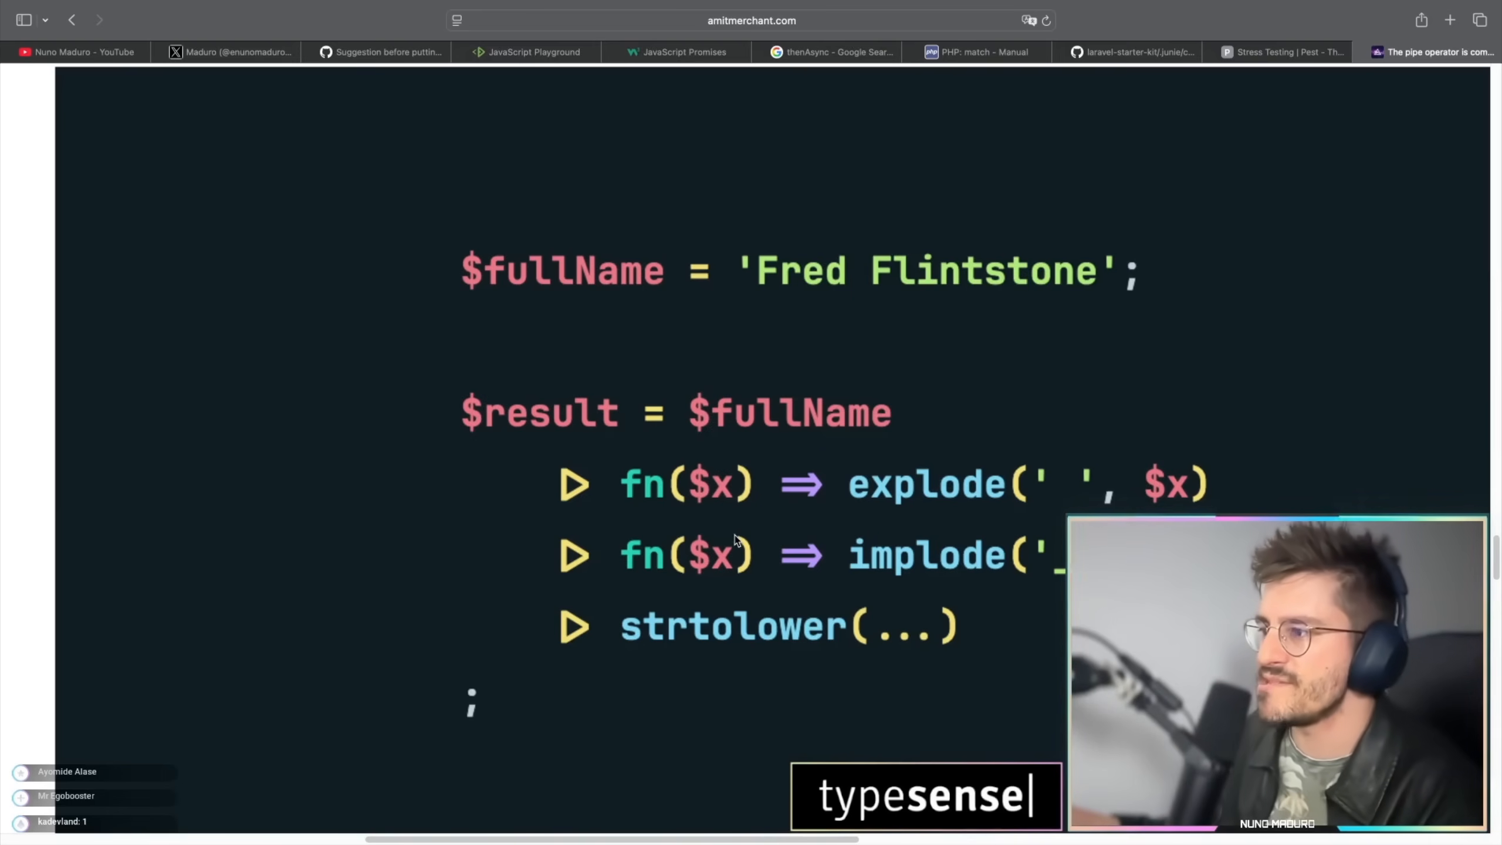
# Highlight the conclusion's sentences on the RFC vote and PHP 8.5, then open the RFC link.
pyautogui.scroll(-3)
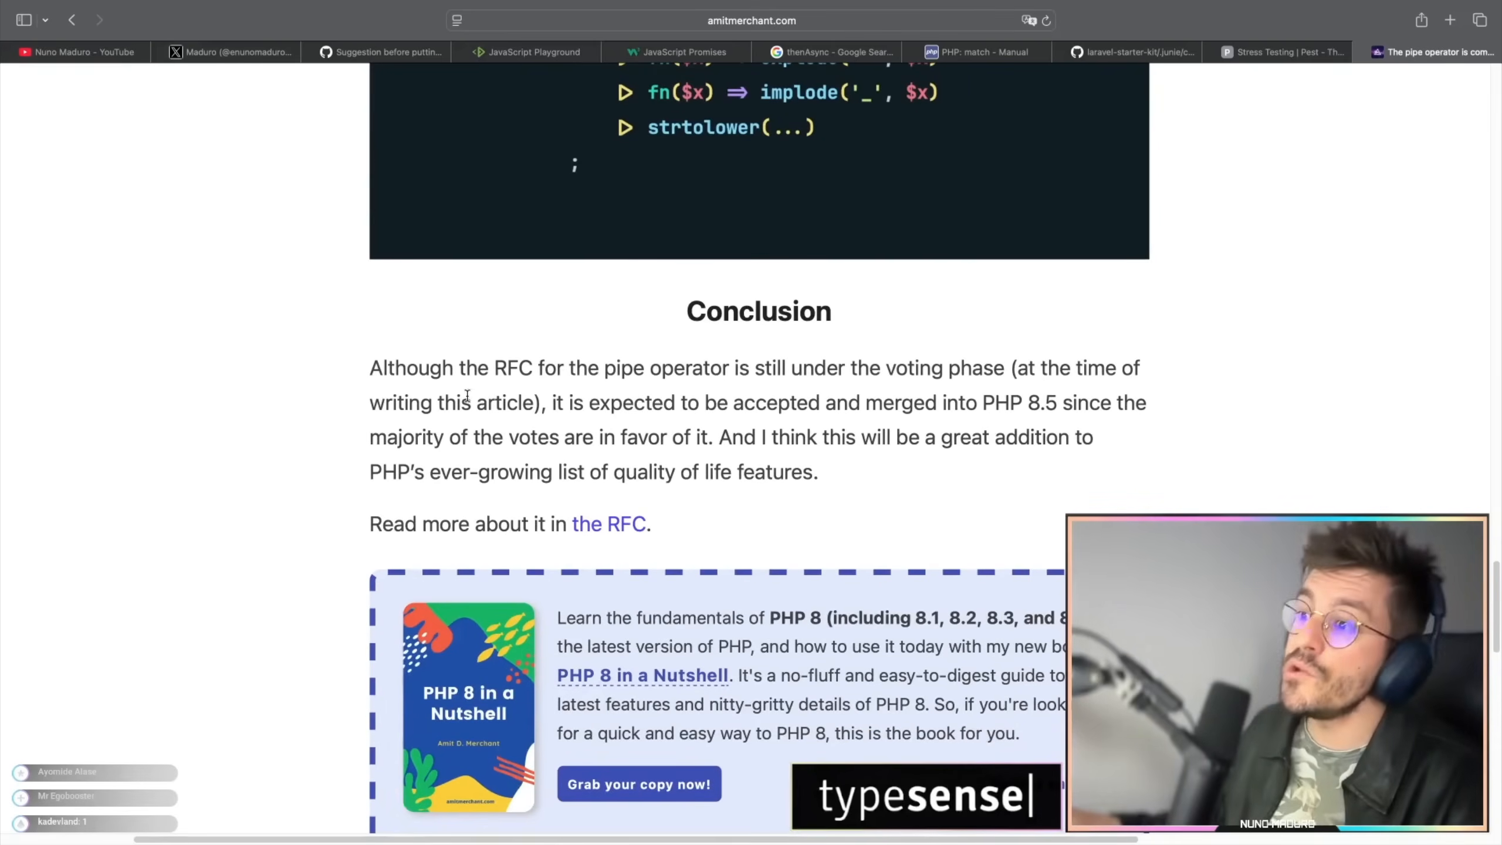
pyautogui.moveTo(383, 368); pyautogui.dragTo(752, 367)
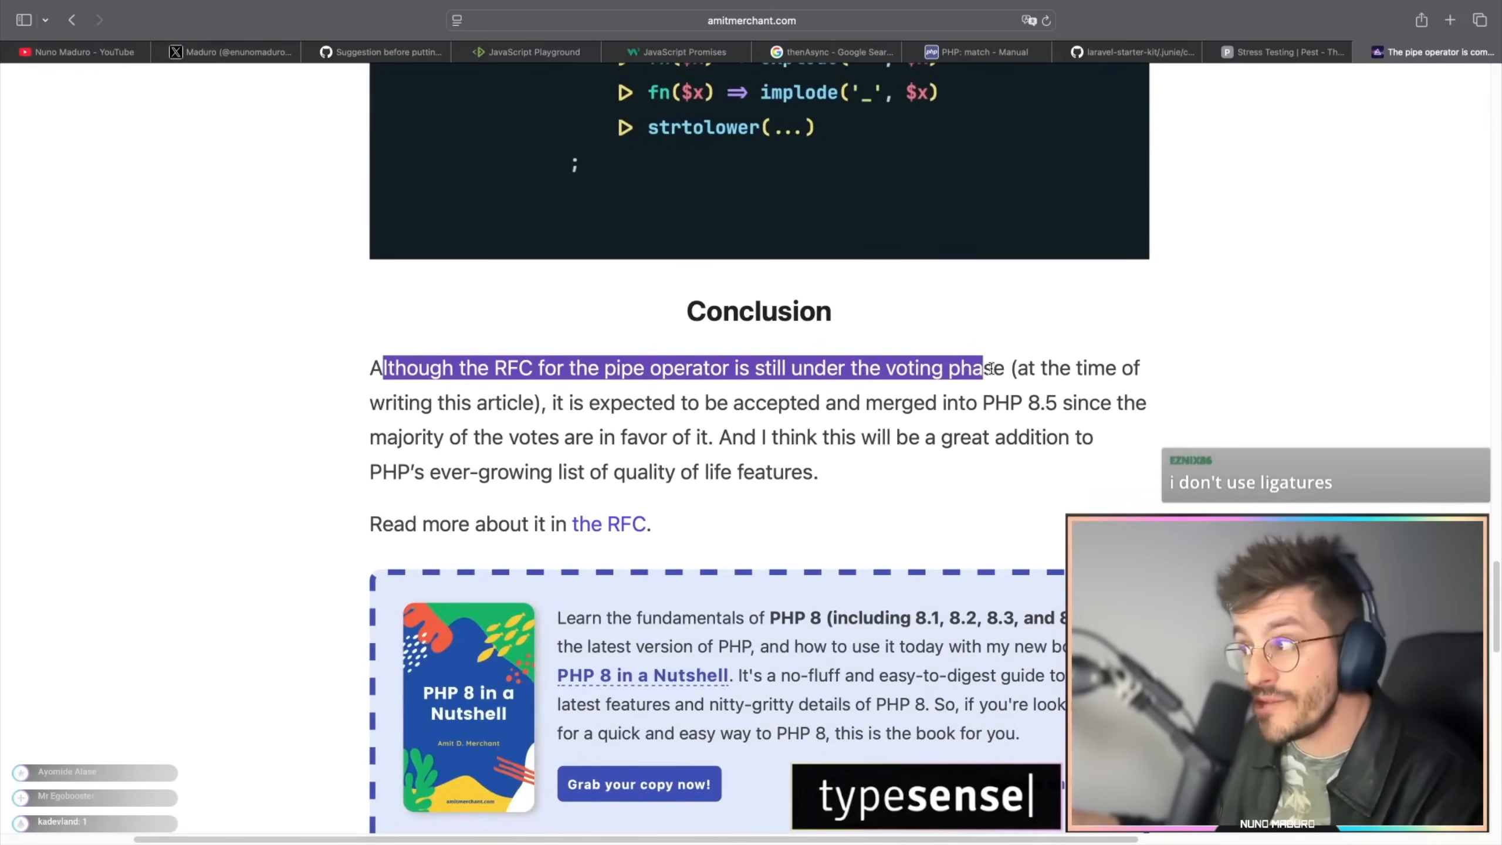
pyautogui.moveTo(1016, 367); pyautogui.dragTo(542, 403)
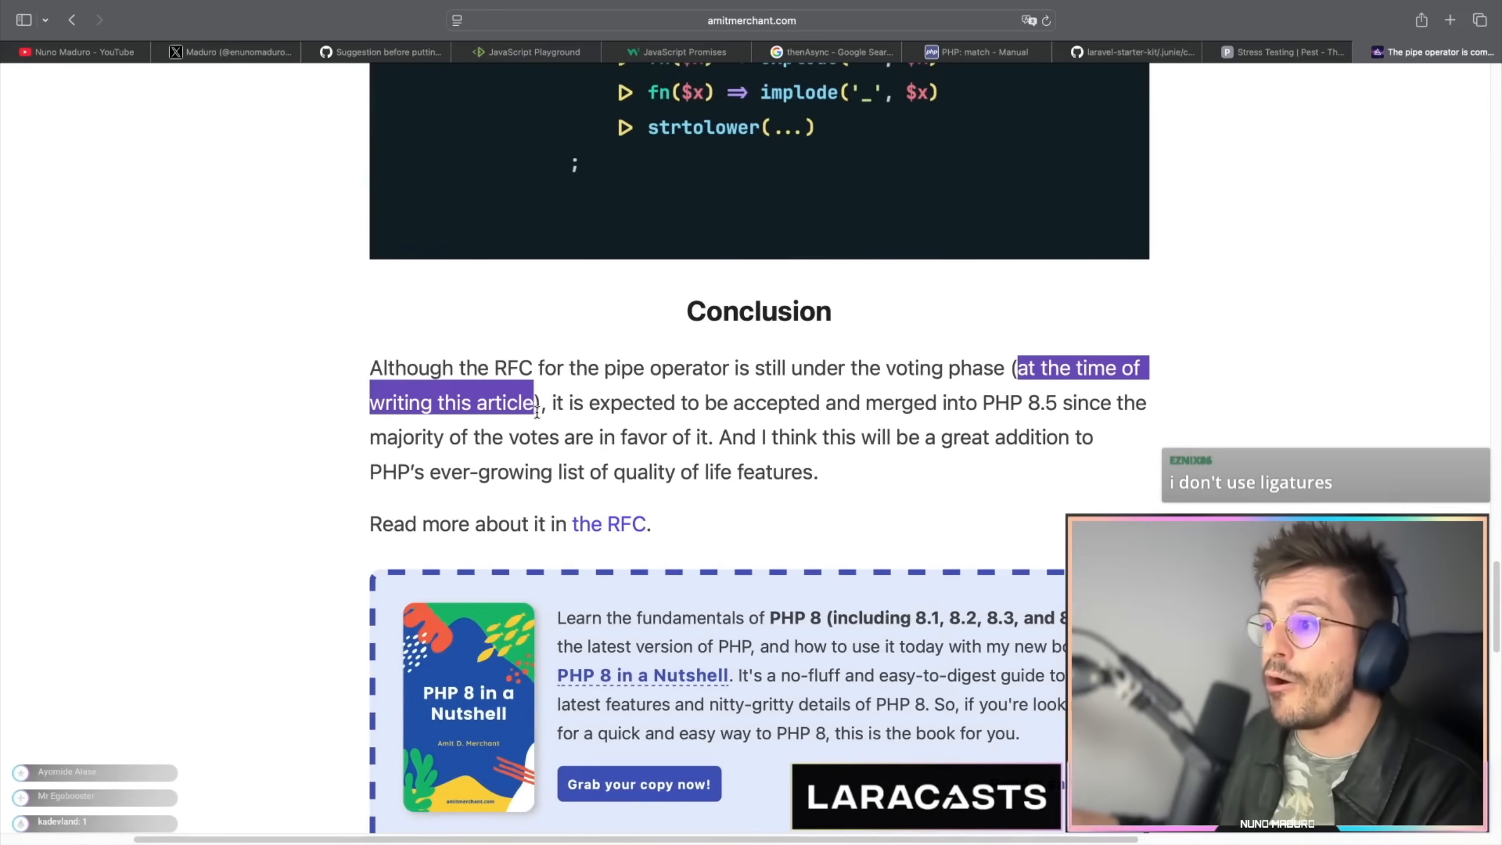
pyautogui.moveTo(549, 402); pyautogui.dragTo(731, 402)
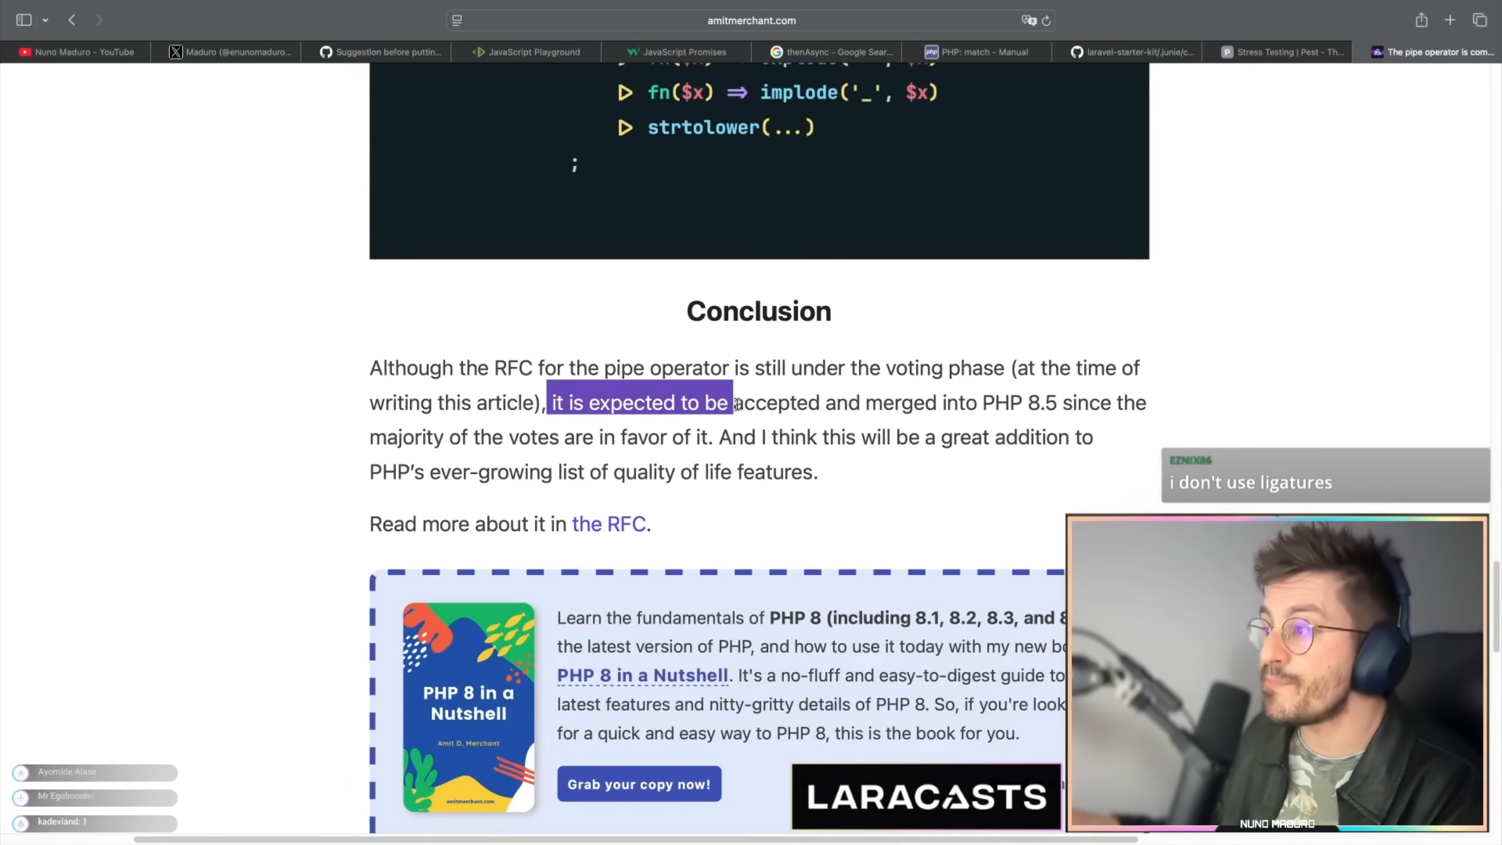
pyautogui.click(608, 524)
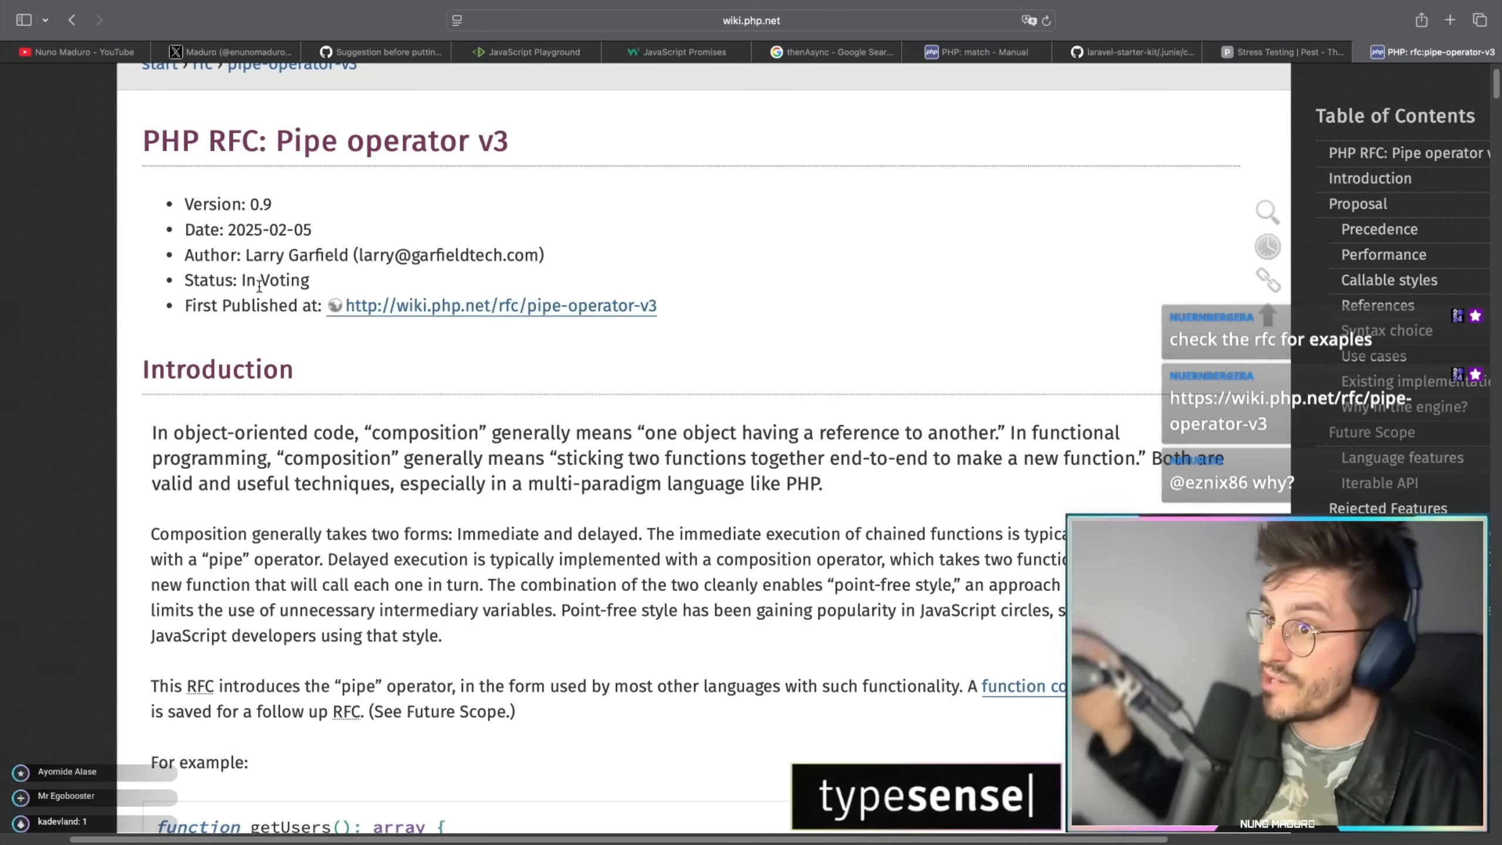
# Skim the RFC page from Proposal and Use cases down to the voting table.
pyautogui.scroll(-3)
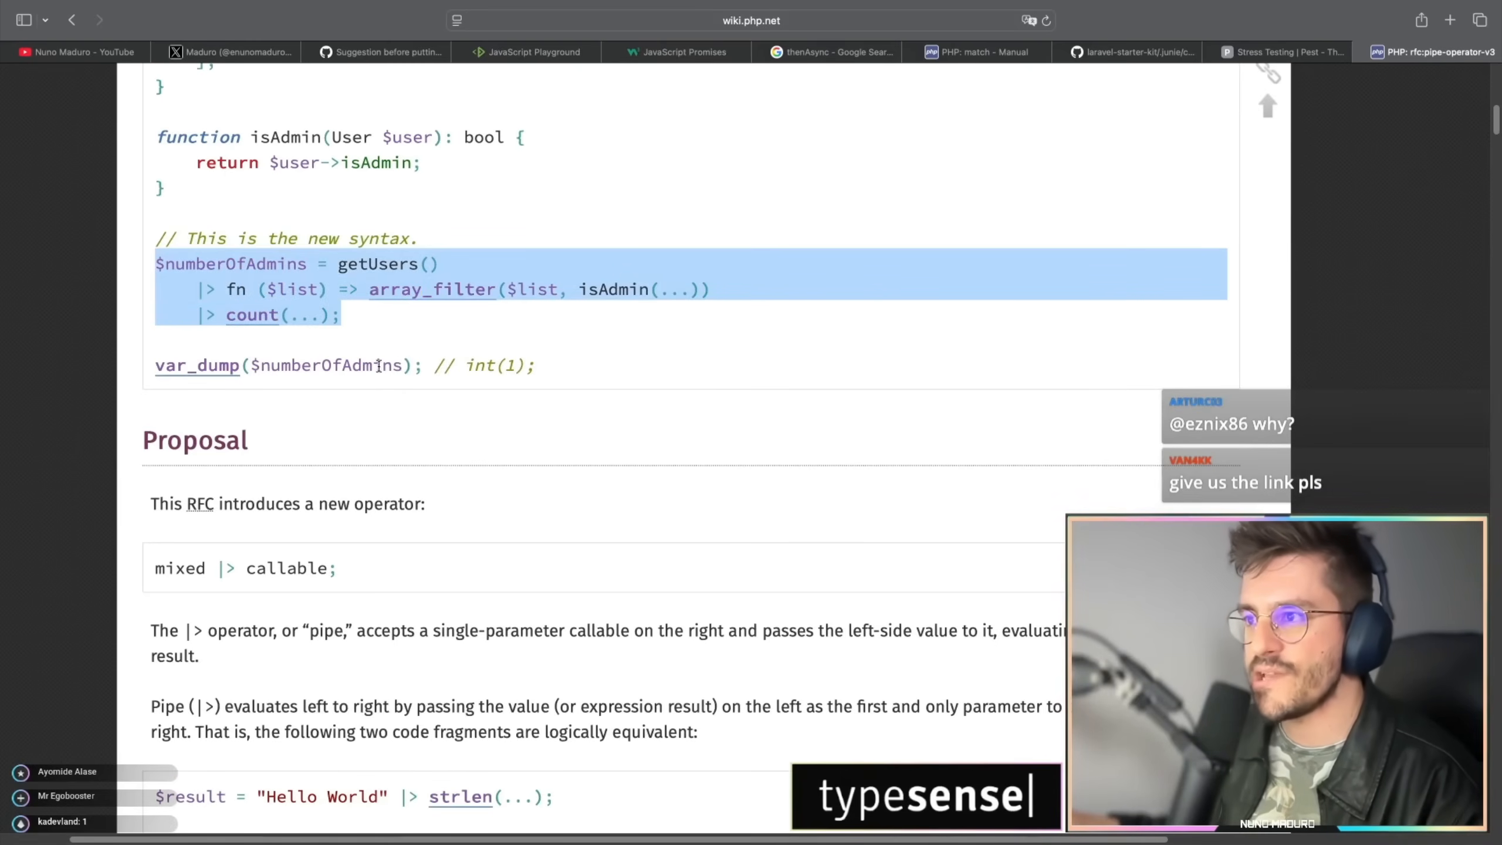
pyautogui.scroll(-3)
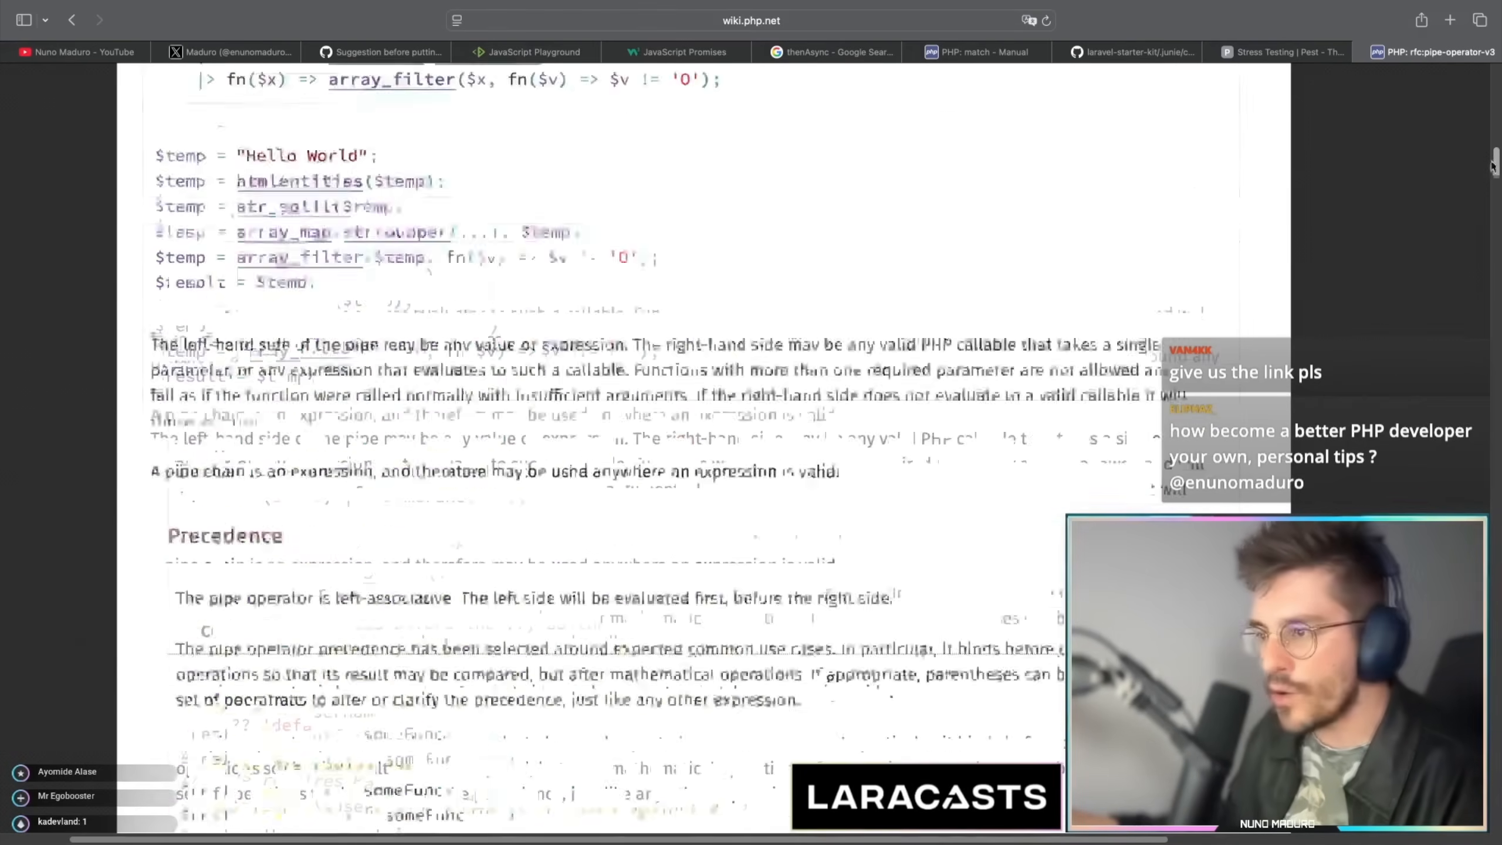
pyautogui.scroll(3)
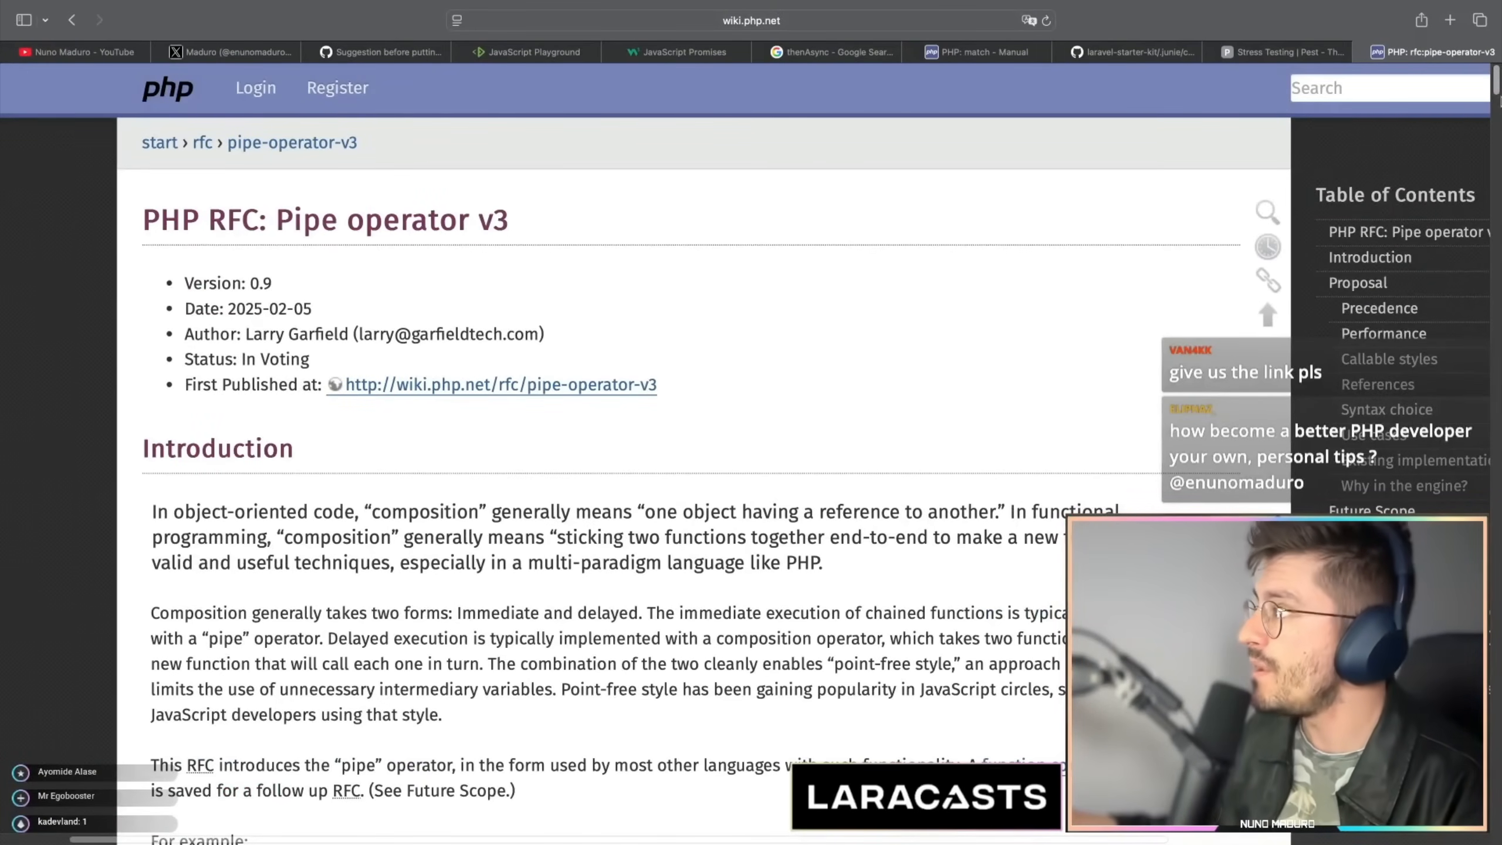
pyautogui.scroll(-3)
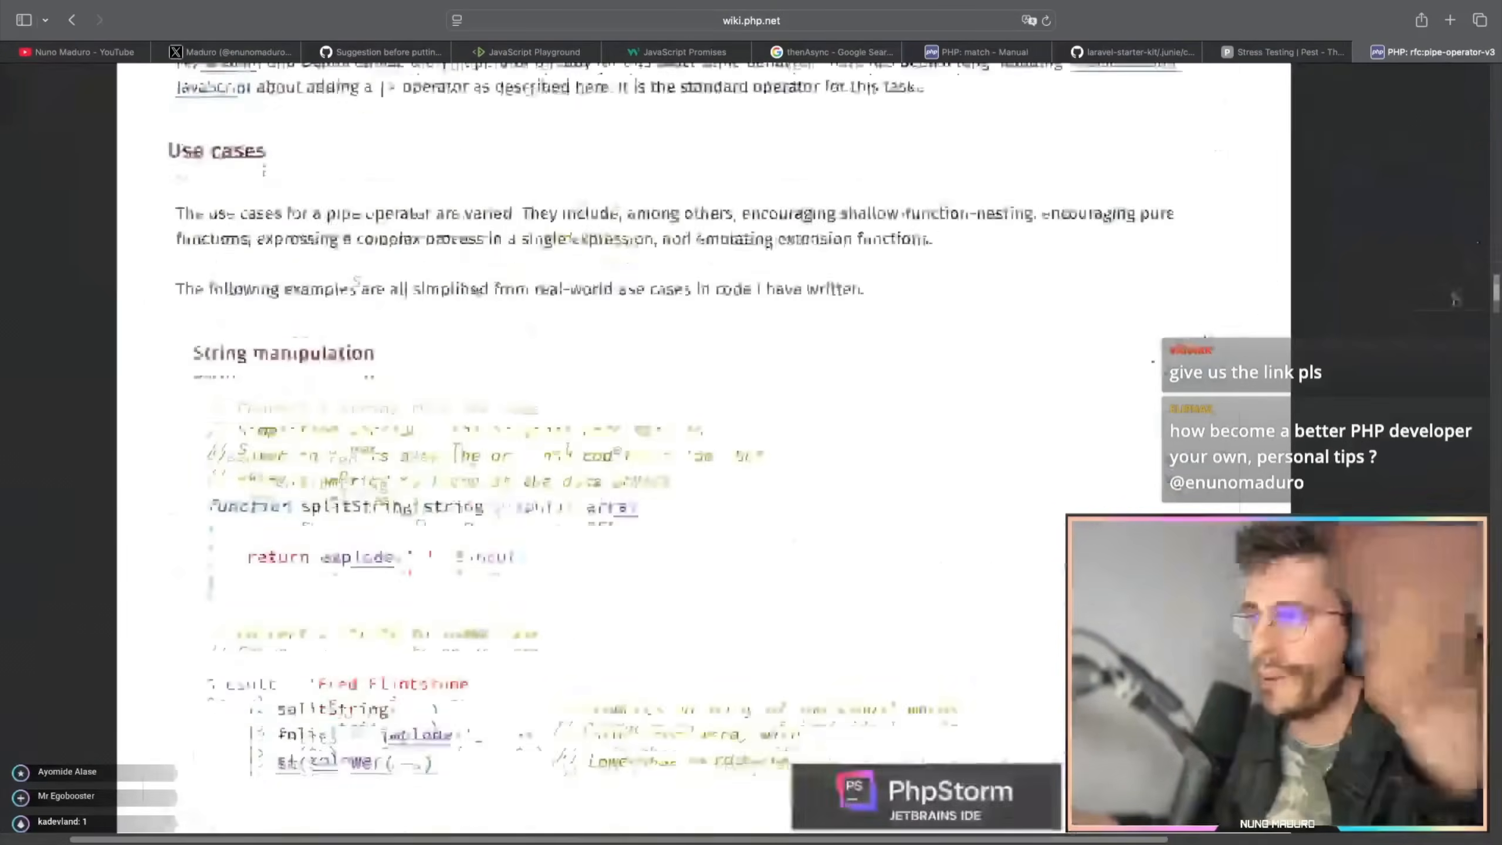
pyautogui.scroll(-3)
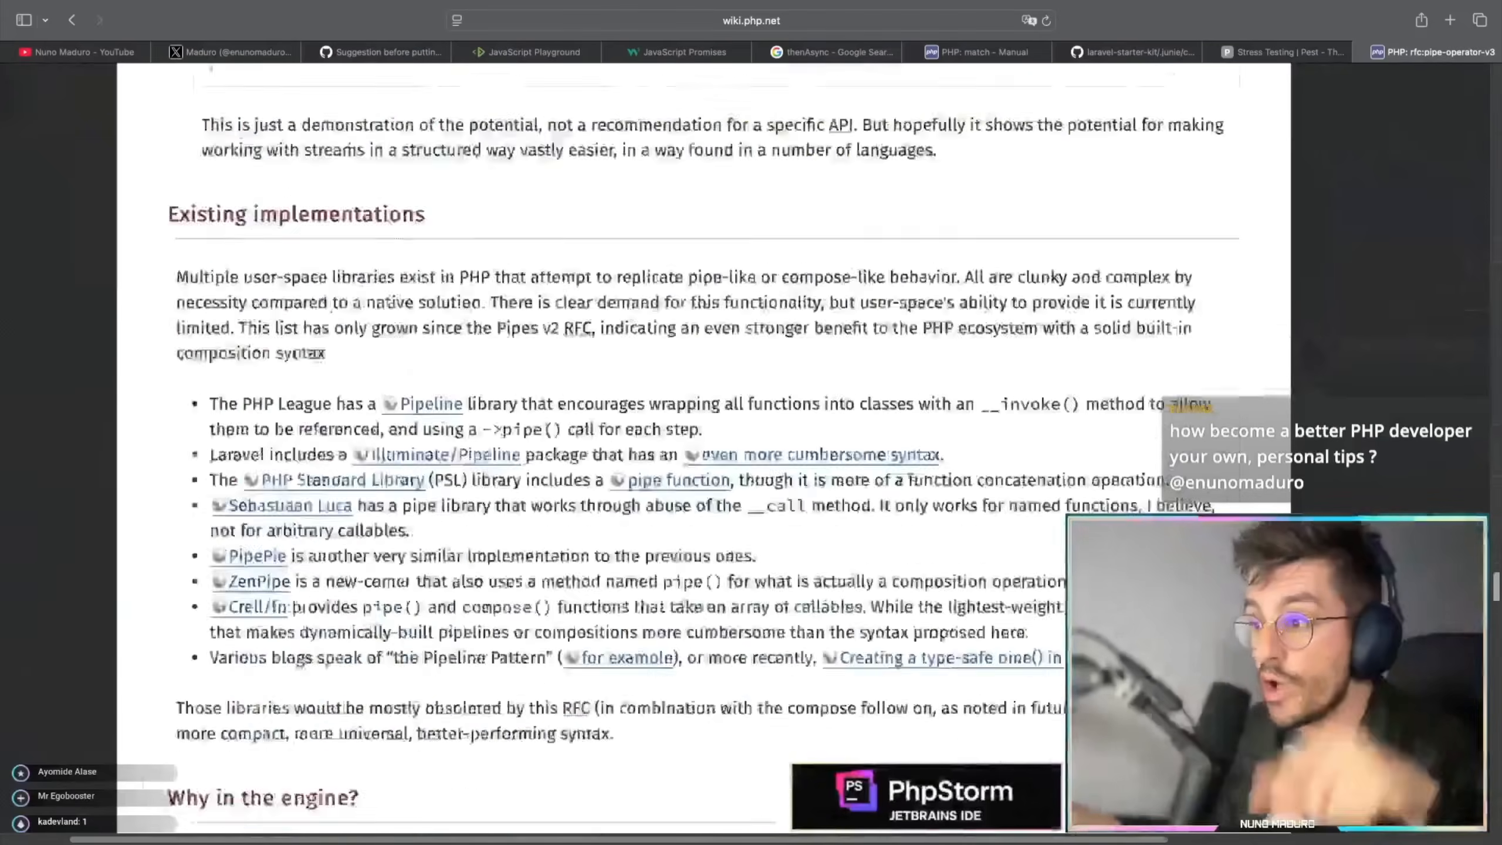
pyautogui.scroll(-3)
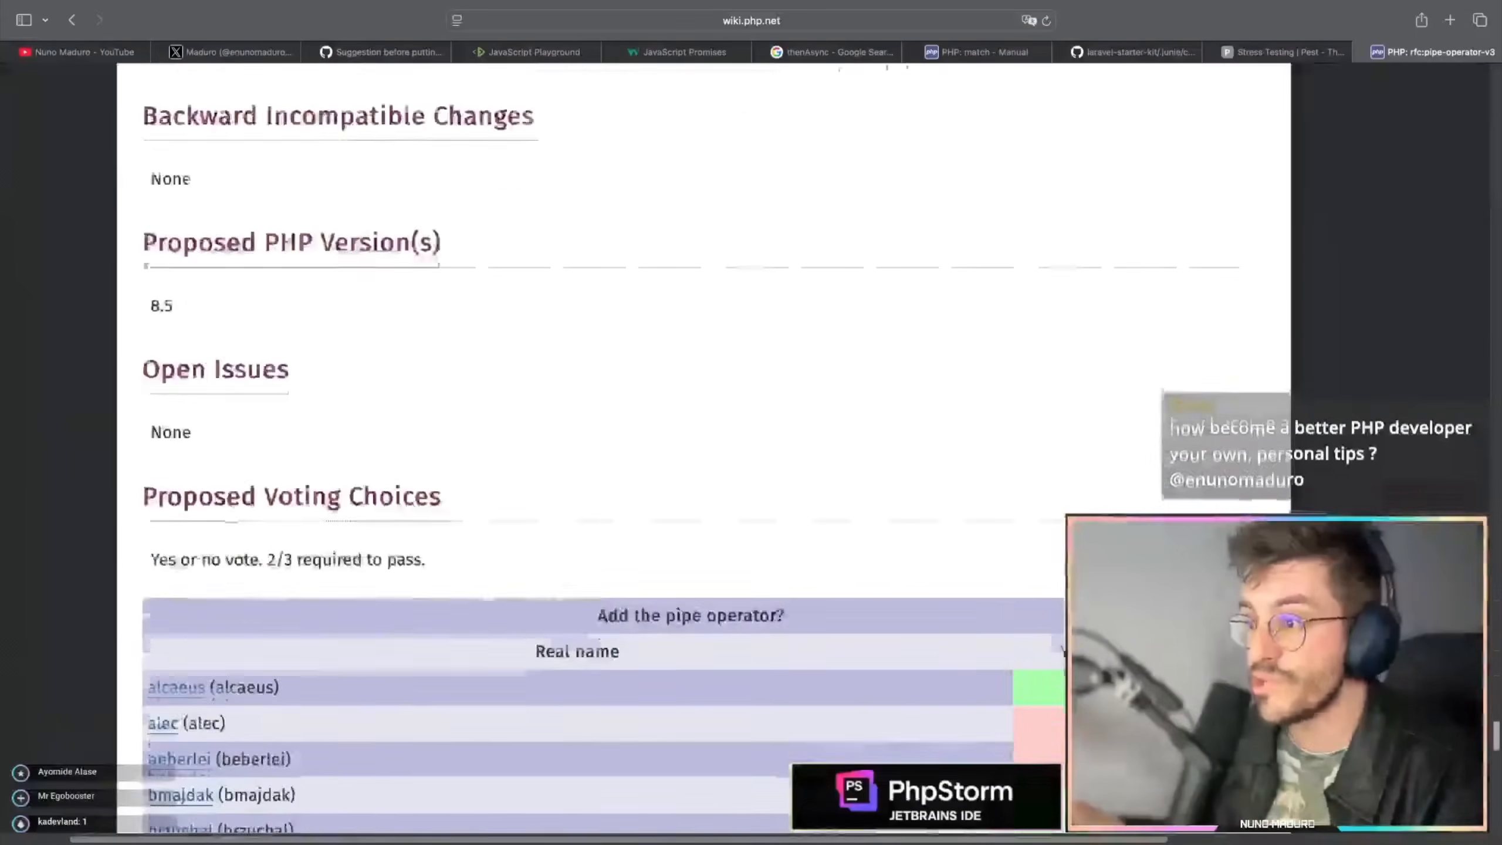
pyautogui.scroll(-3)
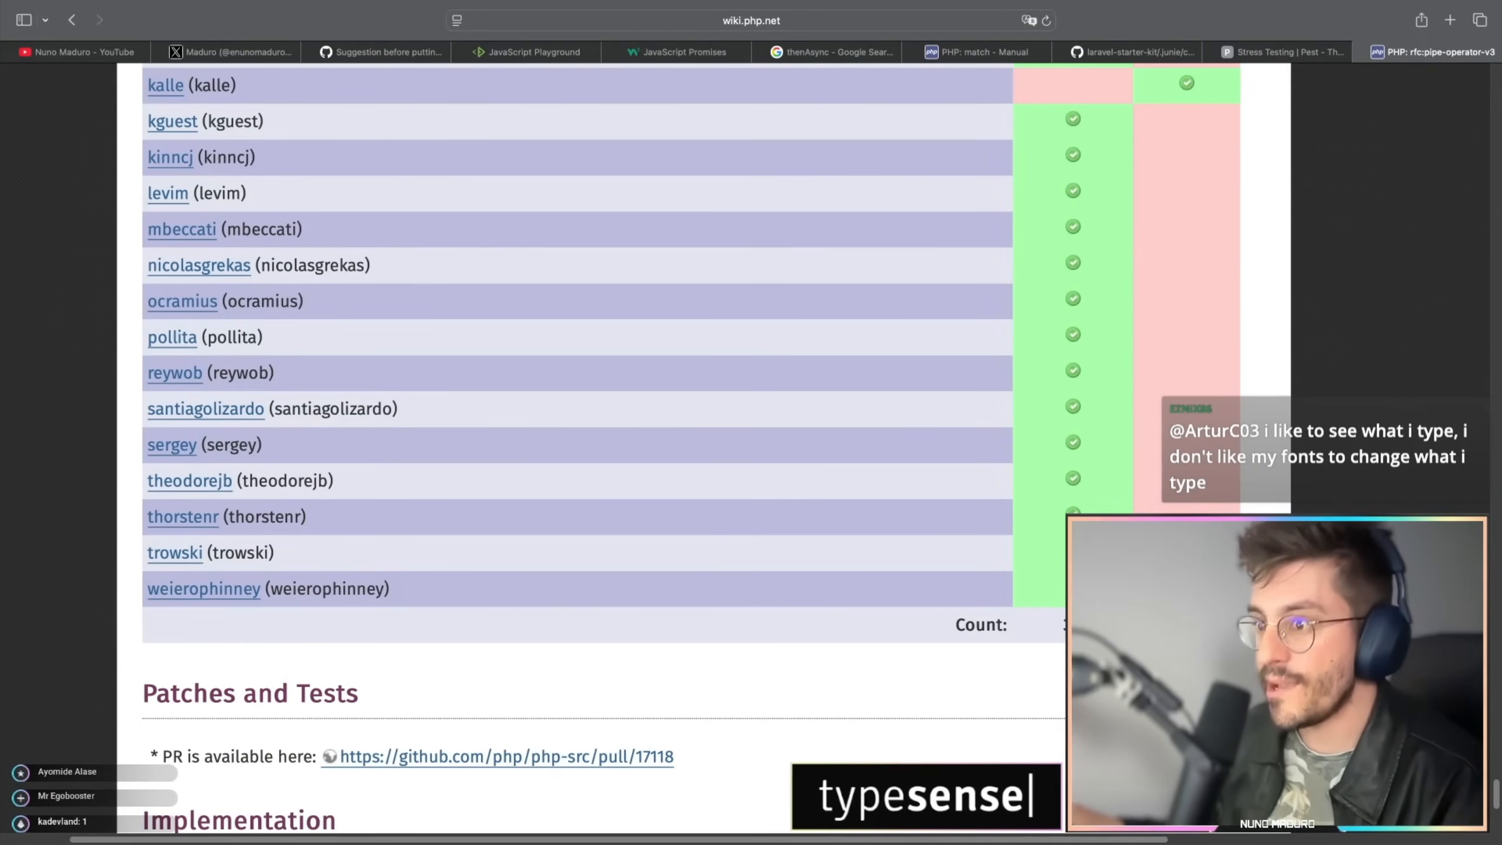
# Display the RFC page's full URL beside the 'Add the pipe operator' vote table.
pyautogui.scroll(3)
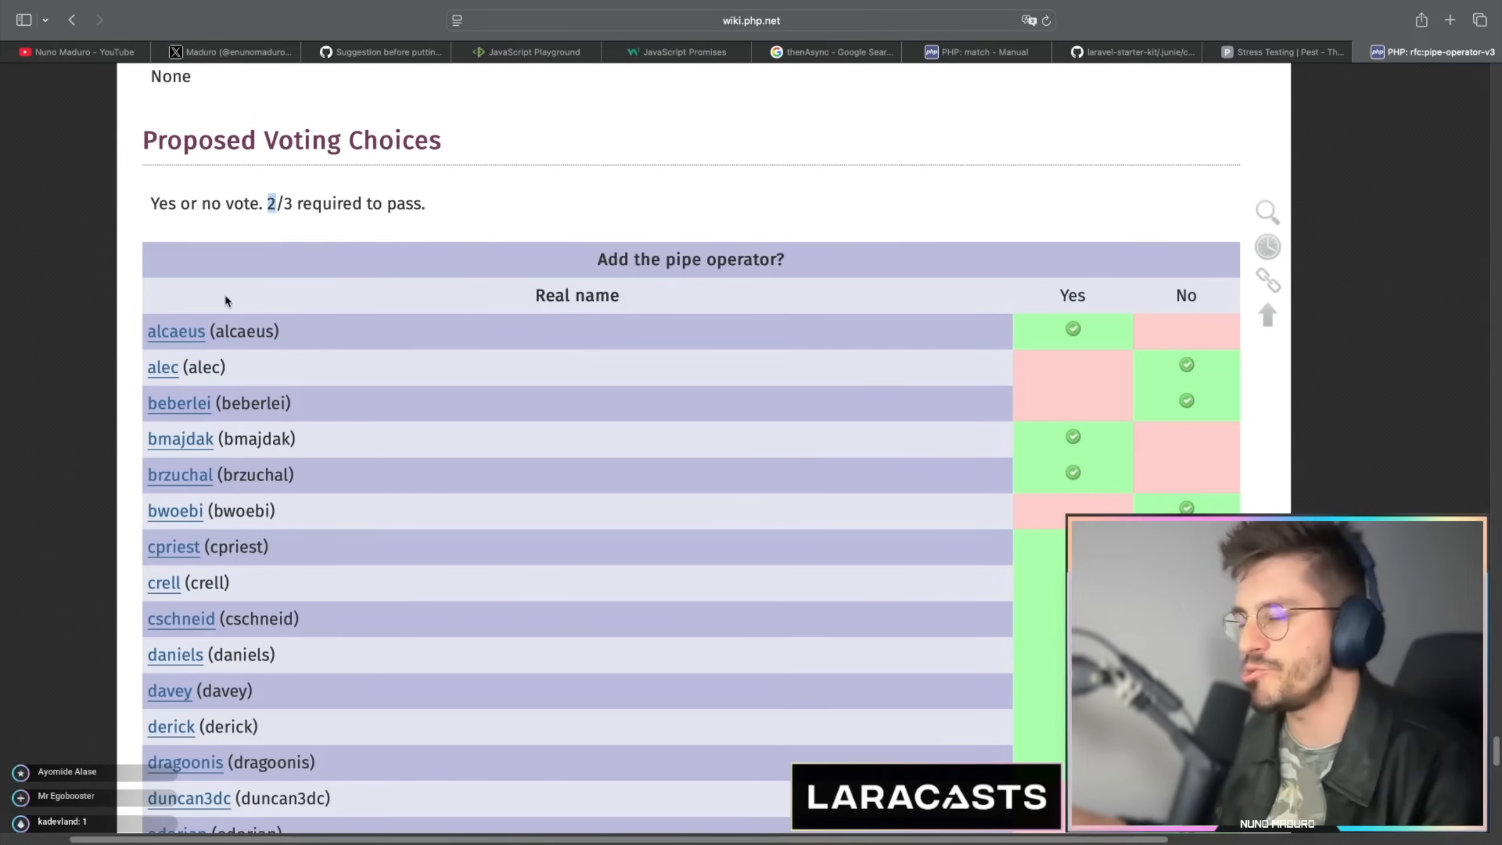
pyautogui.click(751, 20)
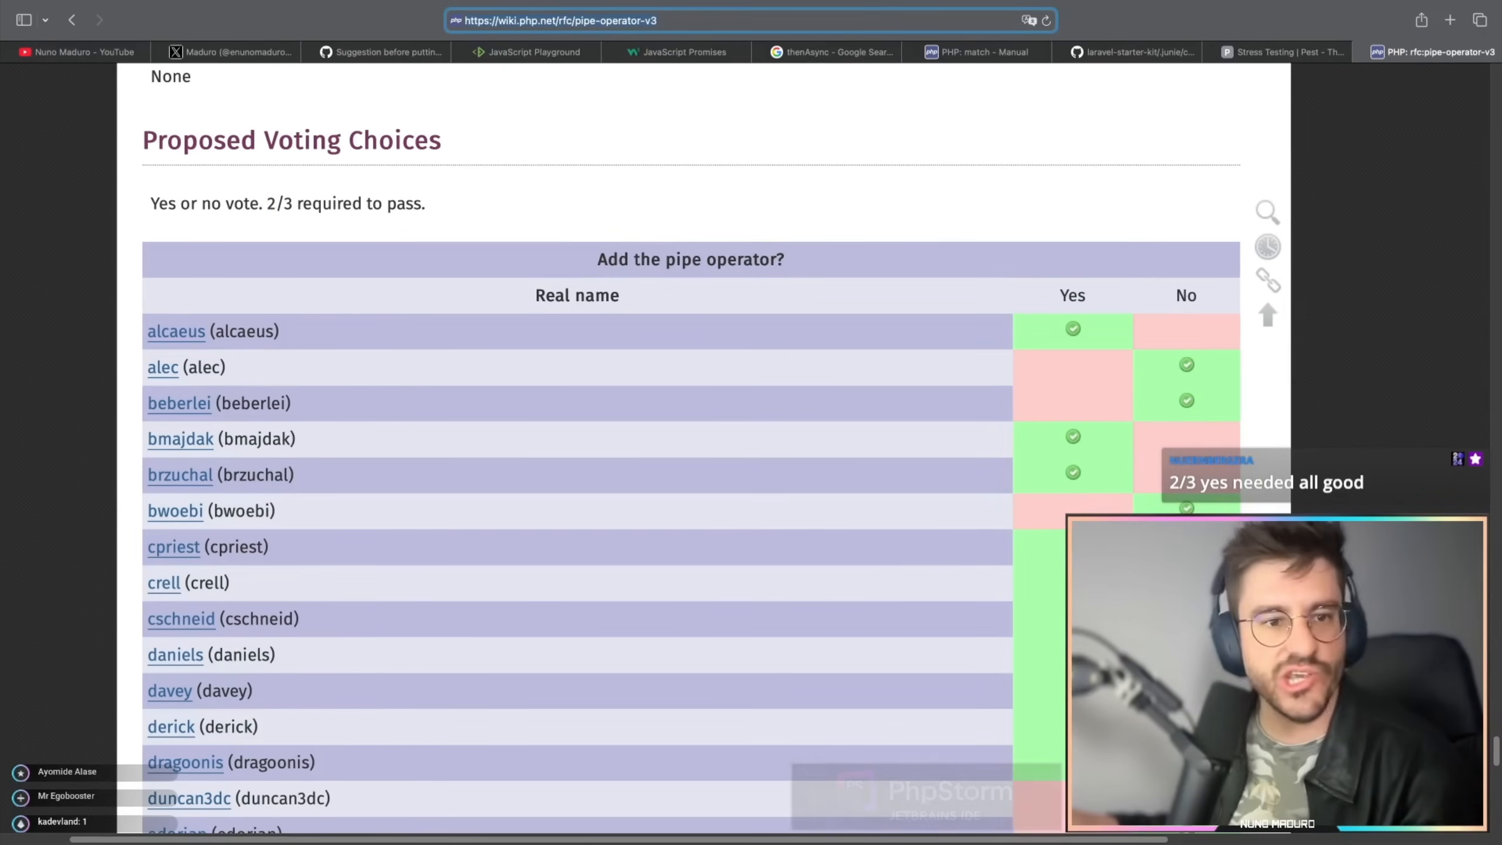
pyautogui.scroll(-3)
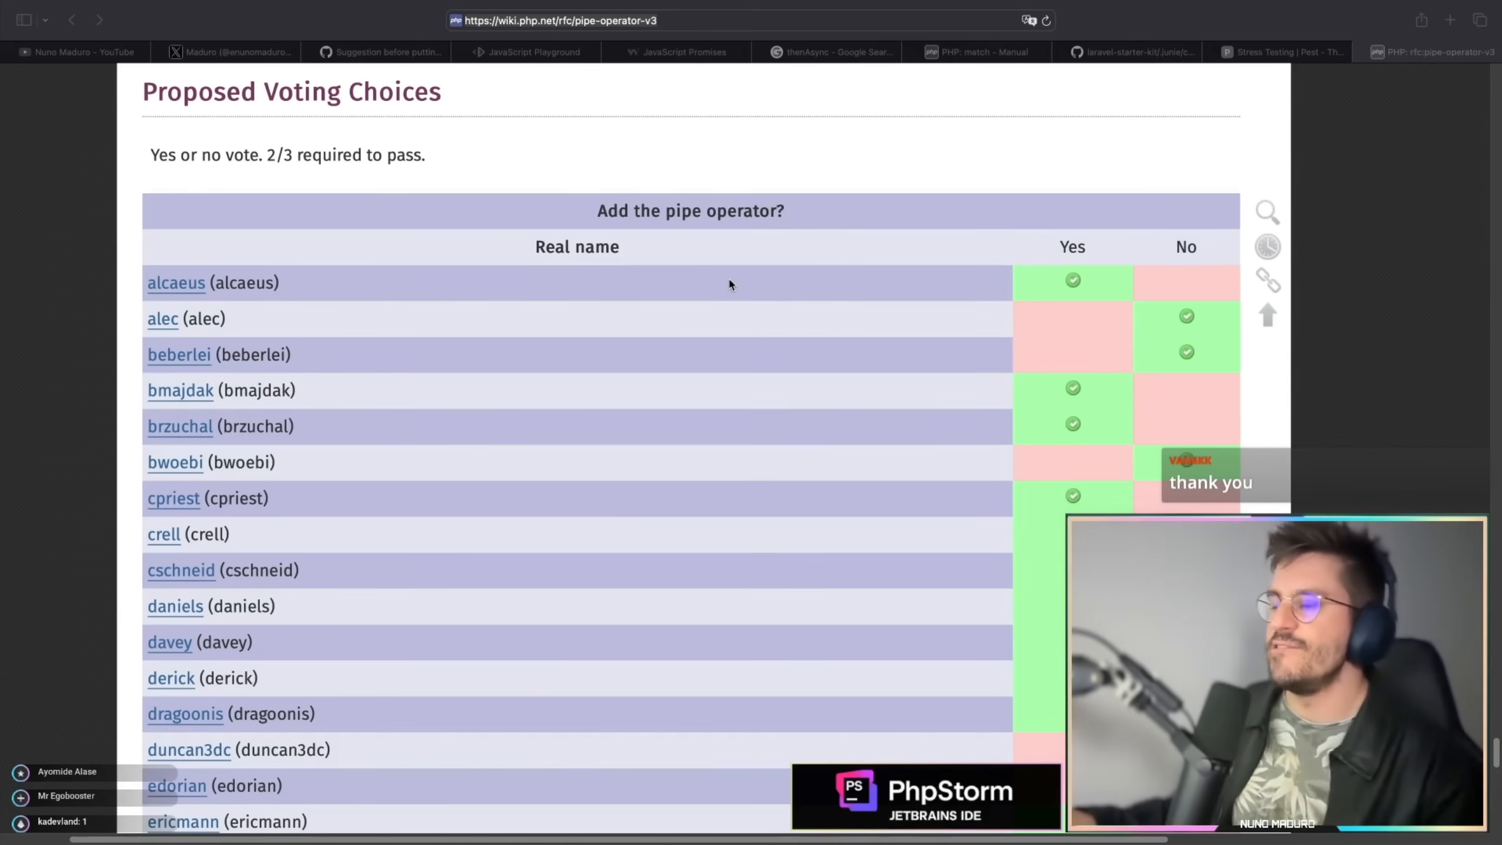
# Revisit the RFC's Partial Function Application examples and compiled pipe-call performance notes.
pyautogui.scroll(-3)
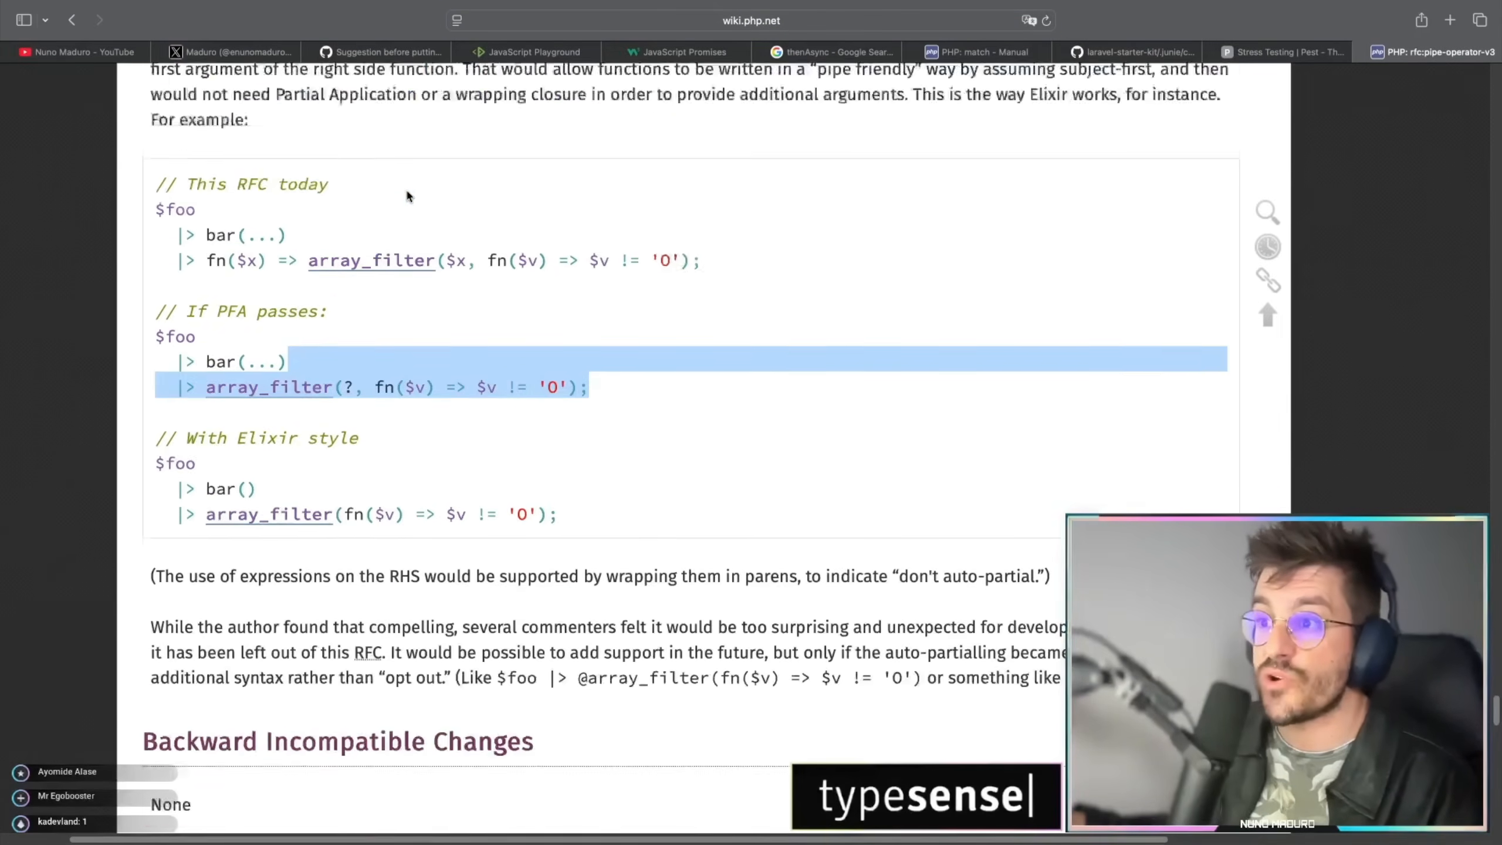
pyautogui.scroll(-3)
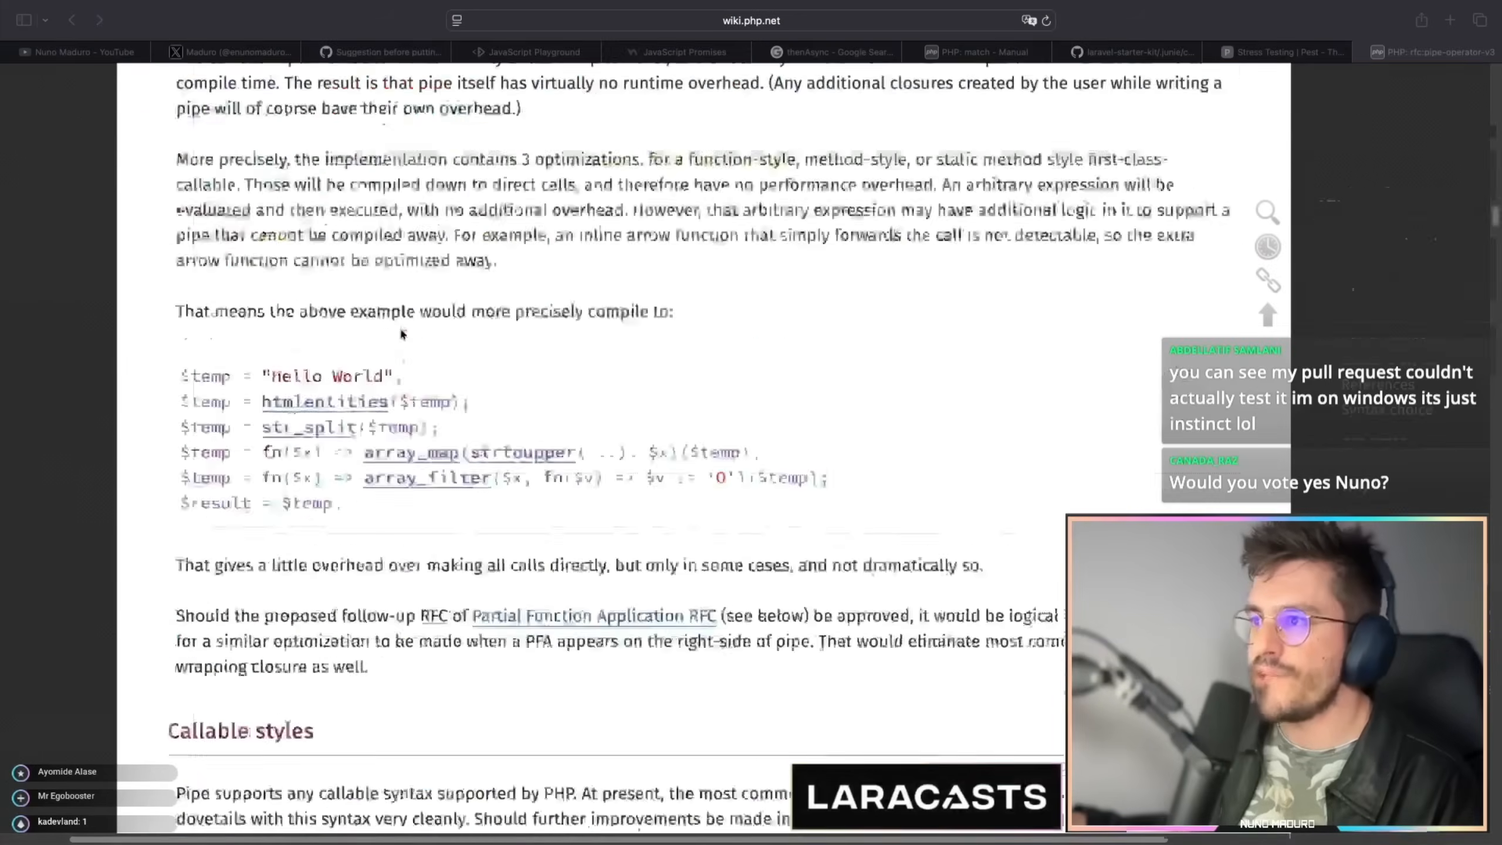